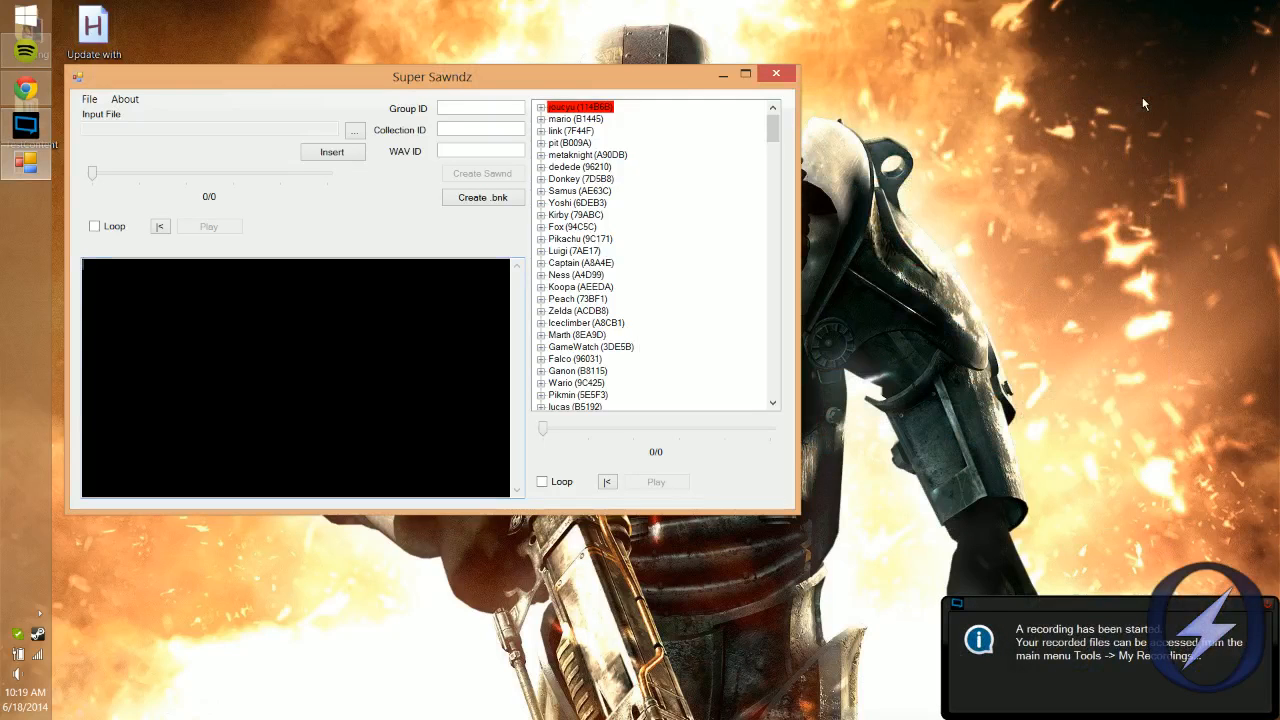
mouse_move(616, 90)
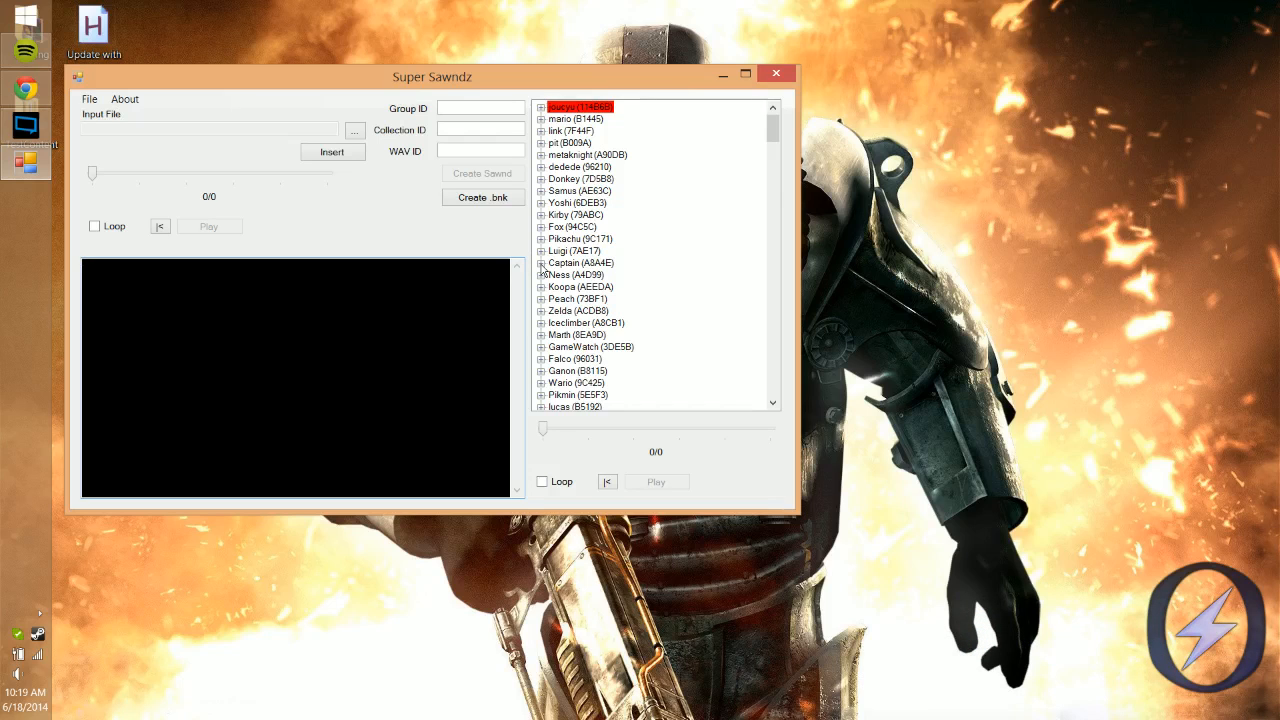
mouse_move(438, 110)
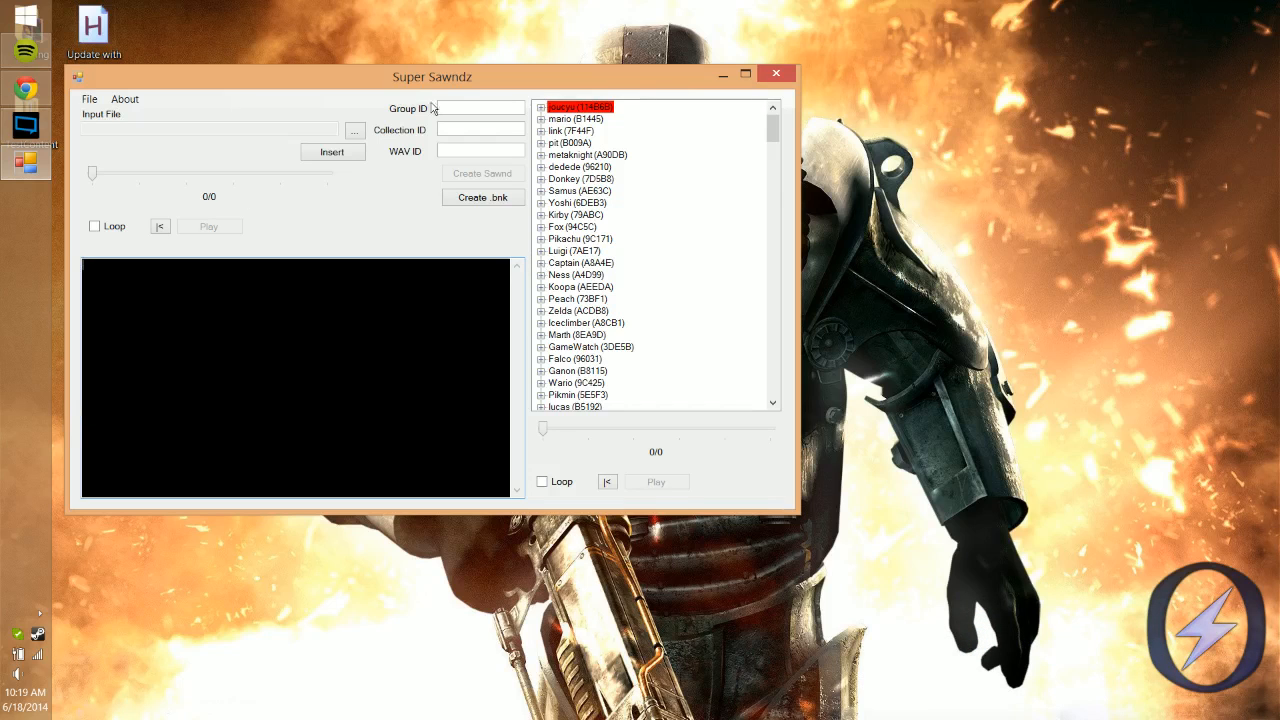
Step: Move the Super Sawndz window to the right to leave room for Audacity
drag(432, 76, 588, 132)
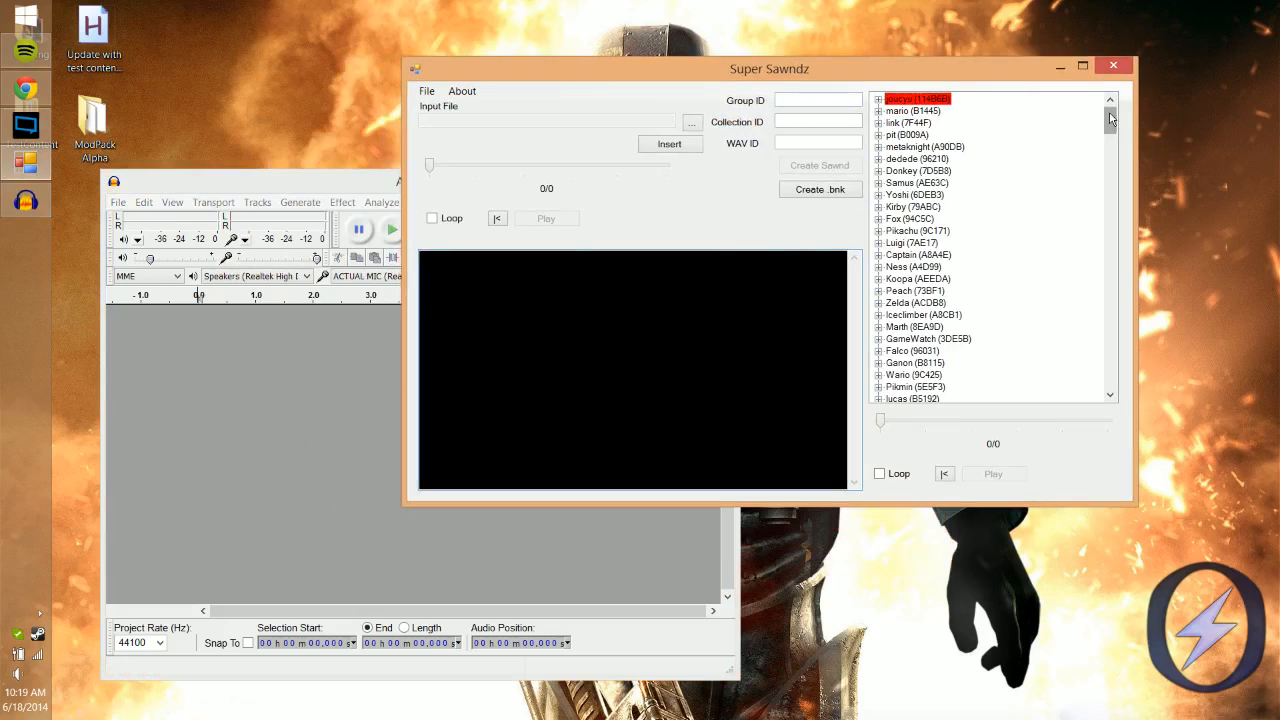
Step: Expand Yoshi's sound groups, preview one of its sounds, then collapse the group
scroll(down, 3)
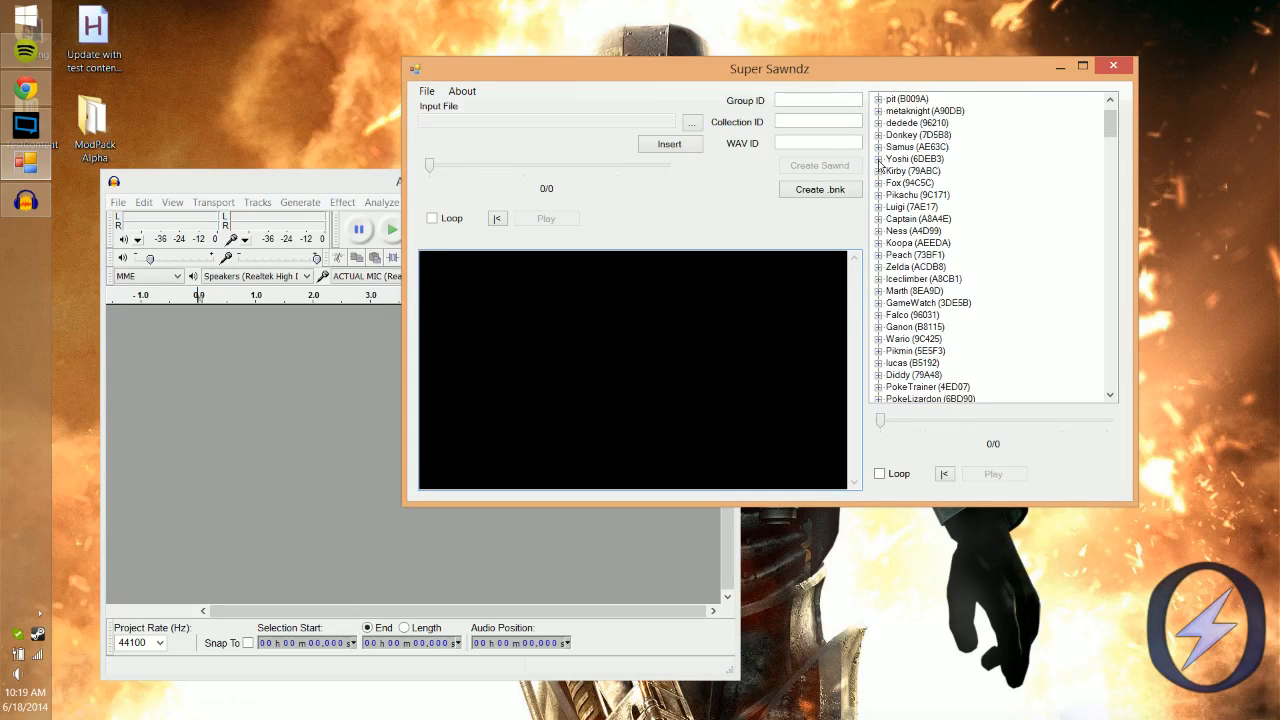
click(880, 158)
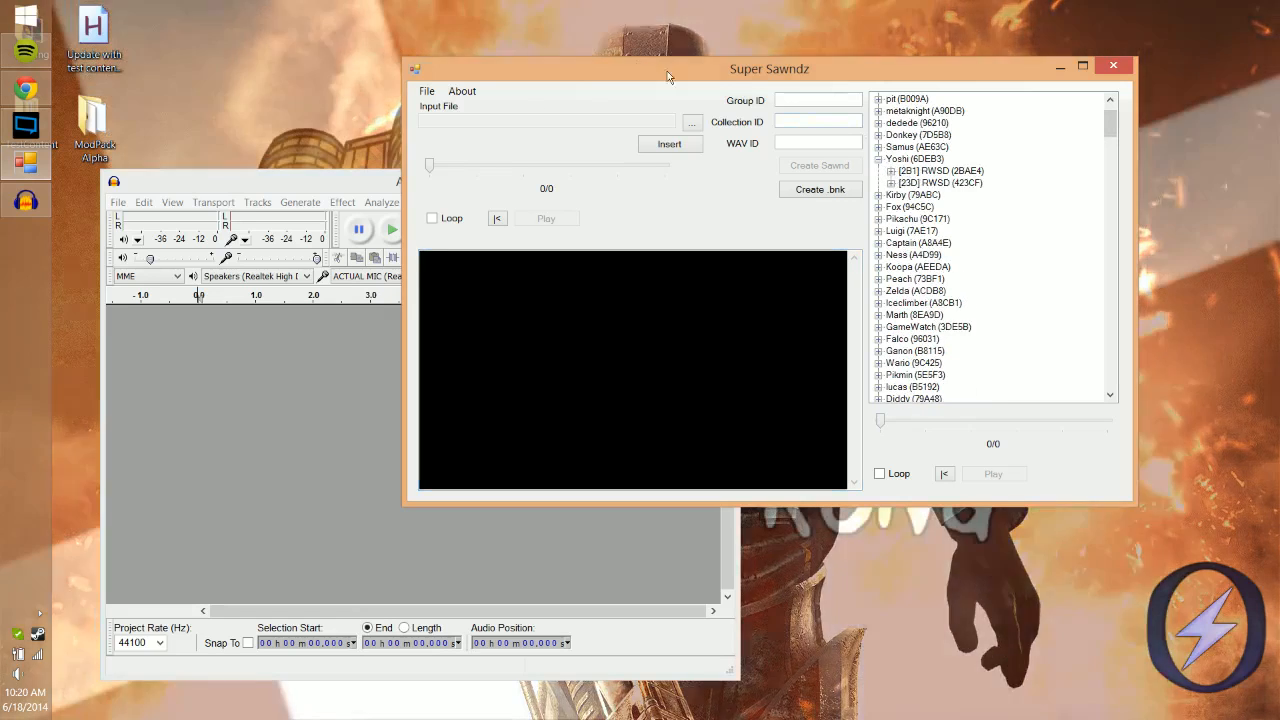
click(426, 92)
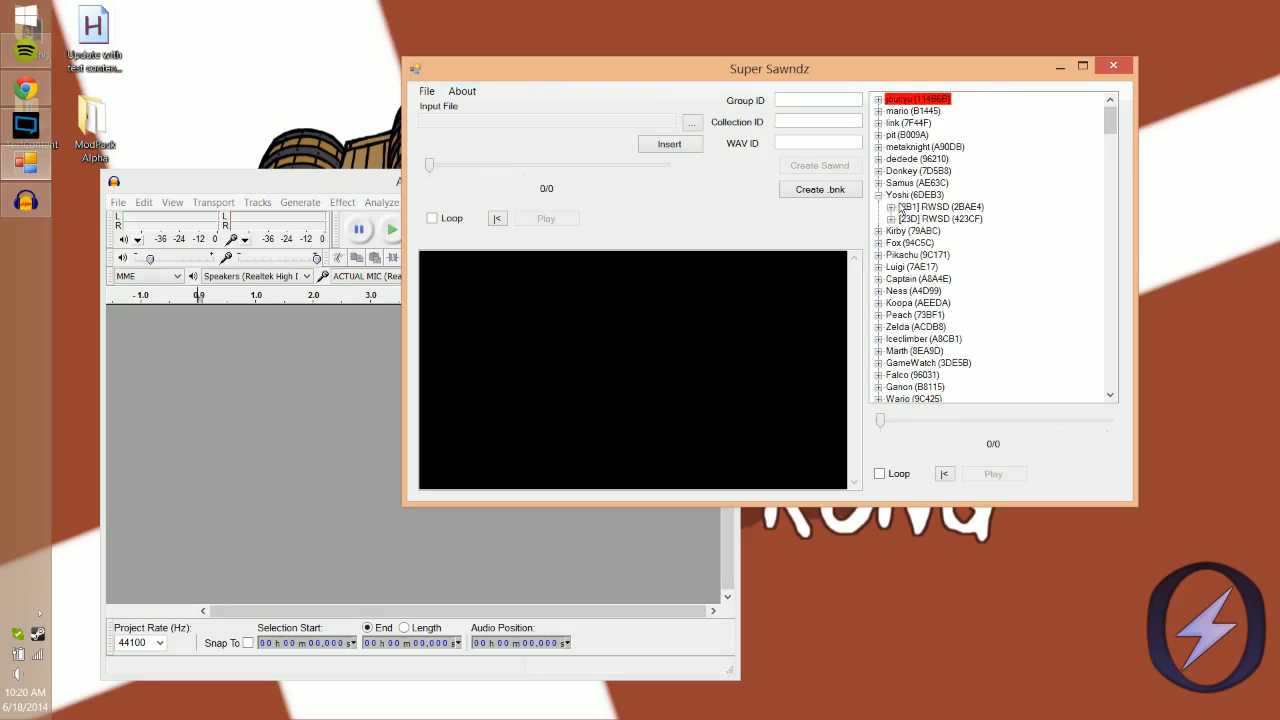
click(880, 194)
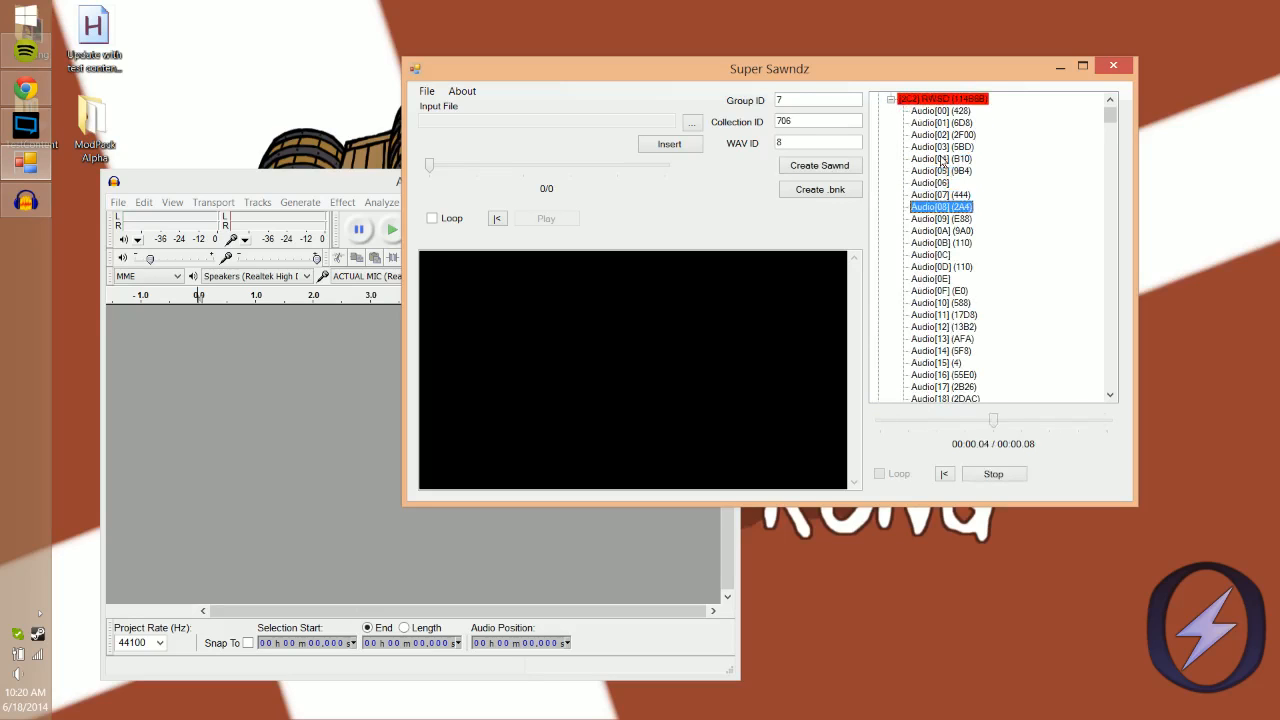
click(940, 266)
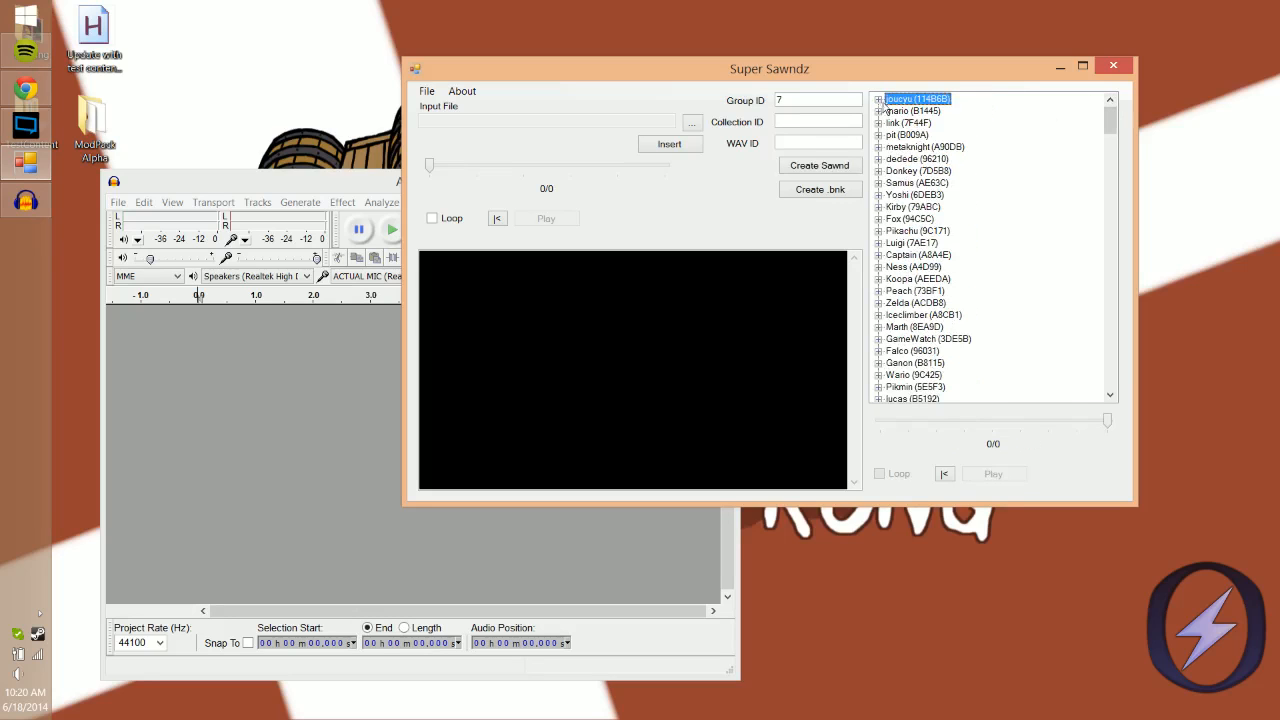
Step: Scroll down the character tree past PokeTrainer toward sound group 324
scroll(down, 3)
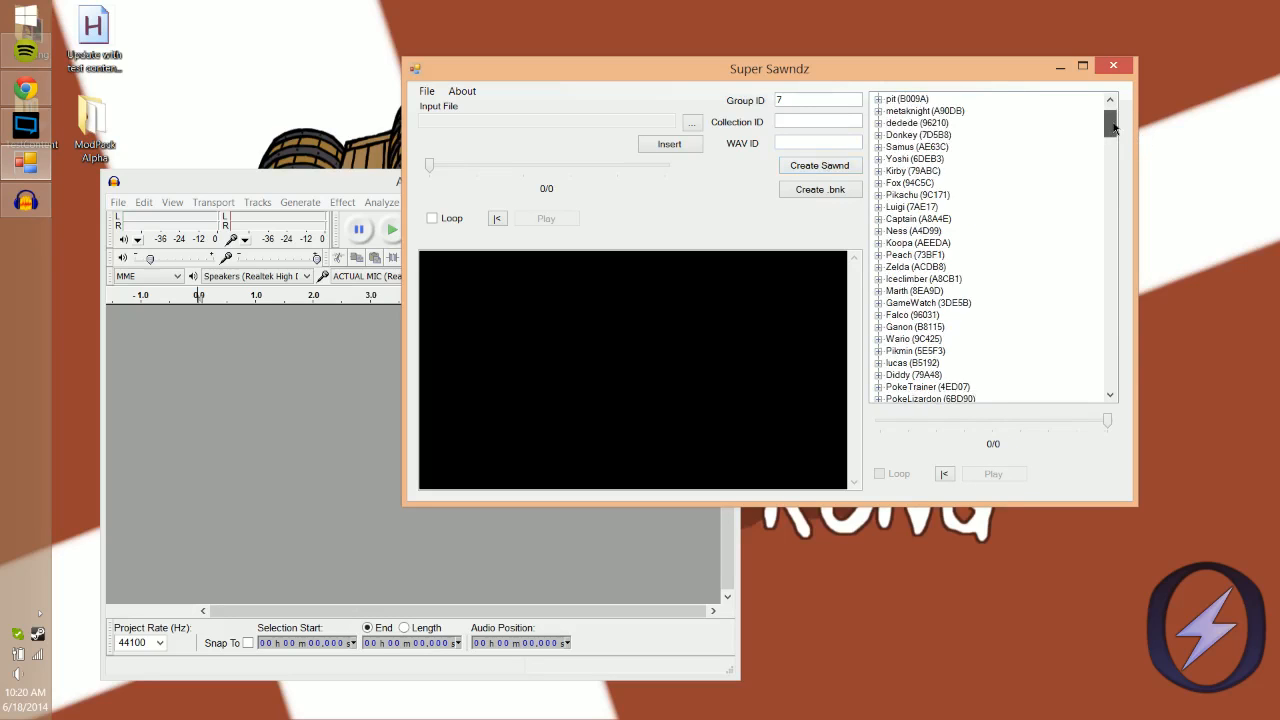
scroll(down, 3)
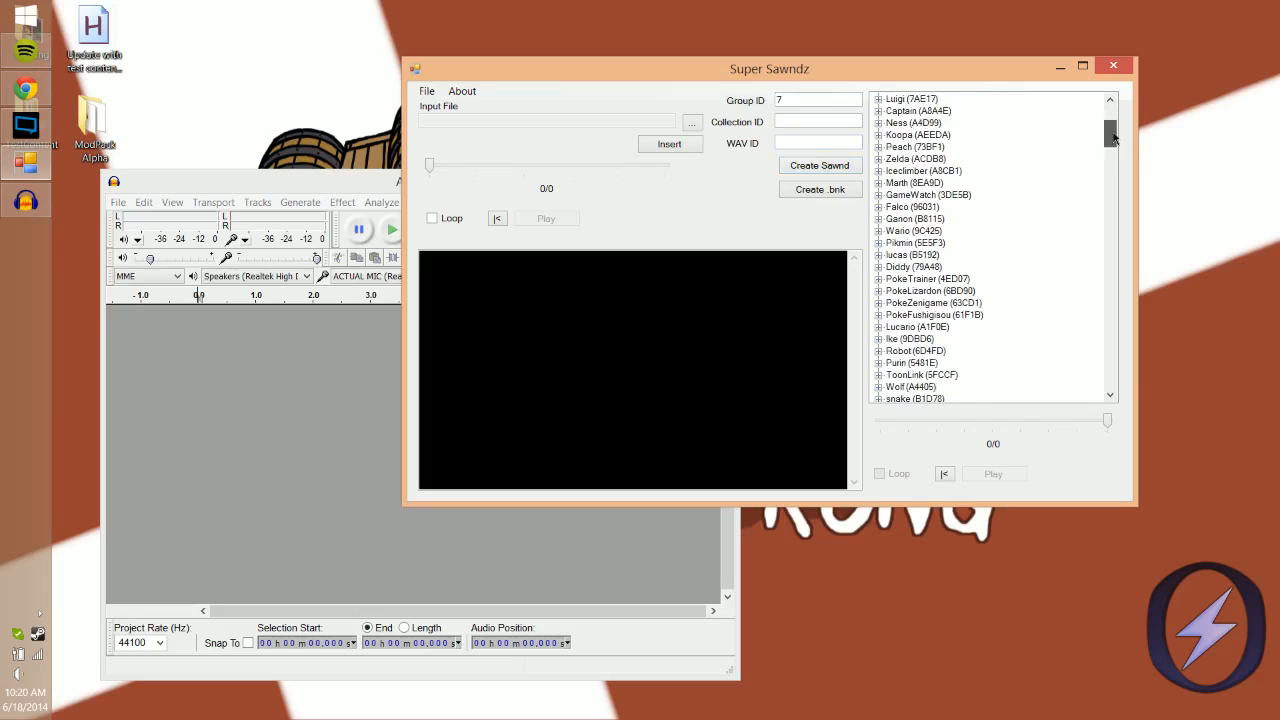
scroll(down, 3)
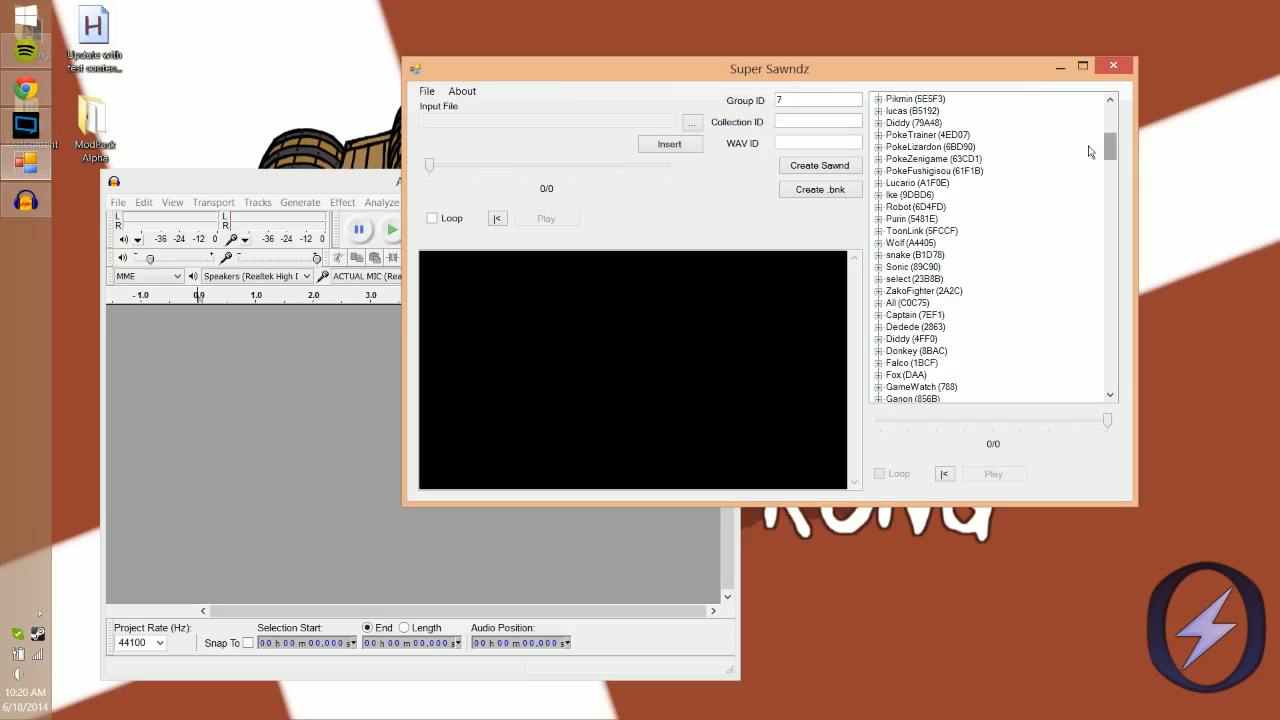
click(878, 134)
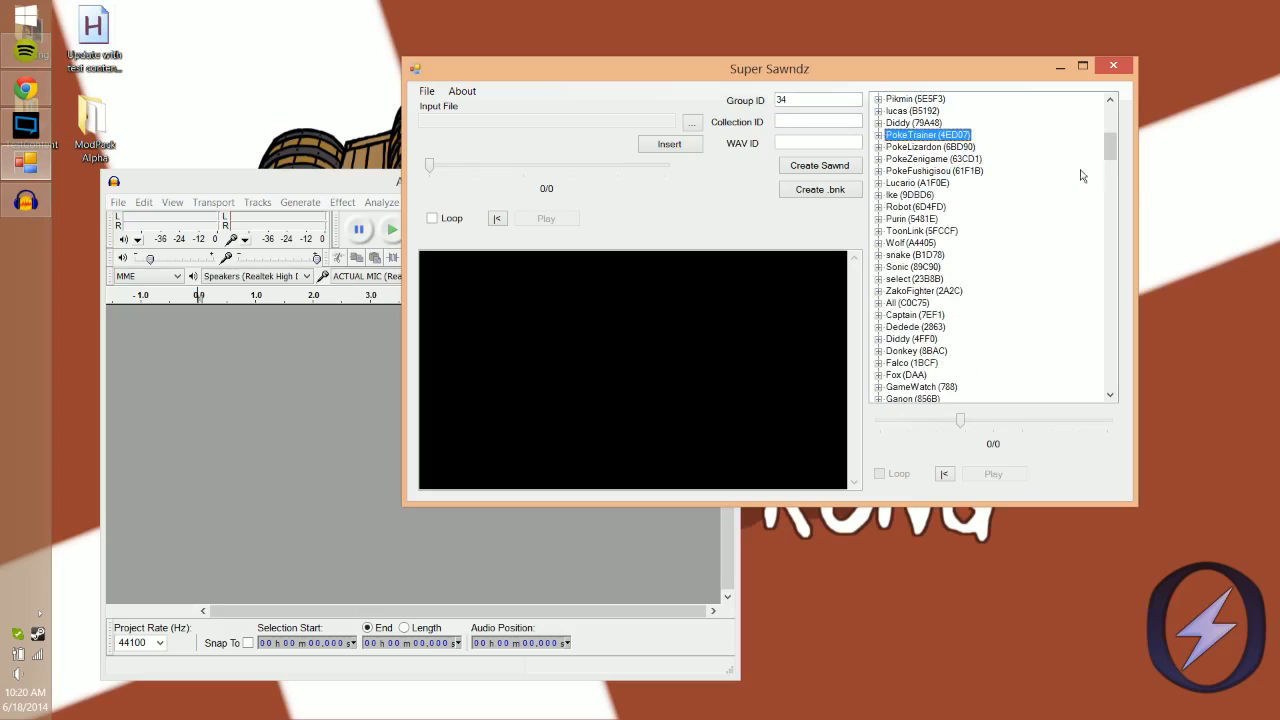
scroll(down, 3)
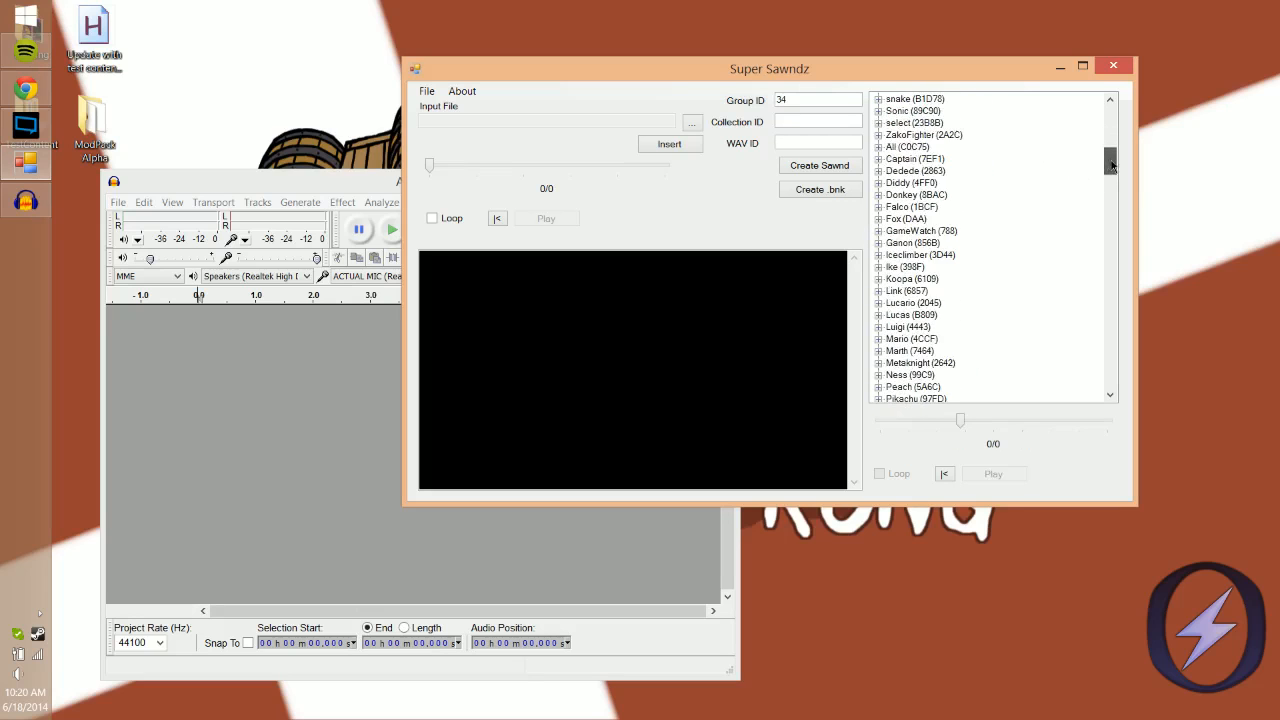
scroll(down, 3)
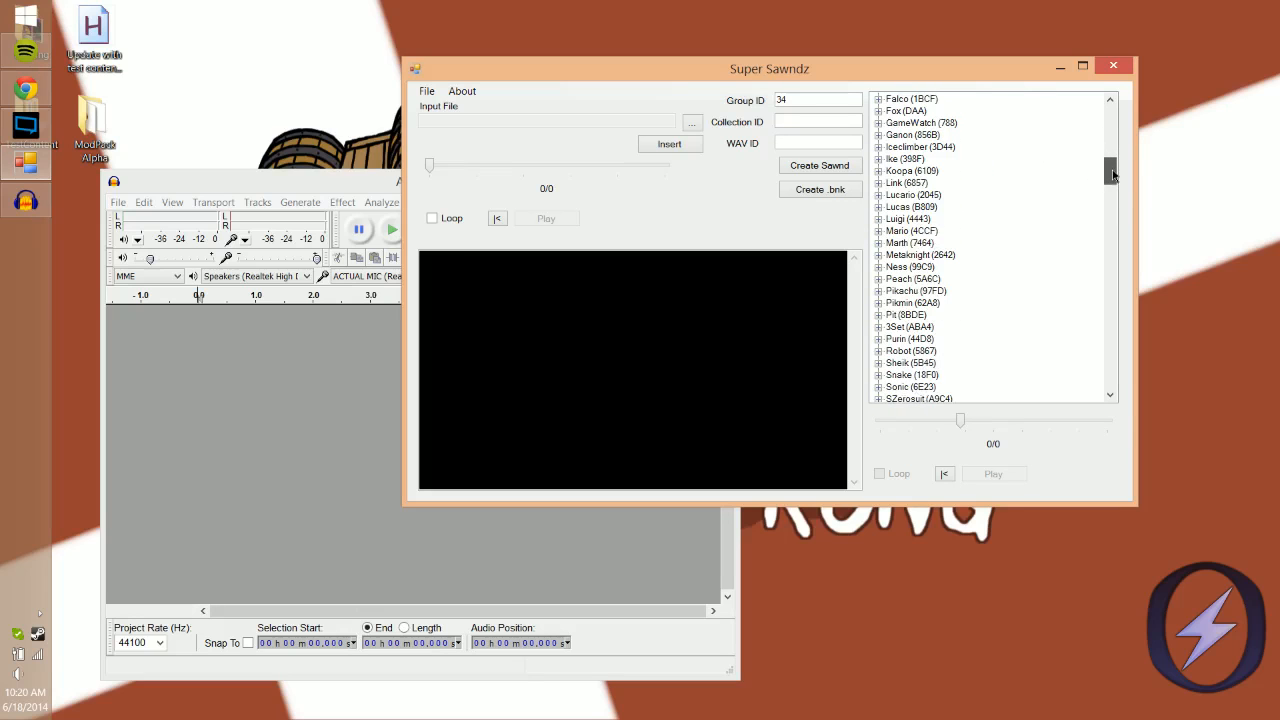
scroll(down, 3)
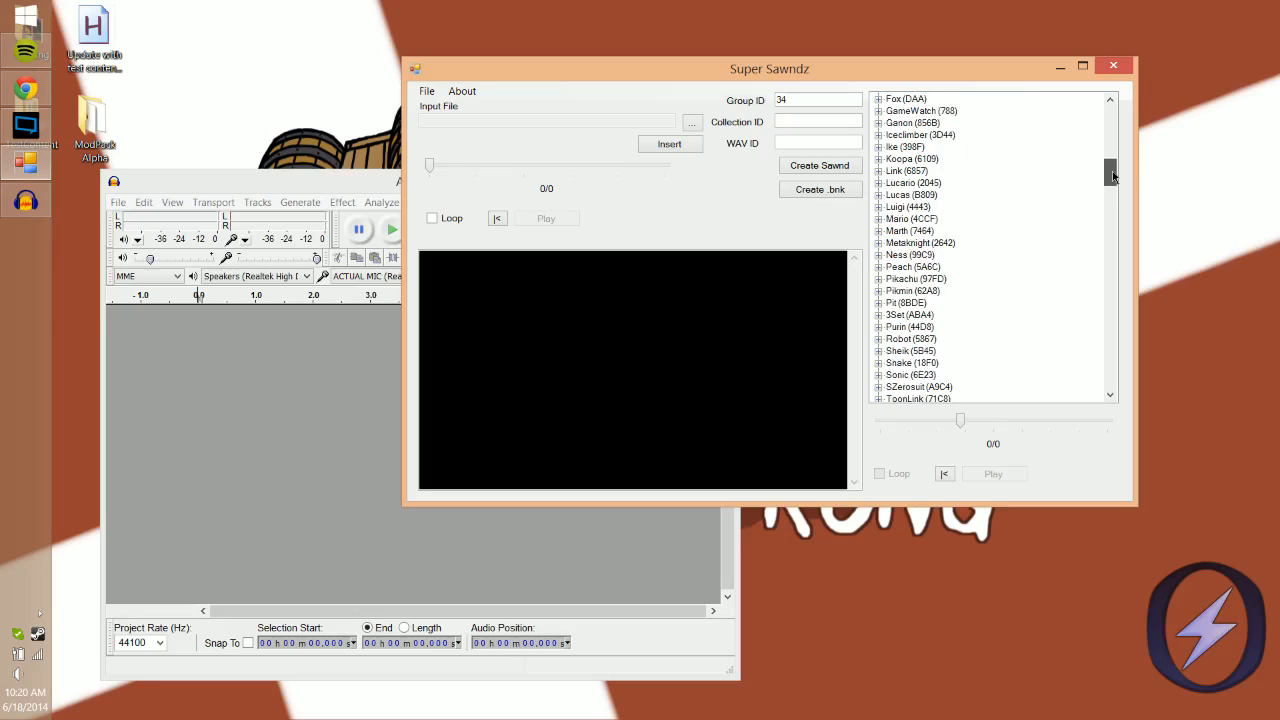
scroll(down, 3)
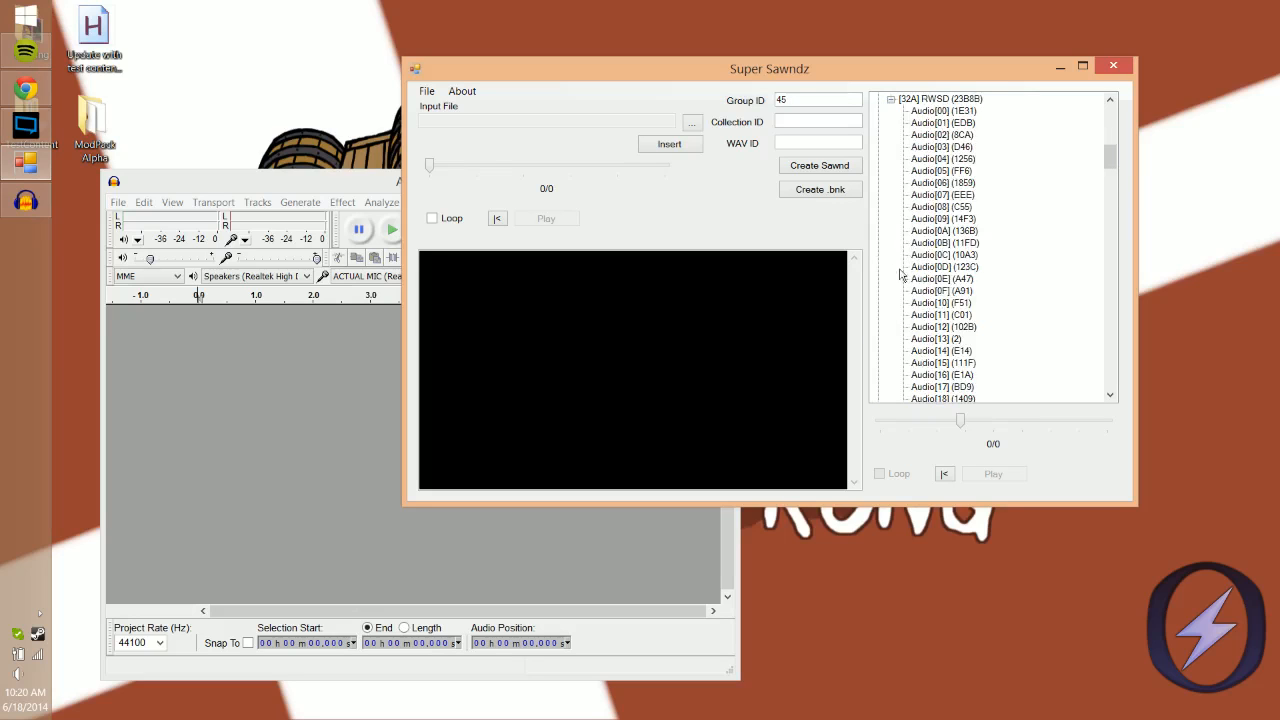
Step: Play a sound from the select group, collapse it and scroll down to characall
click(936, 338)
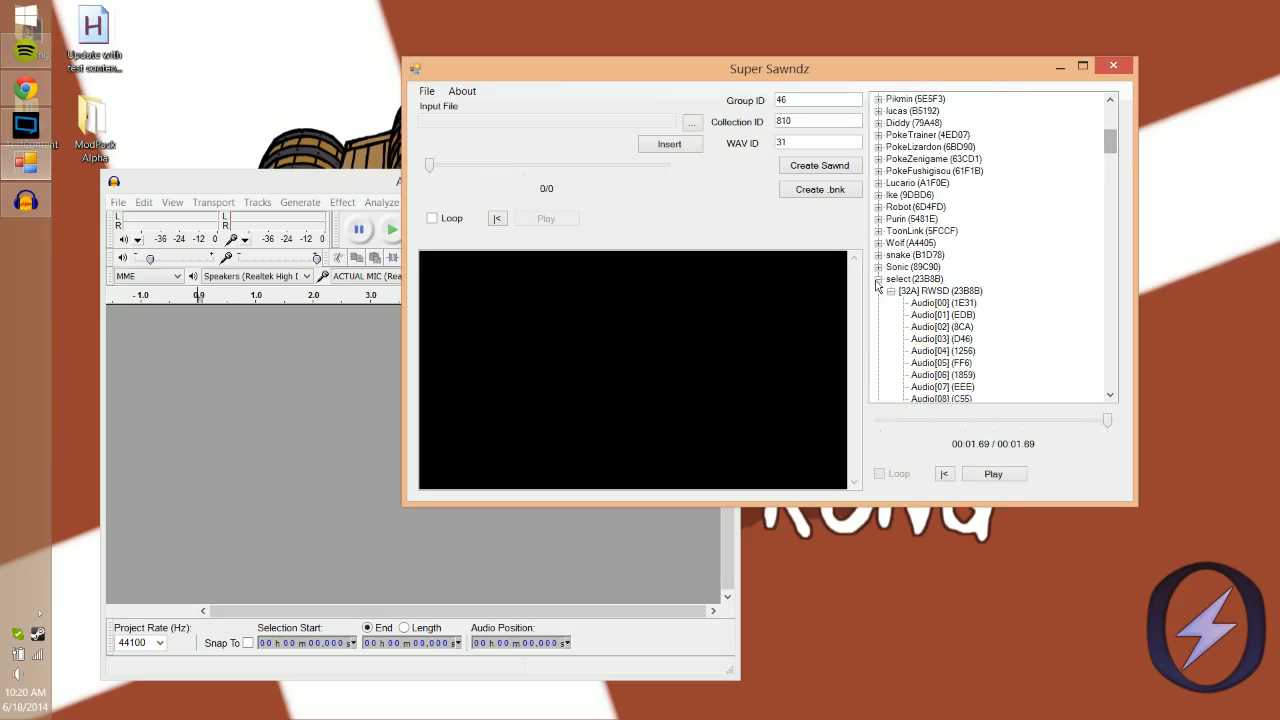
click(880, 290)
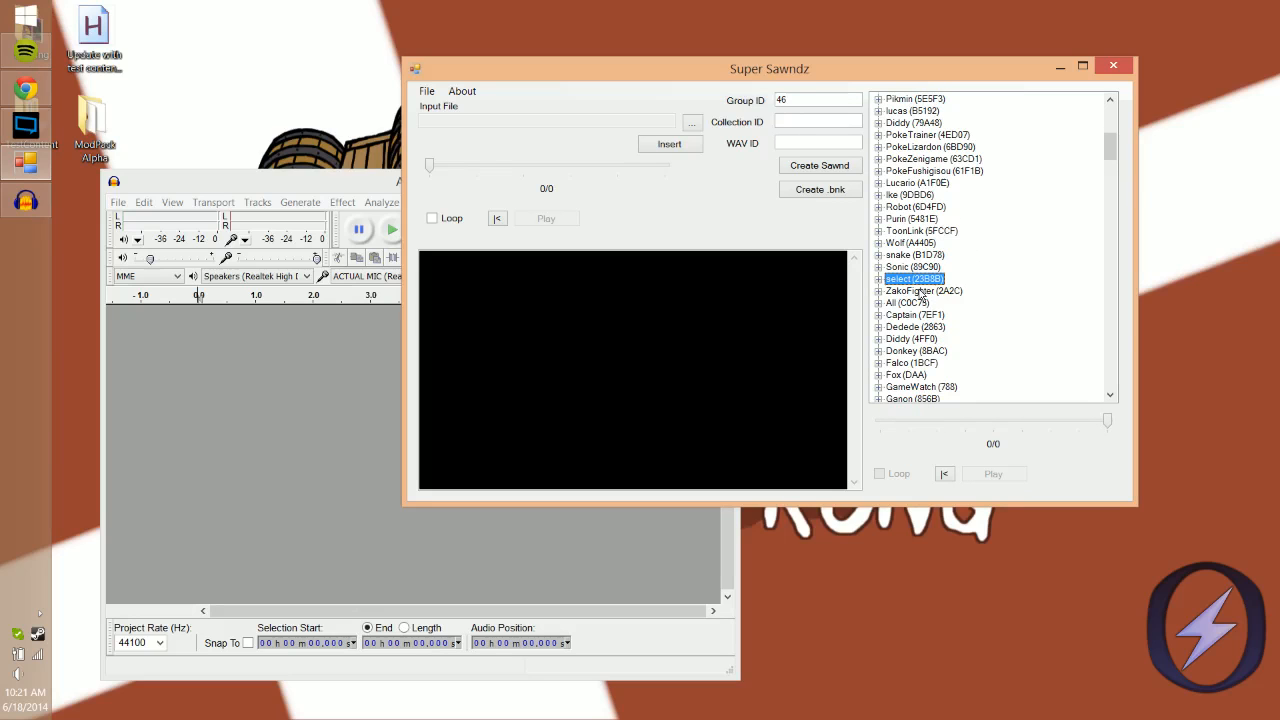
mouse_move(898, 380)
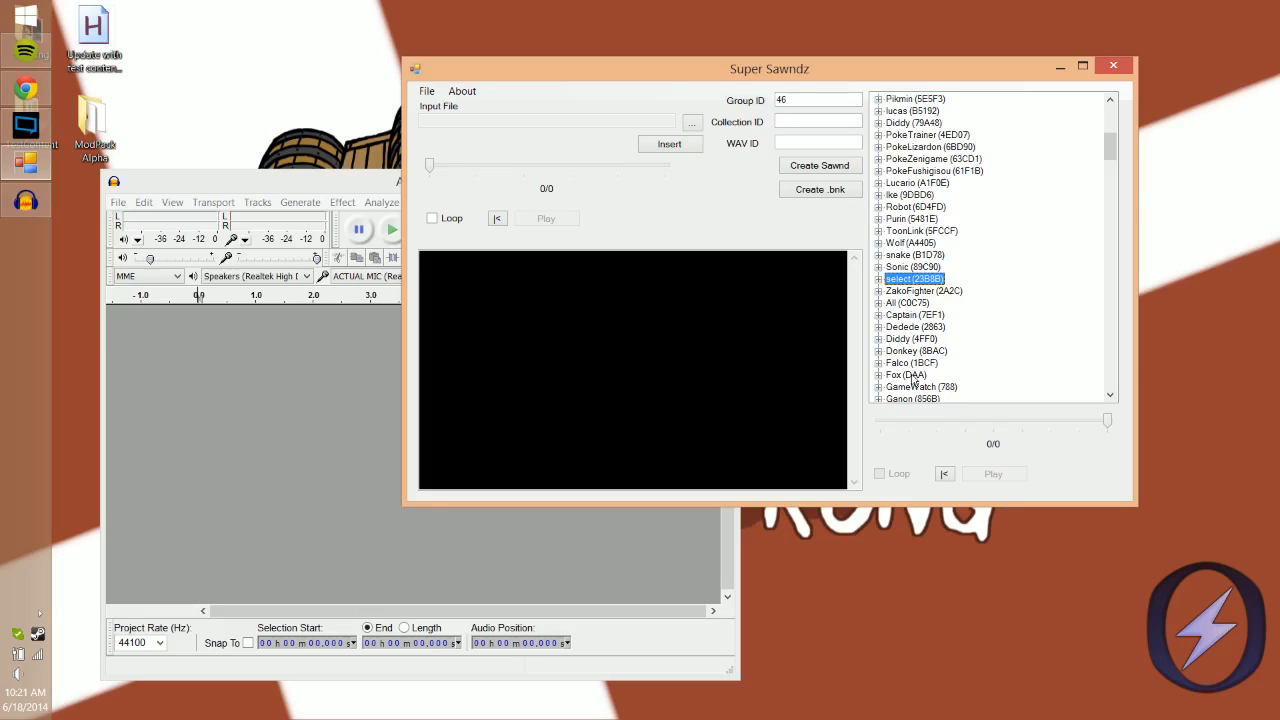
scroll(down, 3)
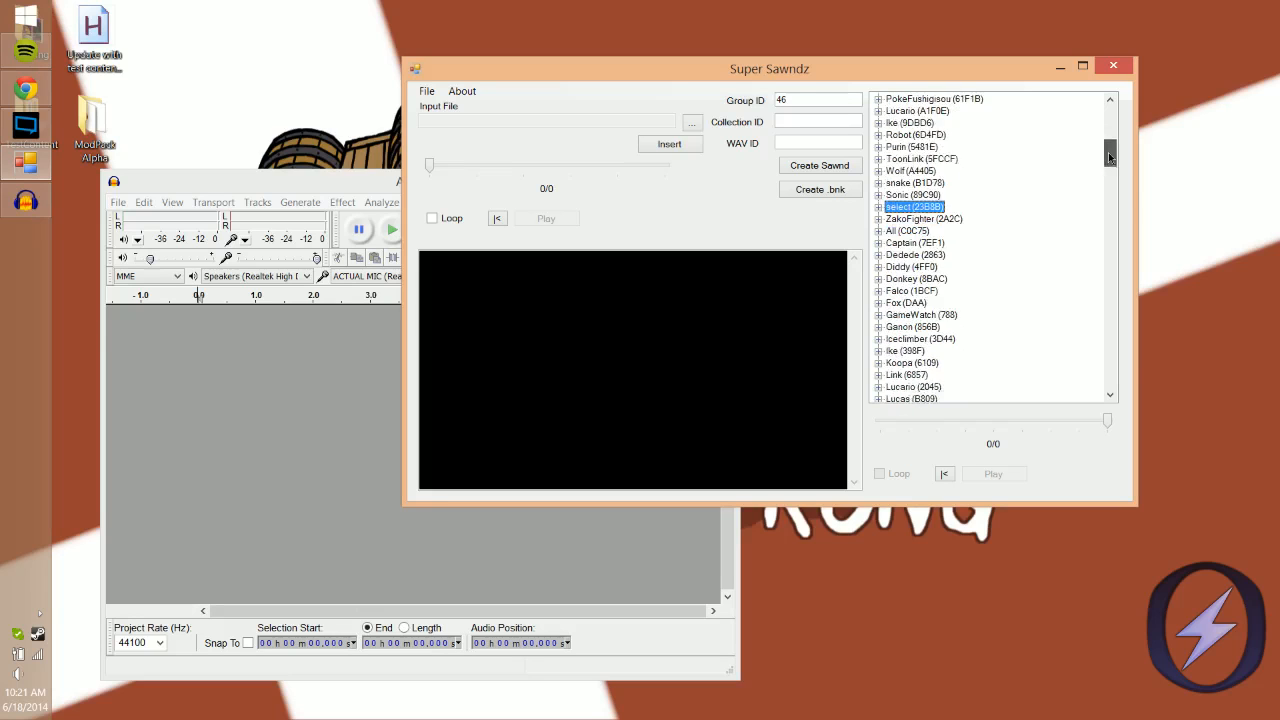
scroll(down, 3)
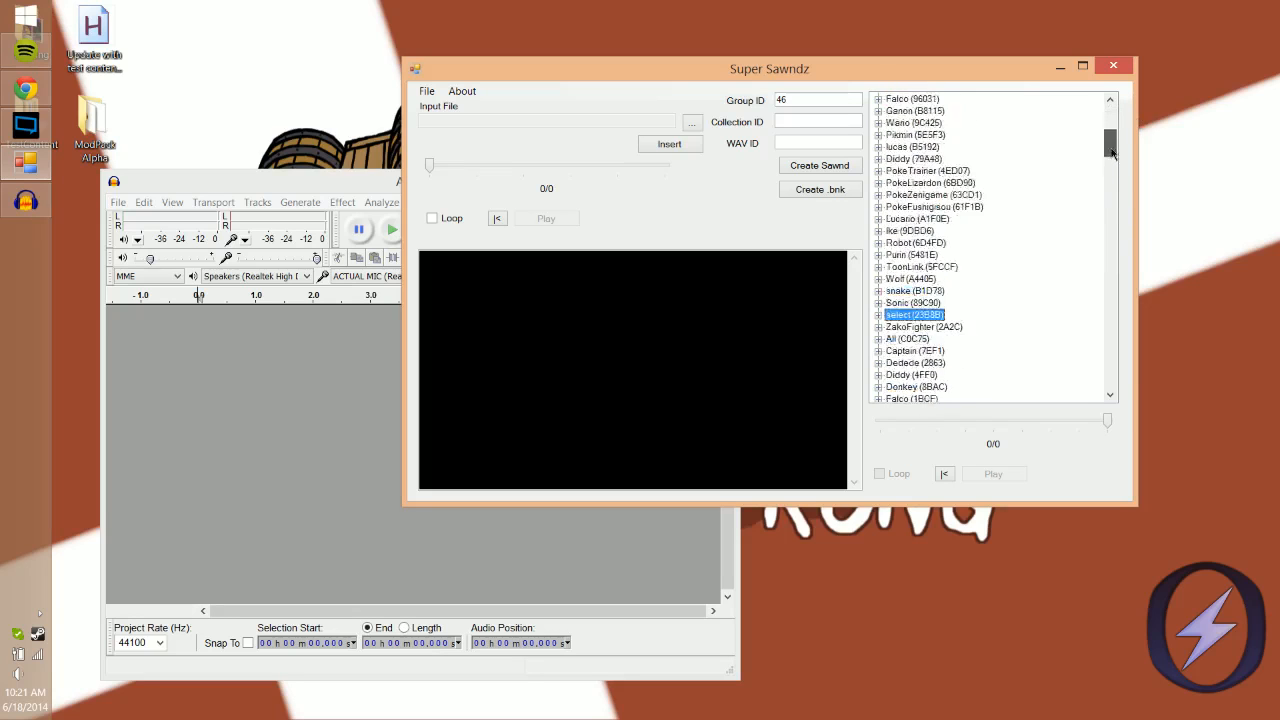
scroll(down, 3)
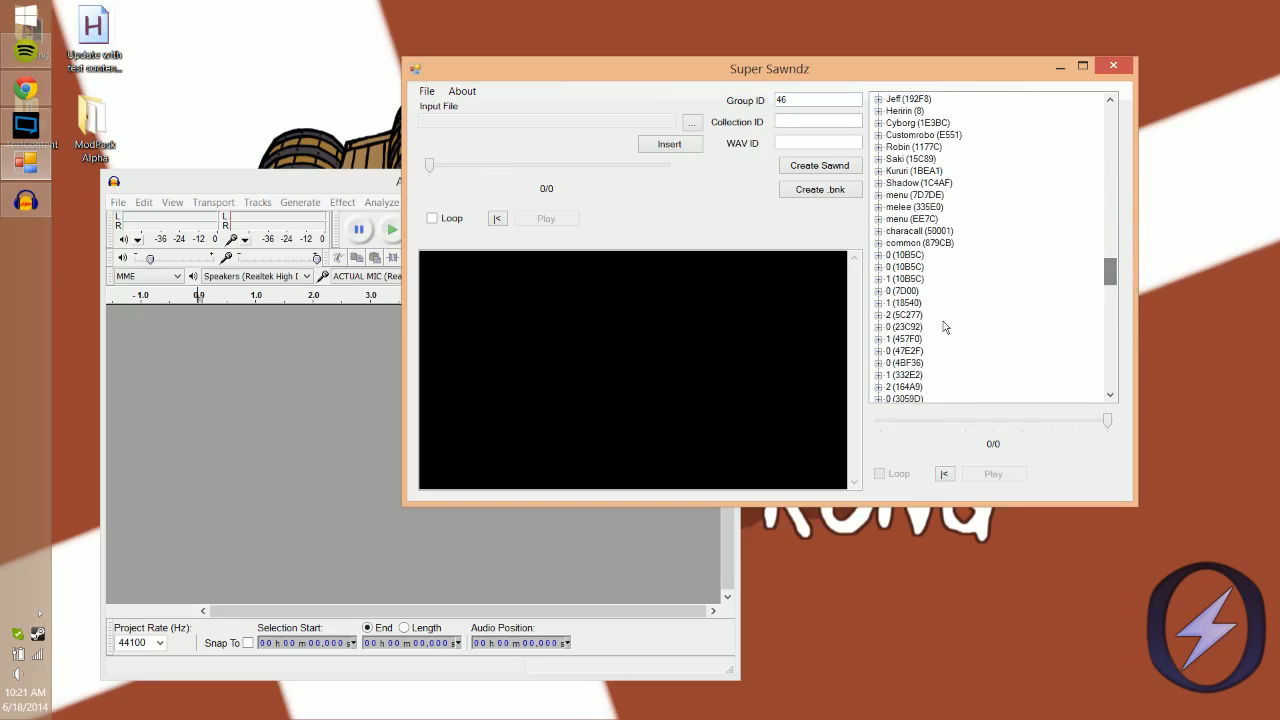
Step: Expand the characall group, play a sound from it, then collapse back to the character list
click(910, 218)
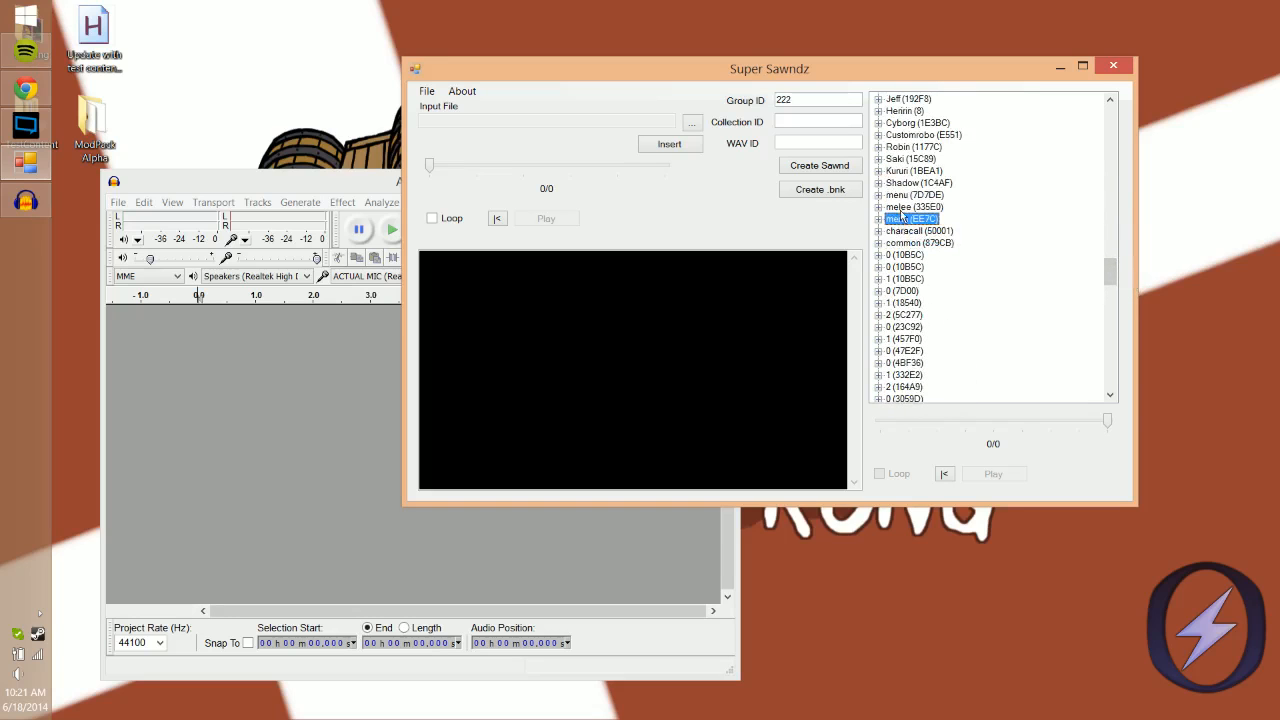
click(916, 194)
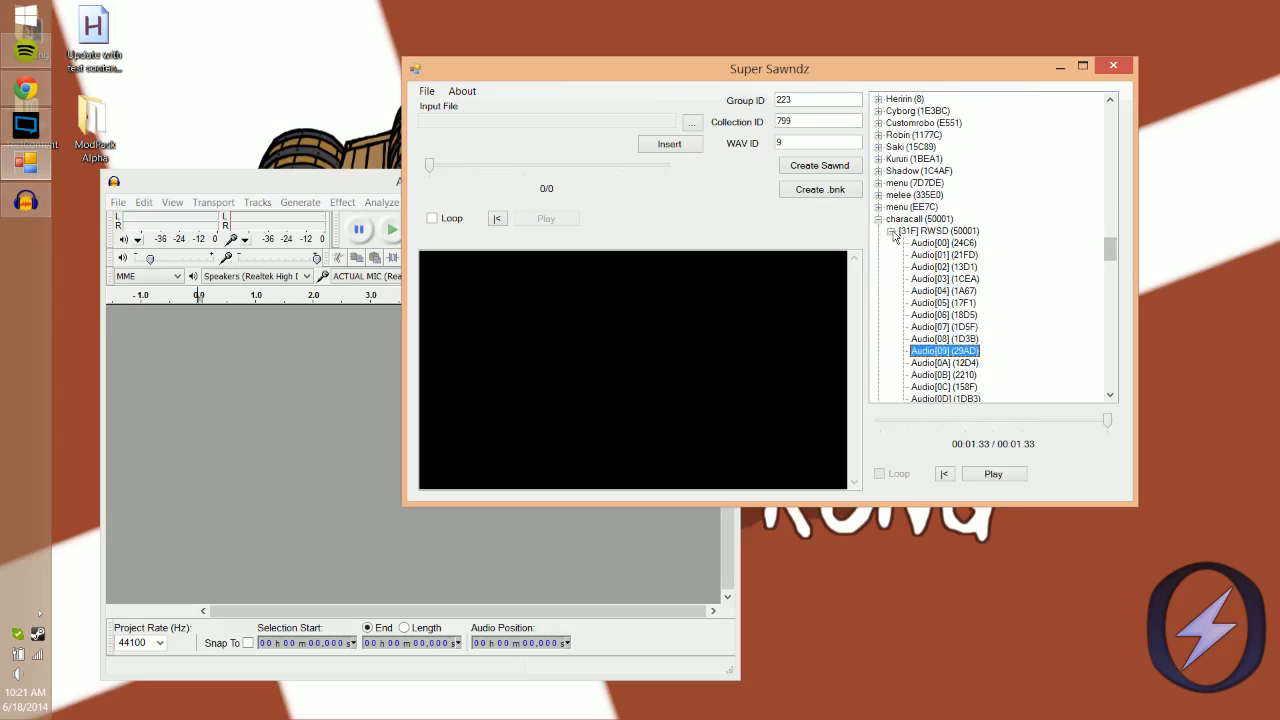
click(880, 218)
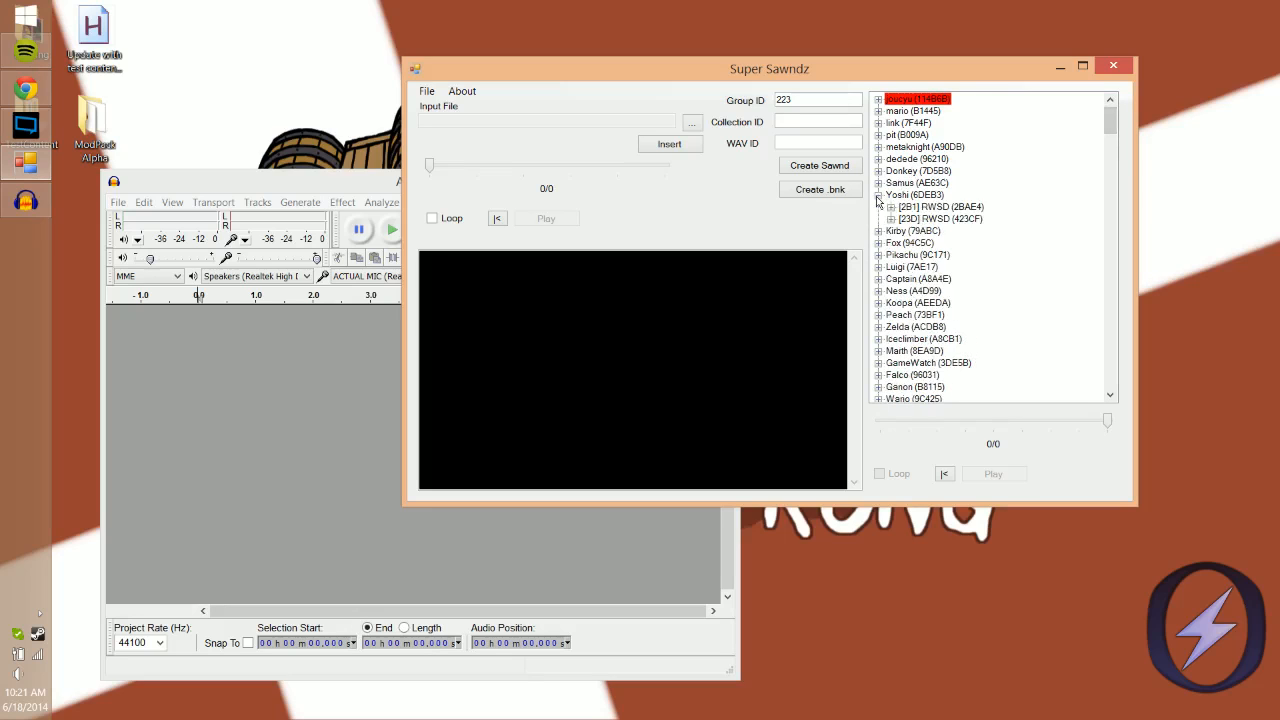
Step: Expand Yoshi's first sound group and select its Audio[00] entry for testing
click(890, 206)
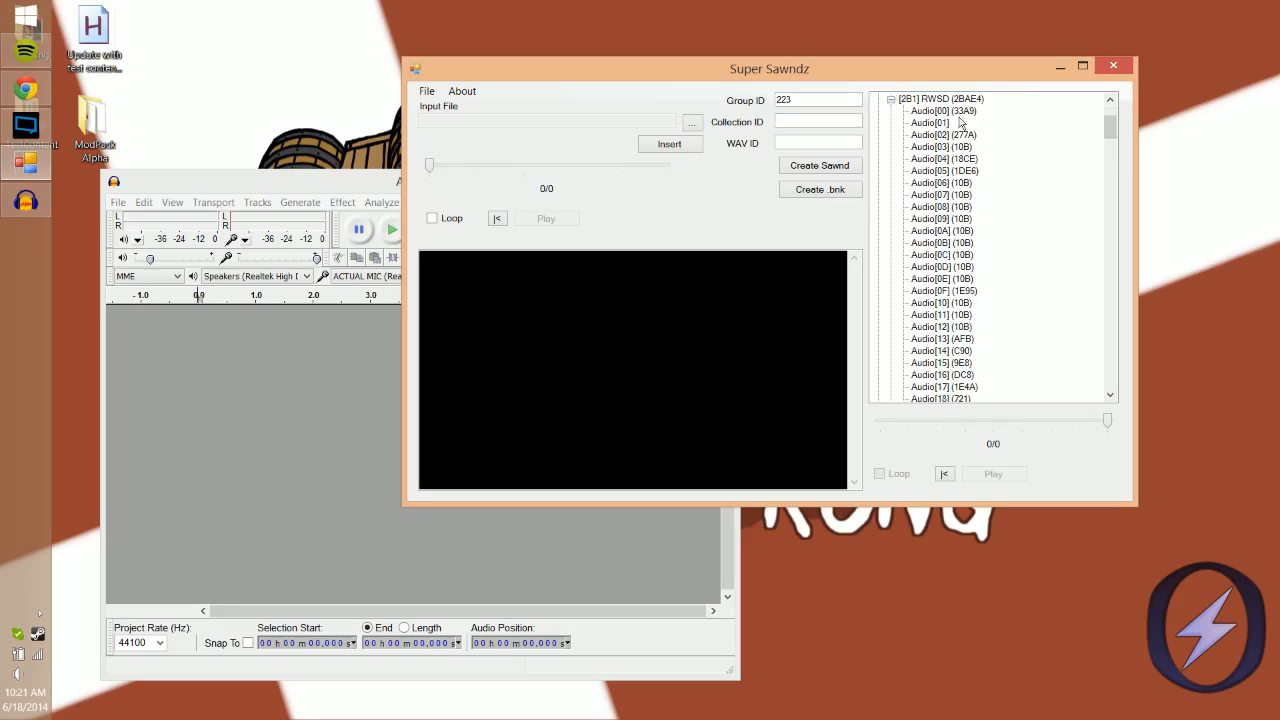
click(940, 148)
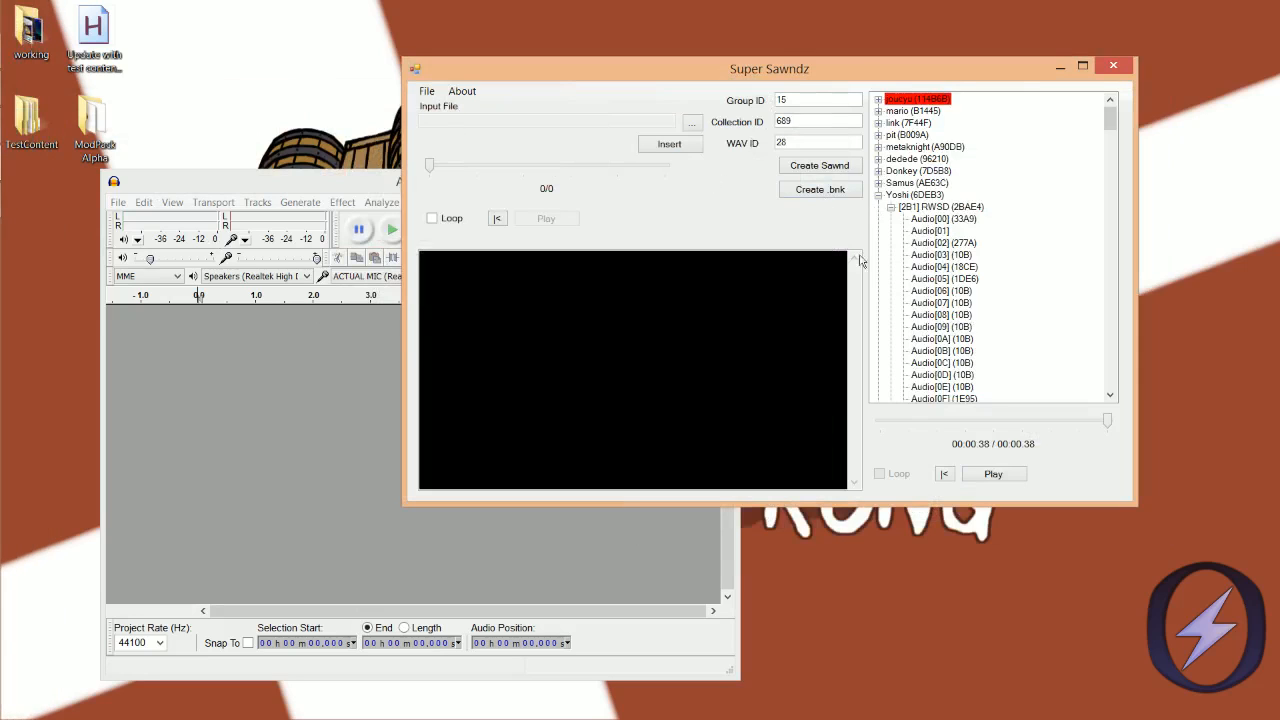
mouse_move(688, 236)
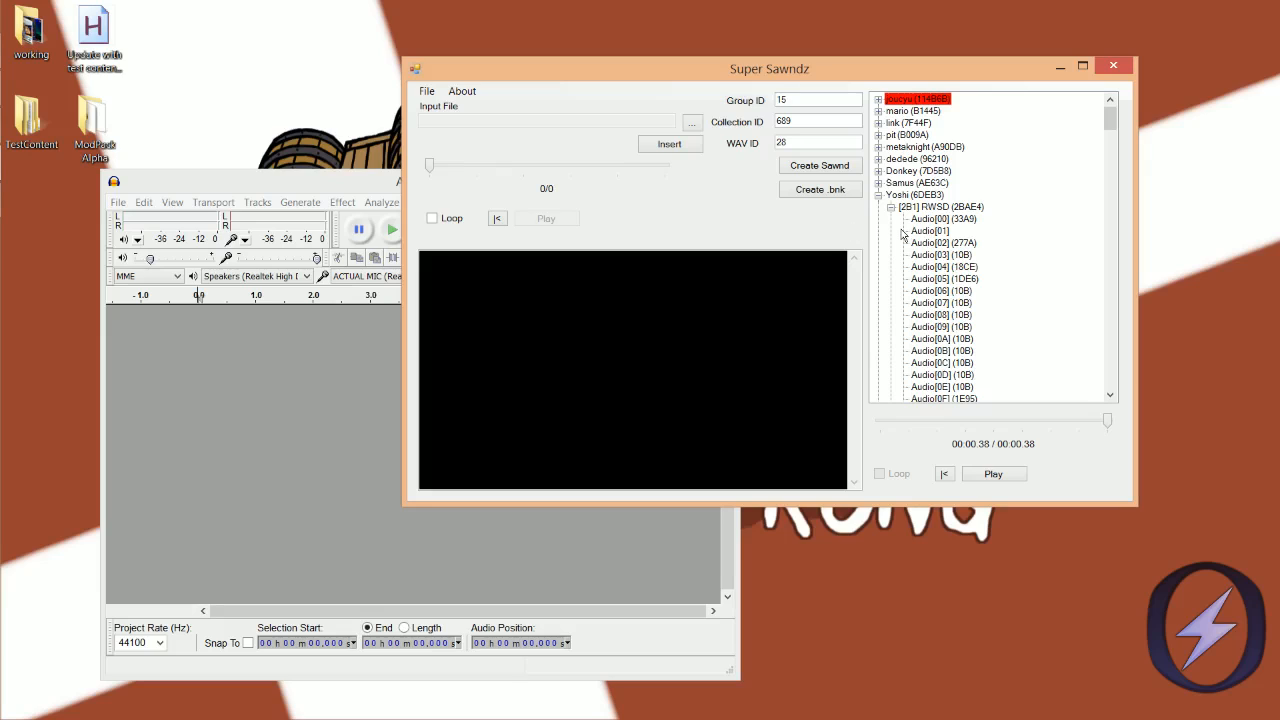
mouse_move(864, 112)
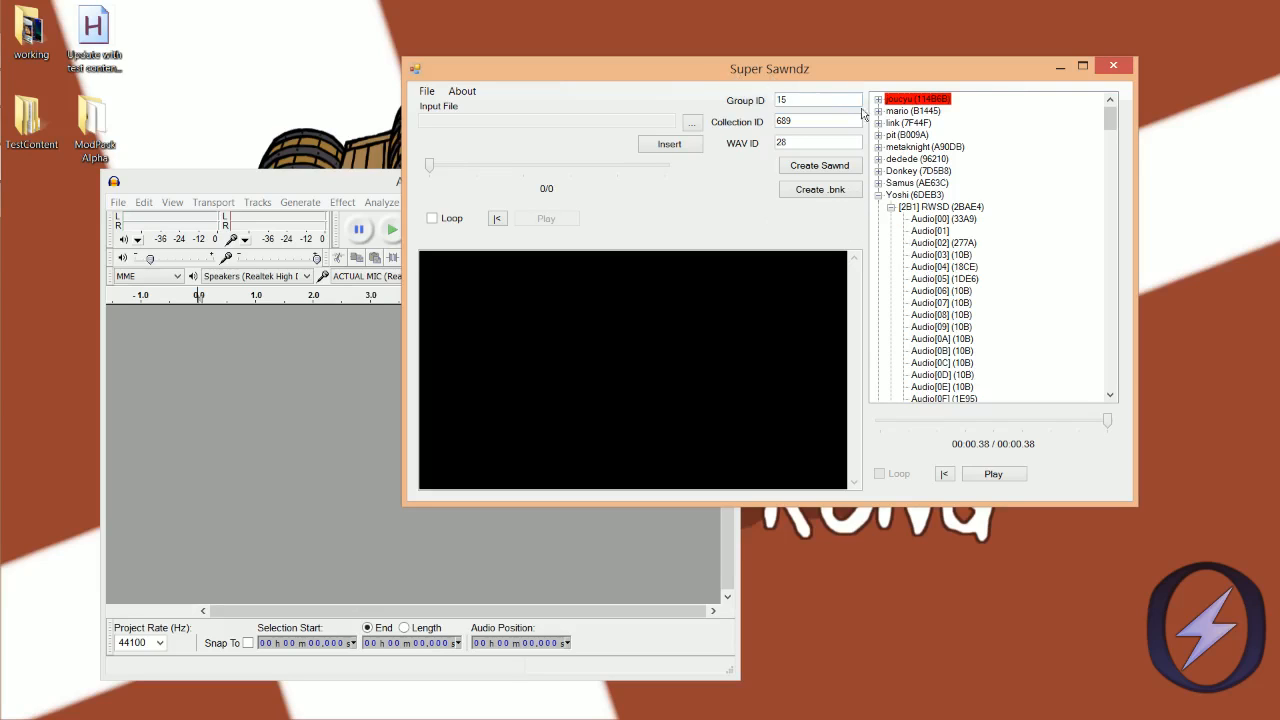
click(944, 218)
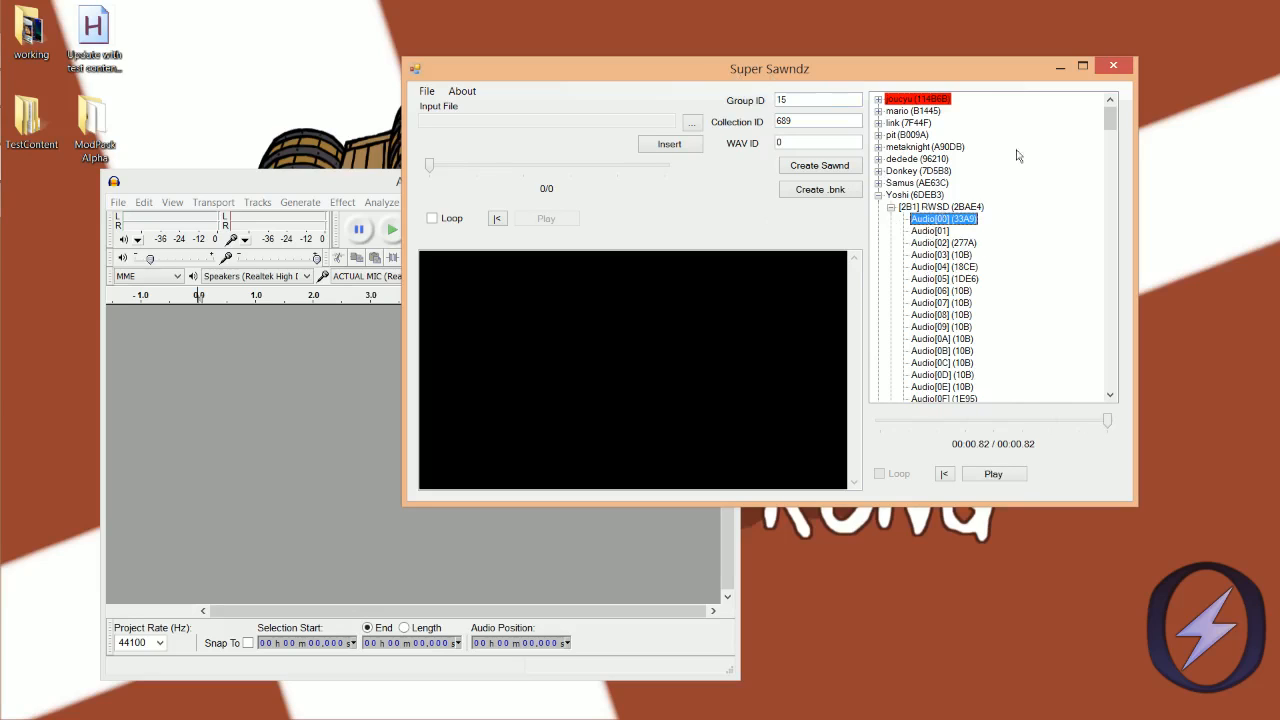
mouse_move(852, 264)
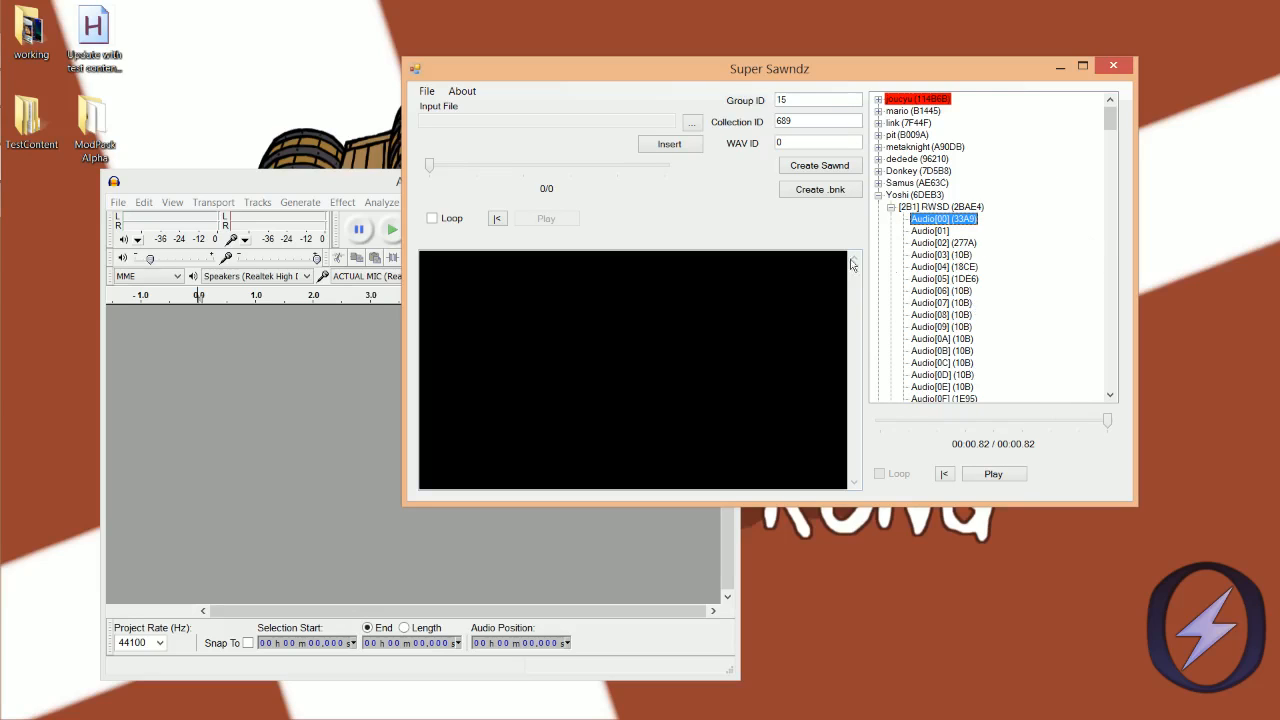
mouse_move(752, 244)
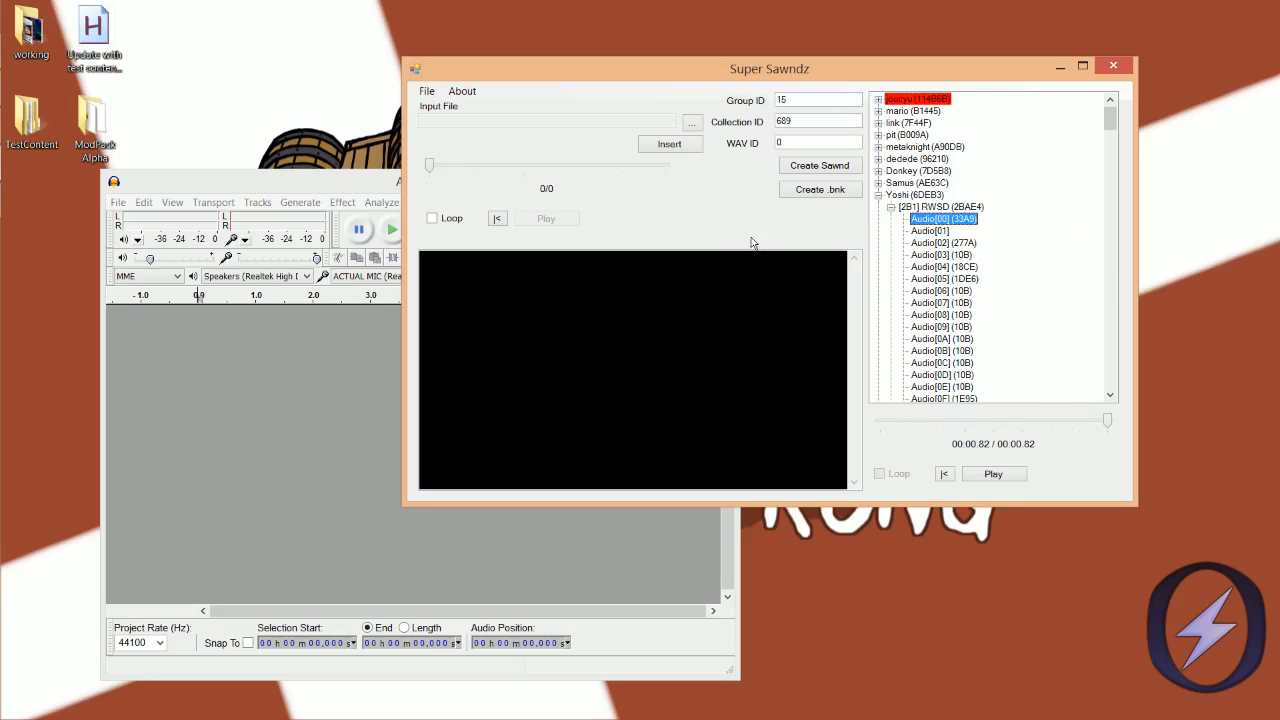
mouse_move(736, 188)
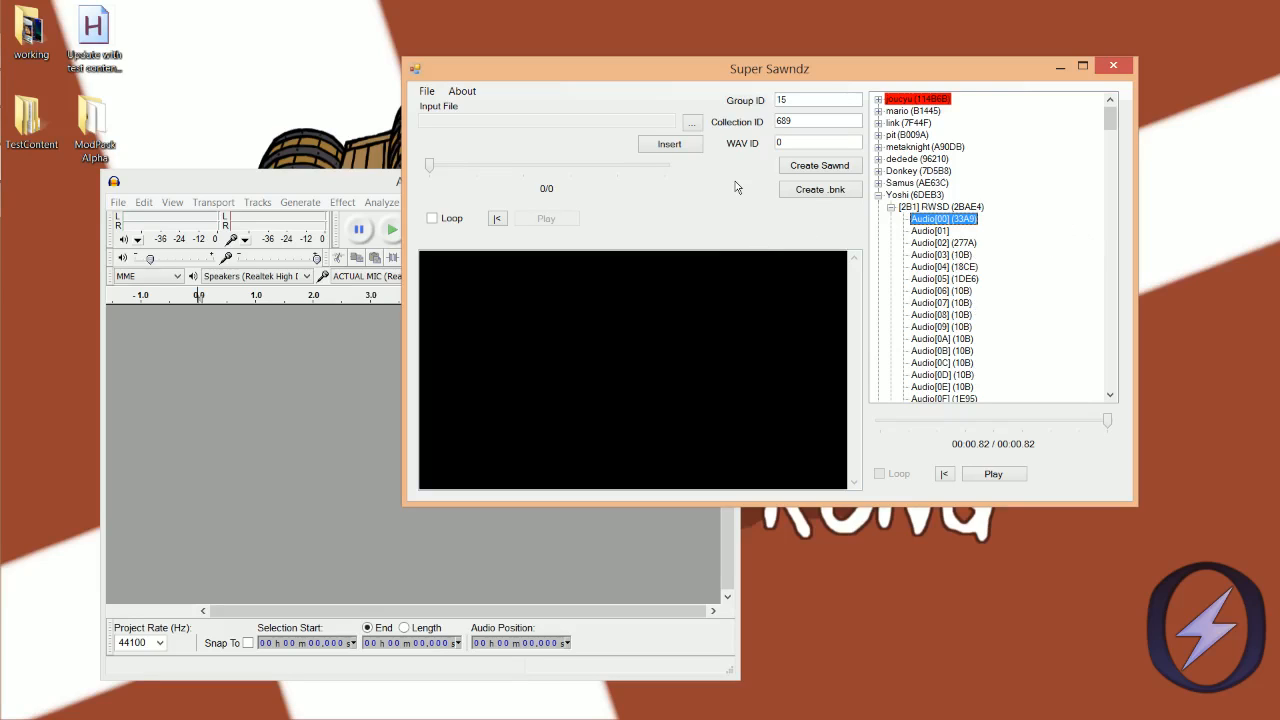
mouse_move(744, 222)
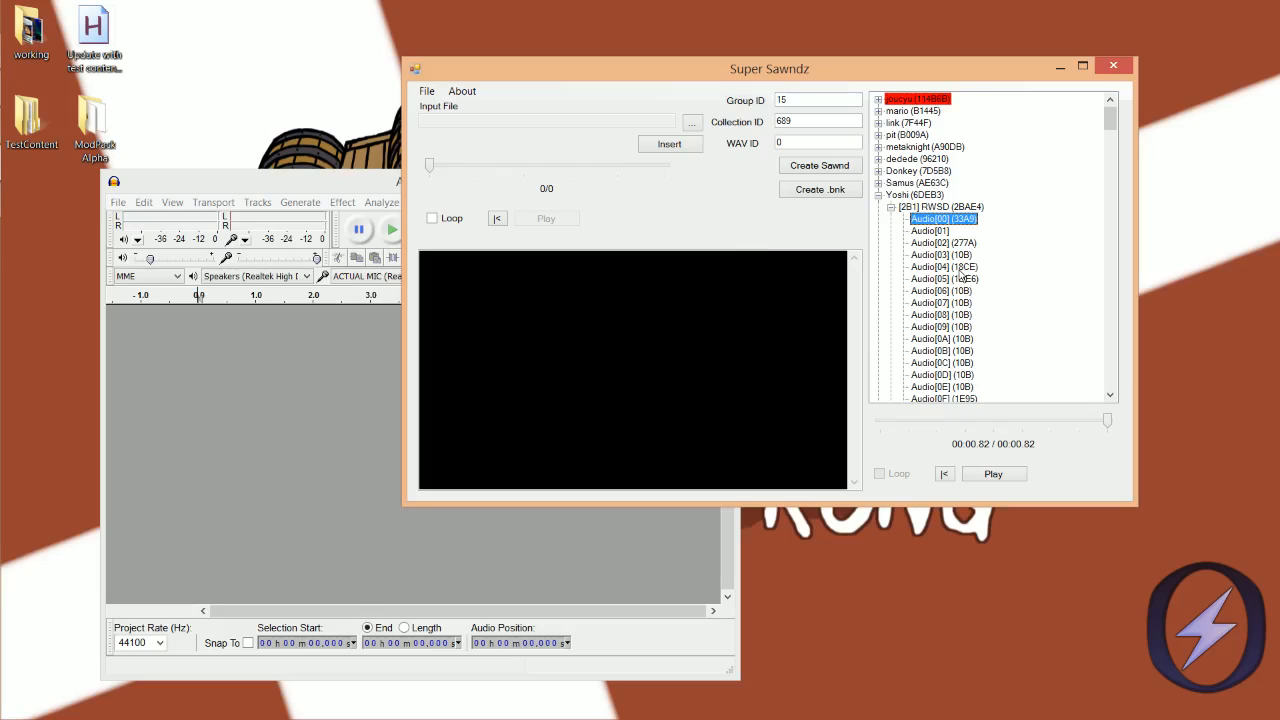
mouse_move(776, 210)
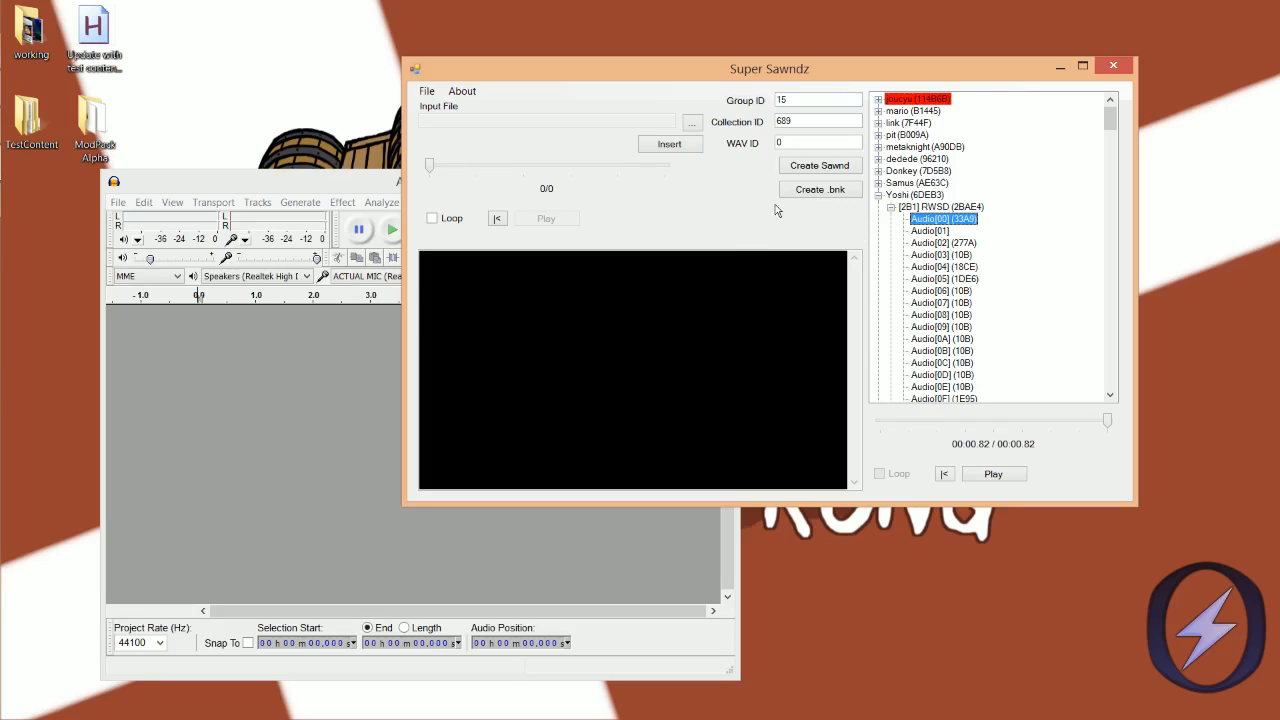
mouse_move(788, 234)
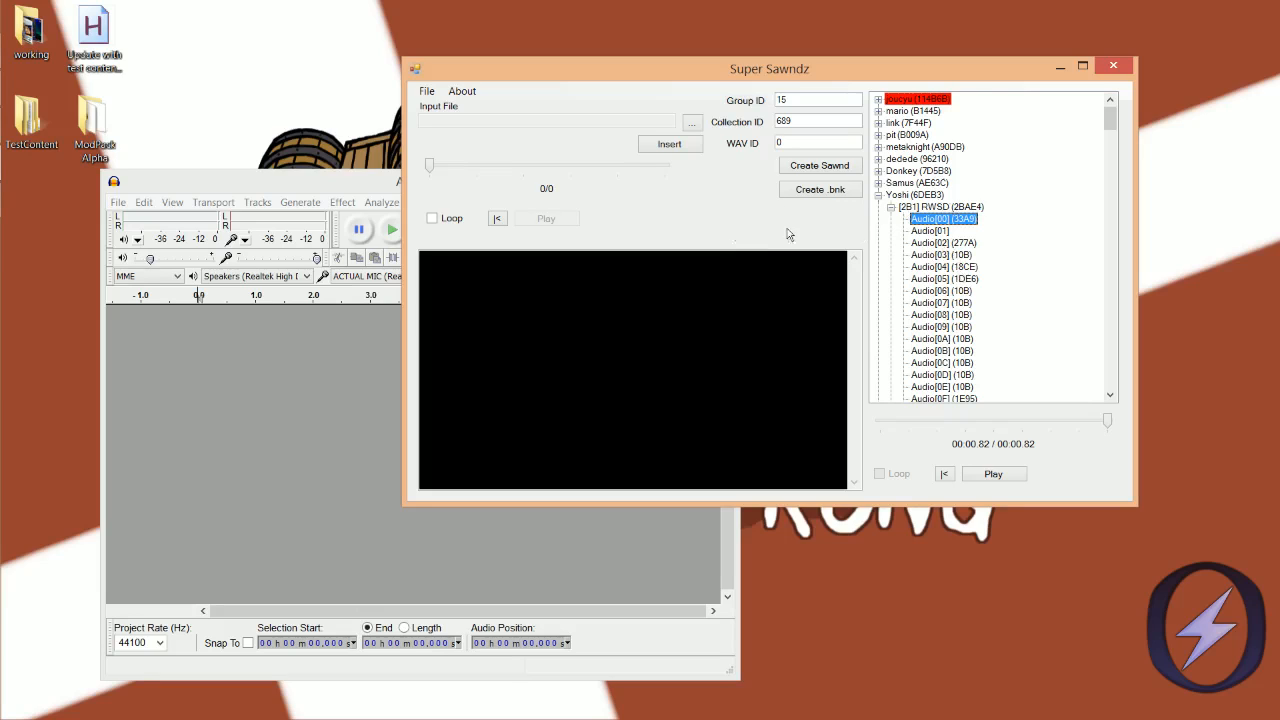
mouse_move(756, 214)
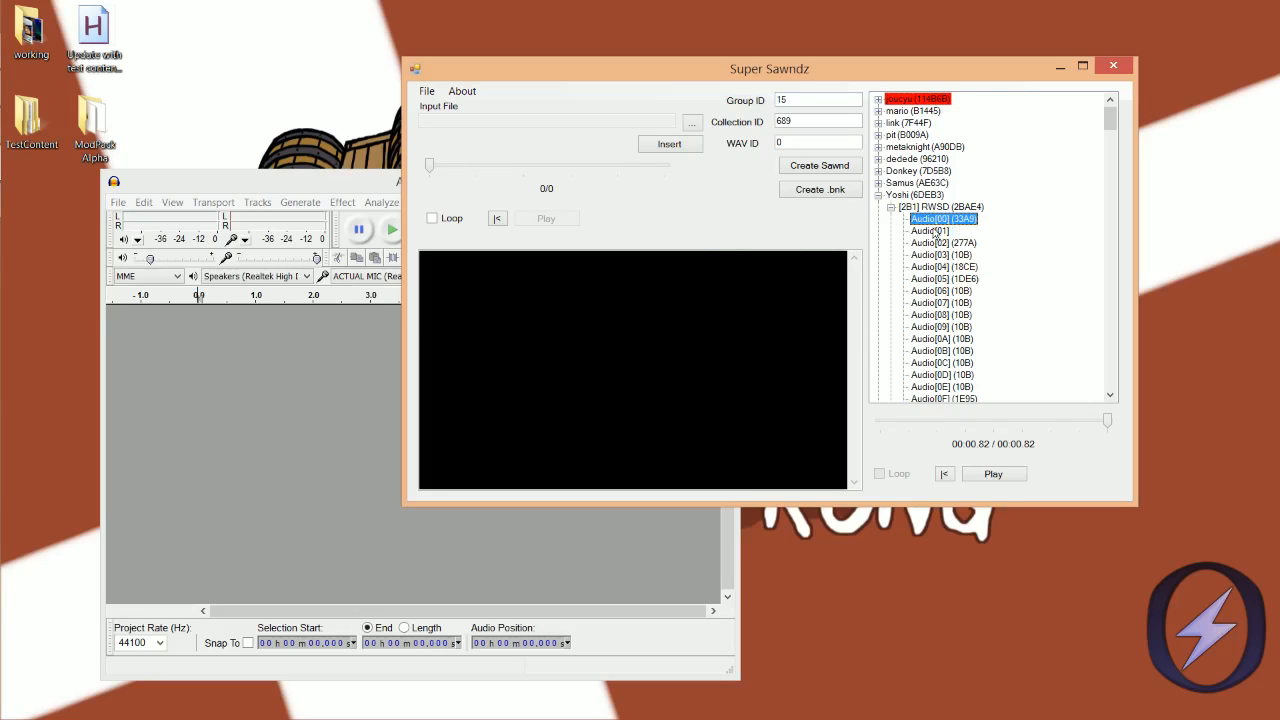
mouse_move(784, 208)
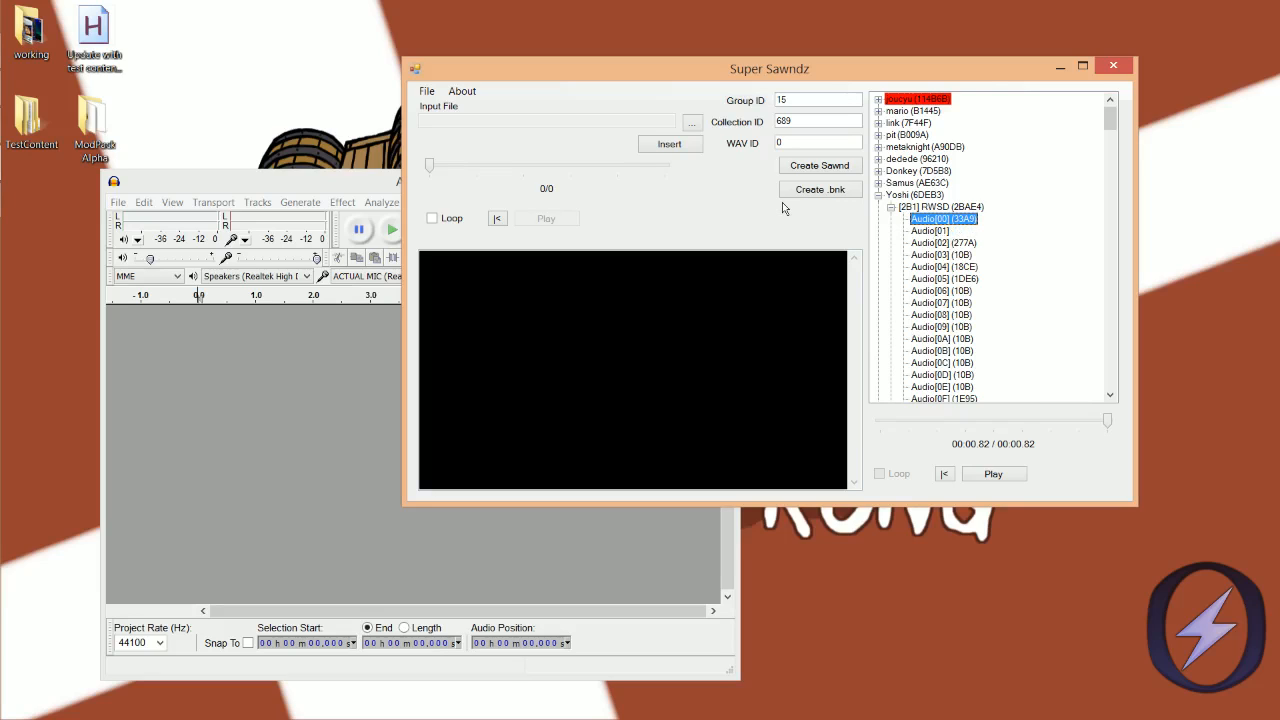
mouse_move(904, 260)
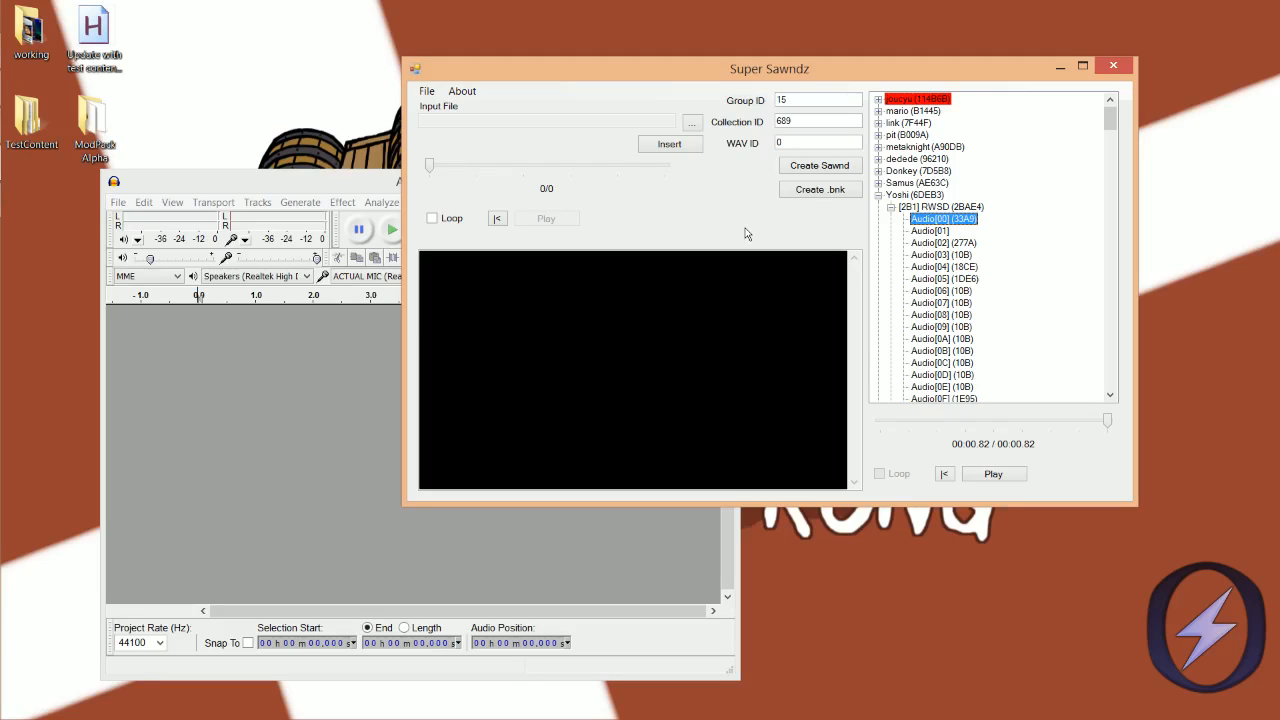
mouse_move(836, 232)
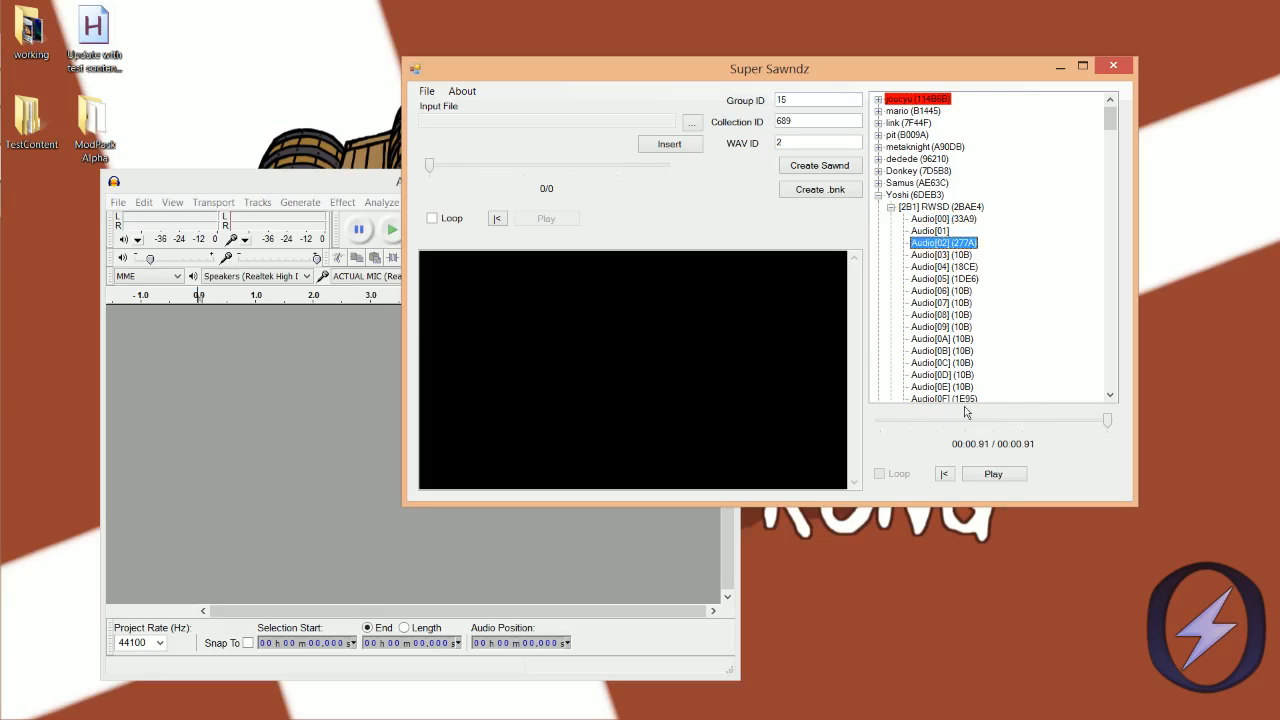
mouse_move(824, 224)
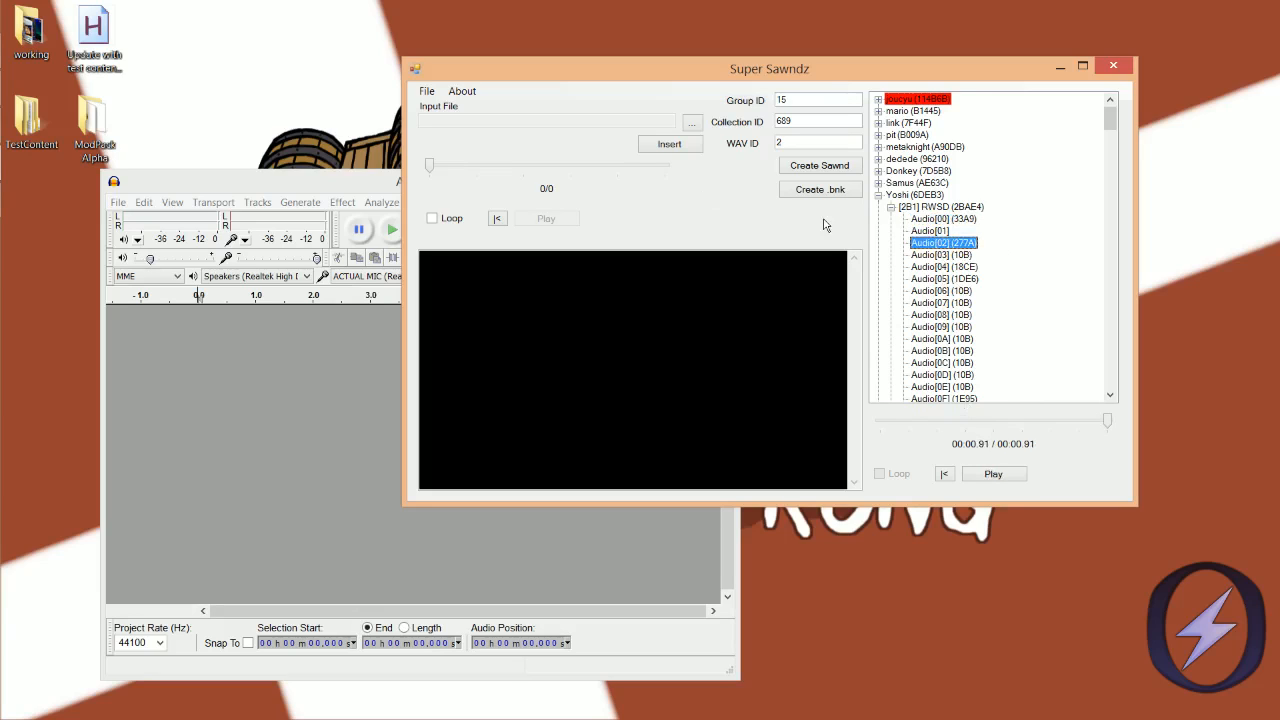
mouse_move(1012, 248)
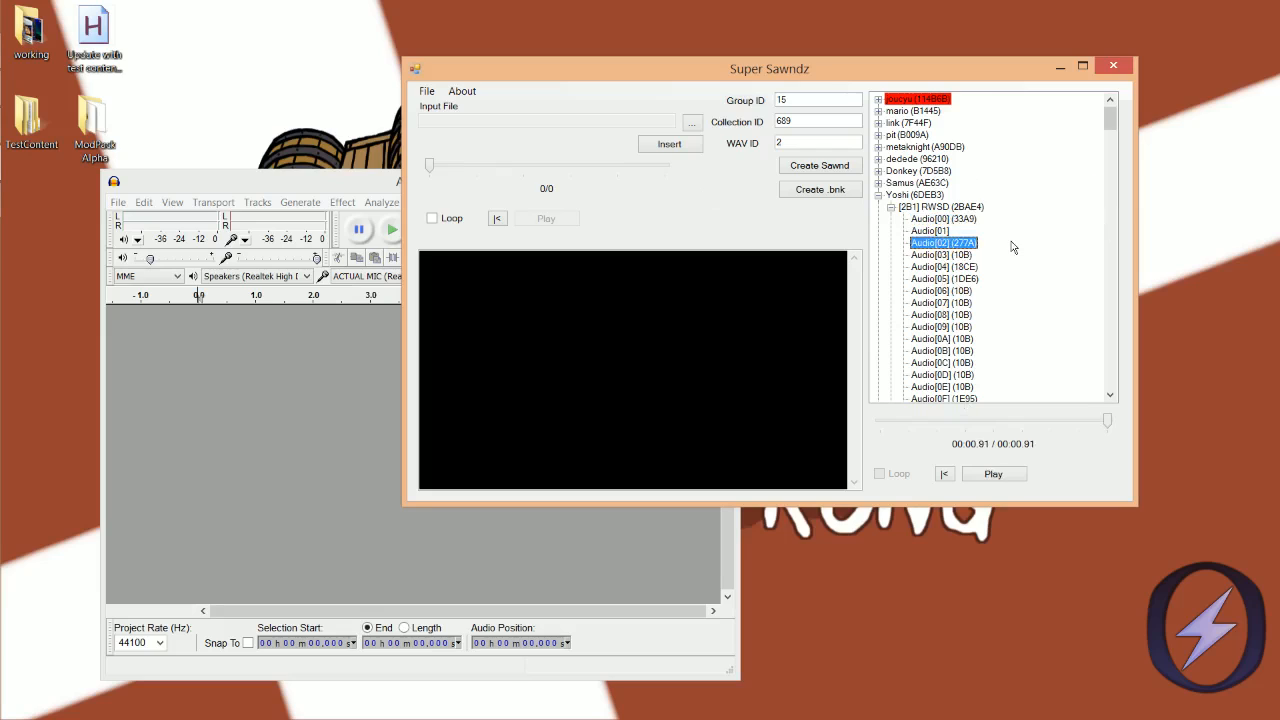
mouse_move(874, 246)
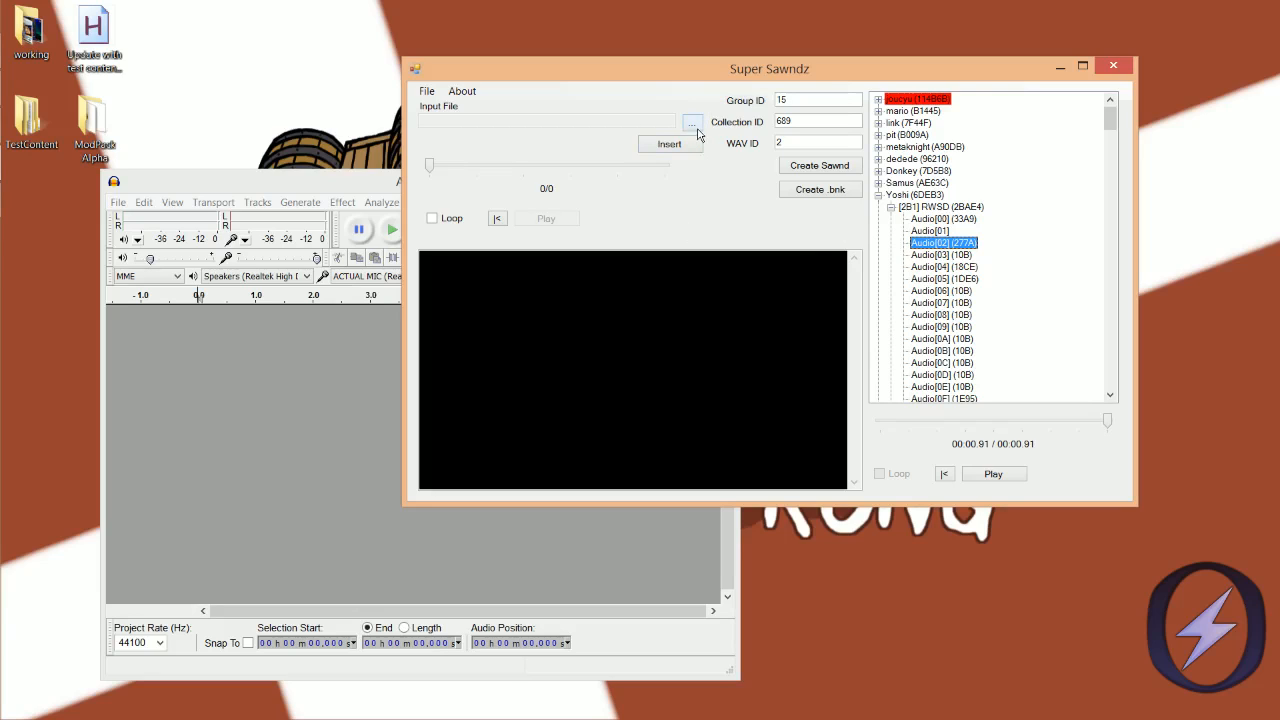
Step: Bring up the file picker for the replacement Input File
click(692, 122)
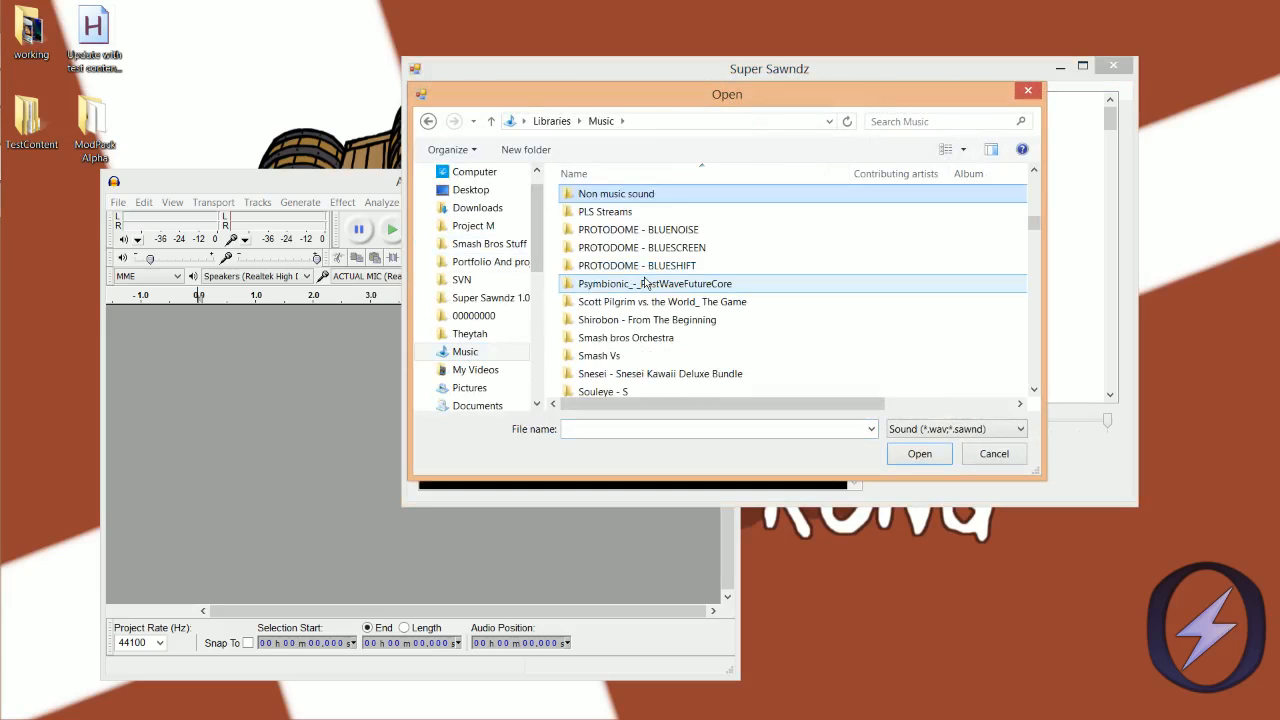
Step: Load Oh Baby! A Triple!.wav from the Non music sound folder as the input file
double_click(614, 192)
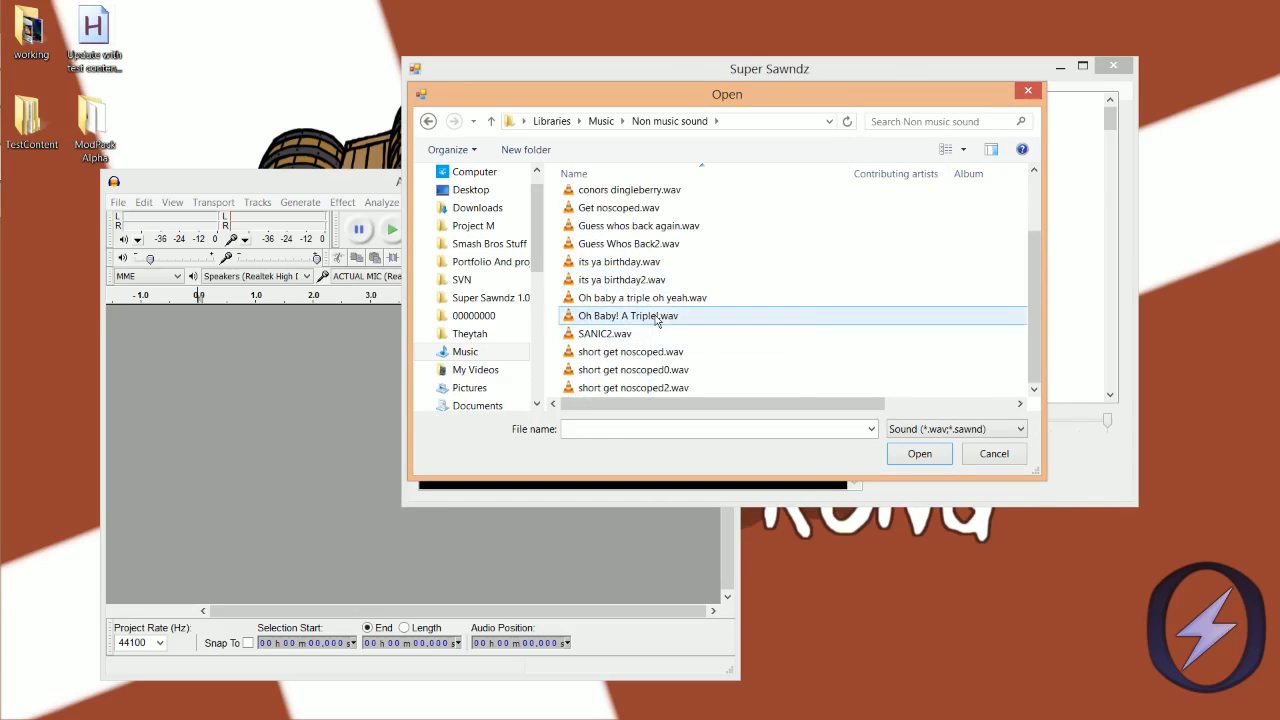
click(628, 316)
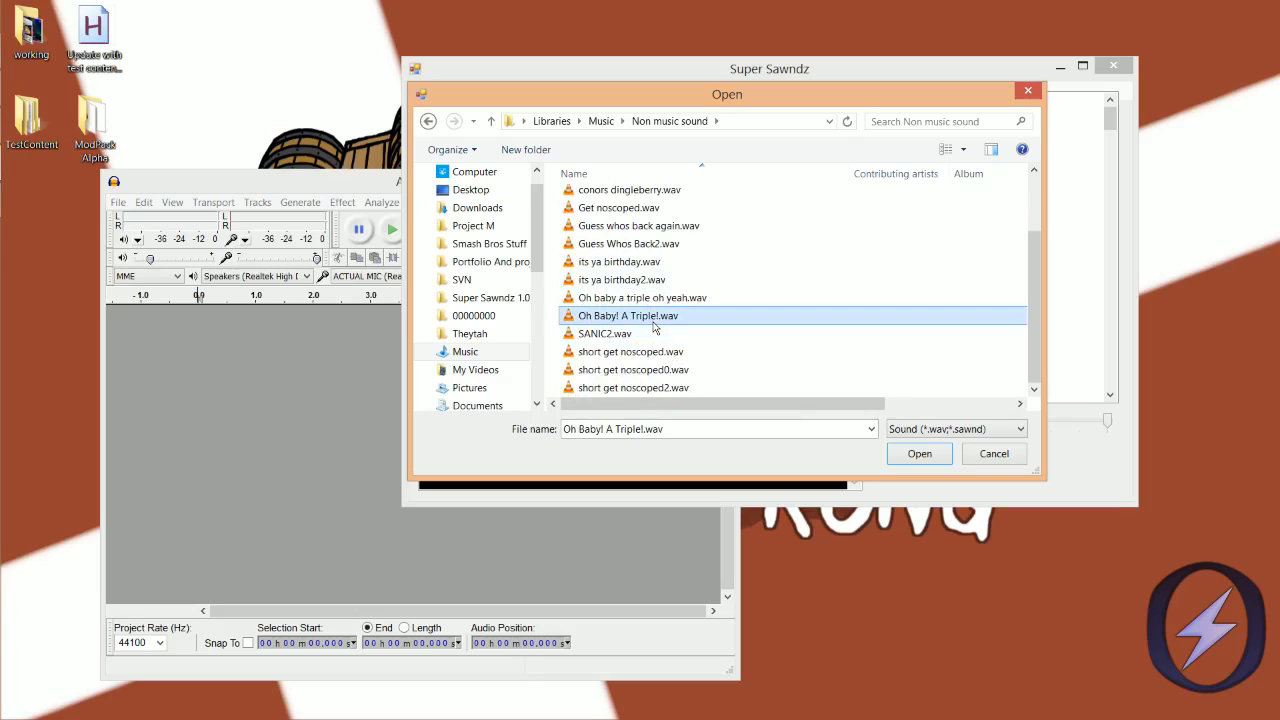
click(920, 452)
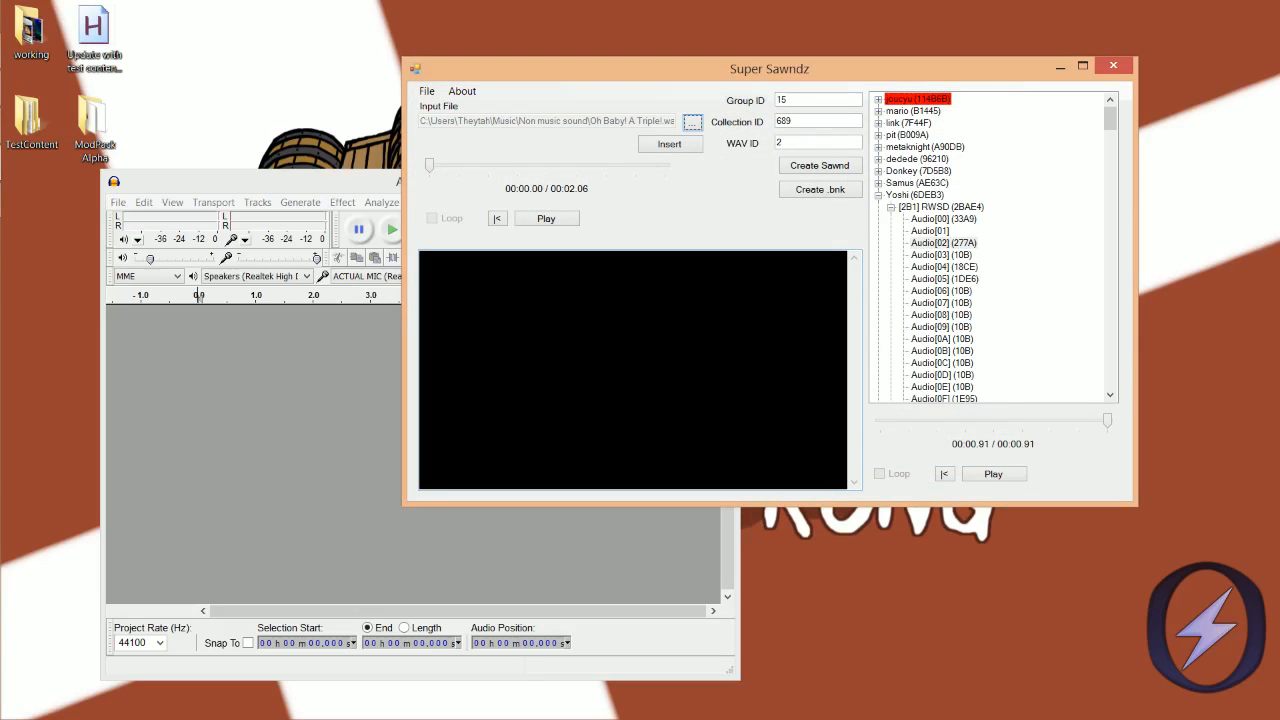
Step: Preview the loaded clip to its 2.06 s end, then move Super Sawndz aside to uncover Audacity
click(546, 218)
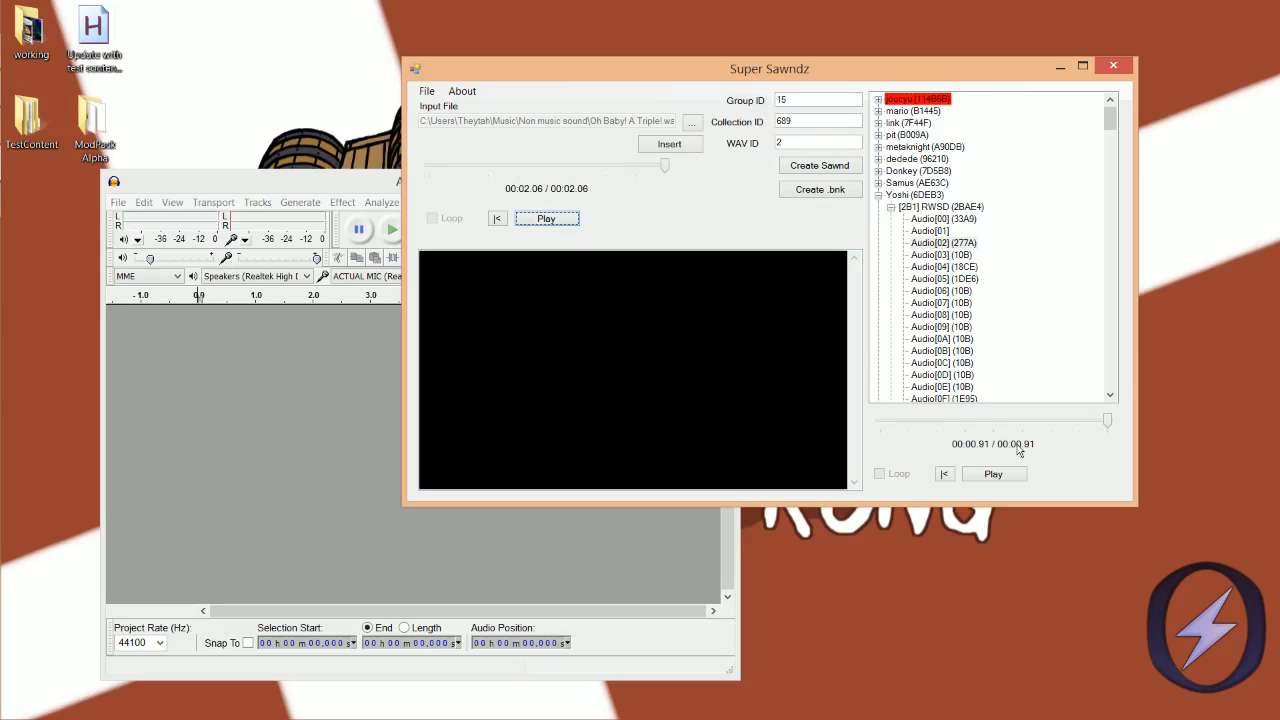
mouse_move(1036, 452)
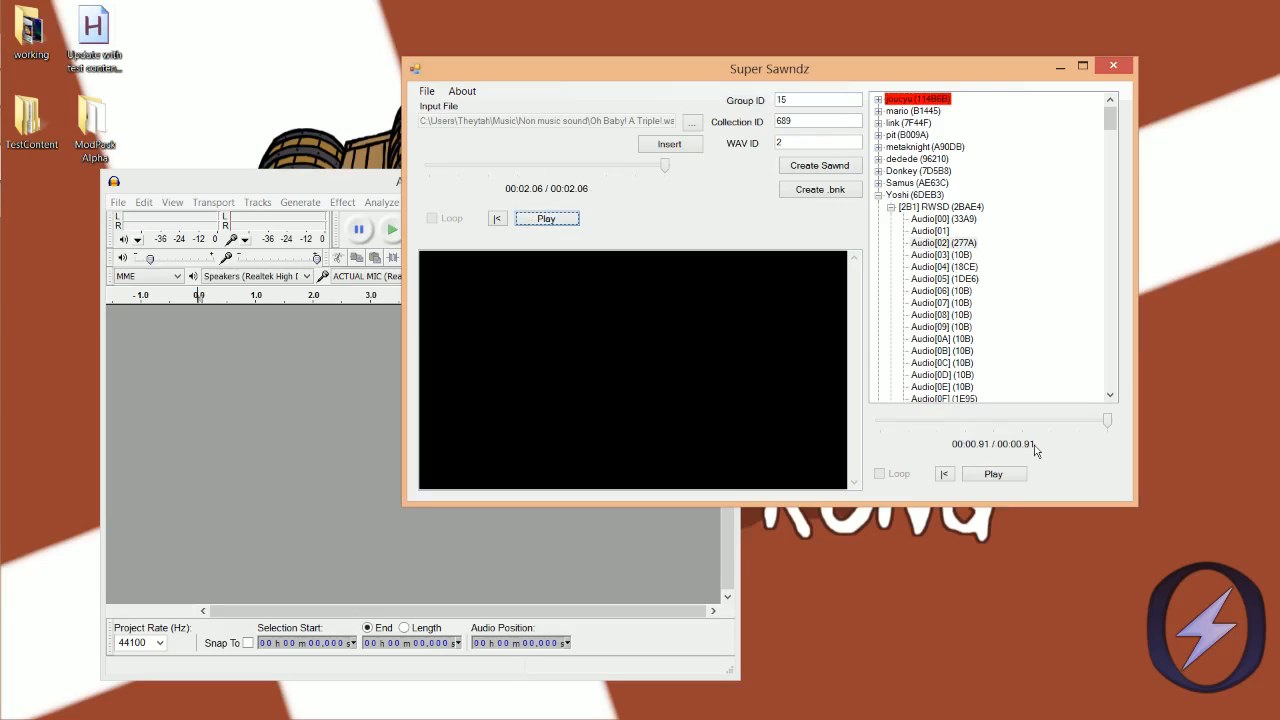
mouse_move(1026, 456)
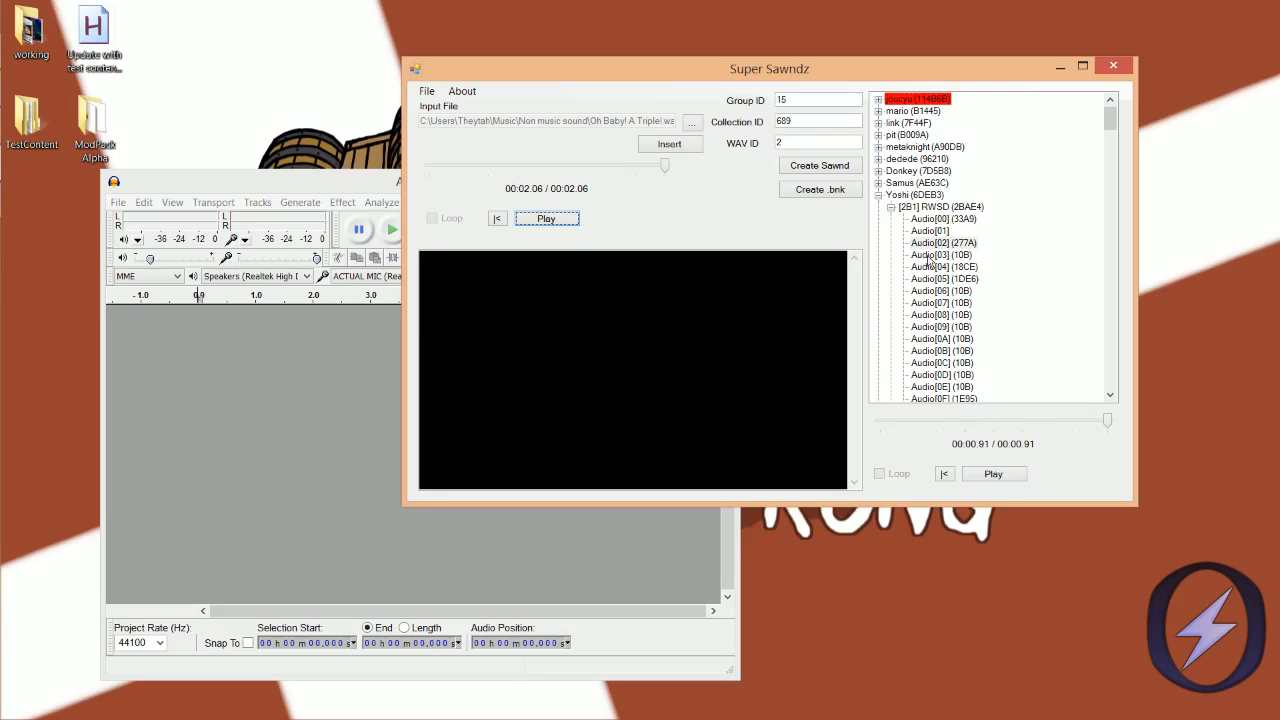
mouse_move(616, 216)
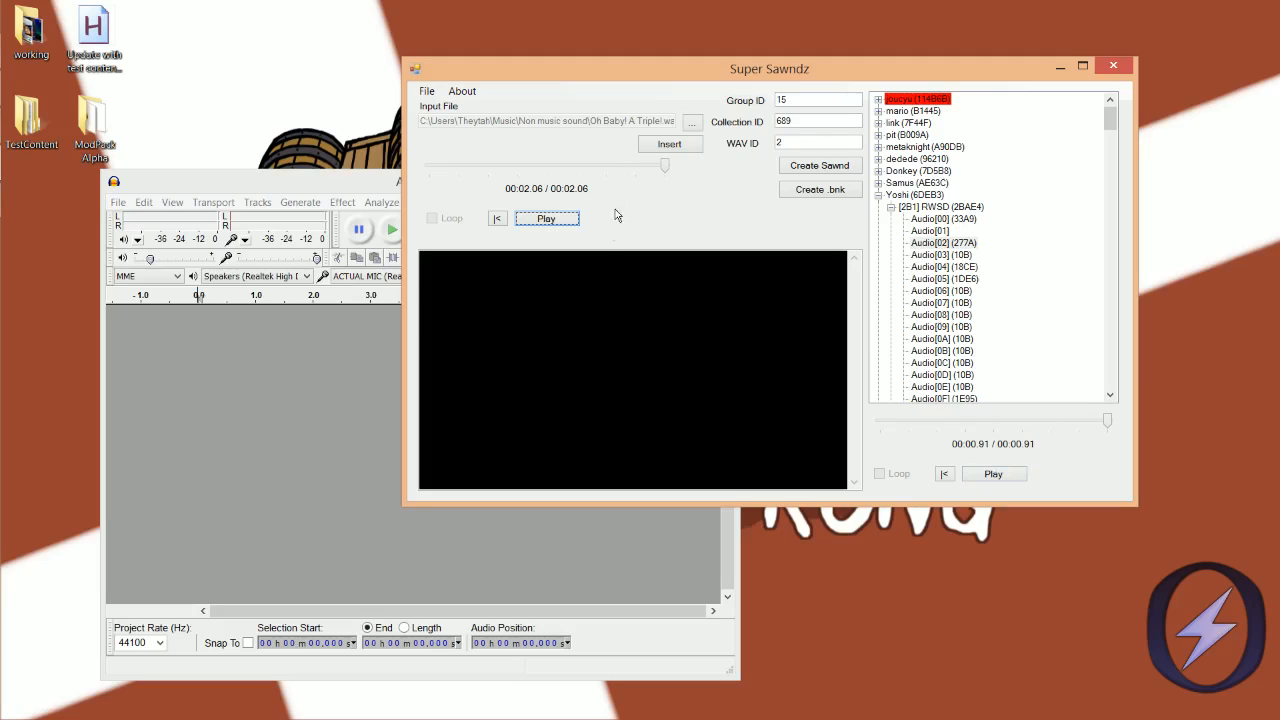
mouse_move(648, 224)
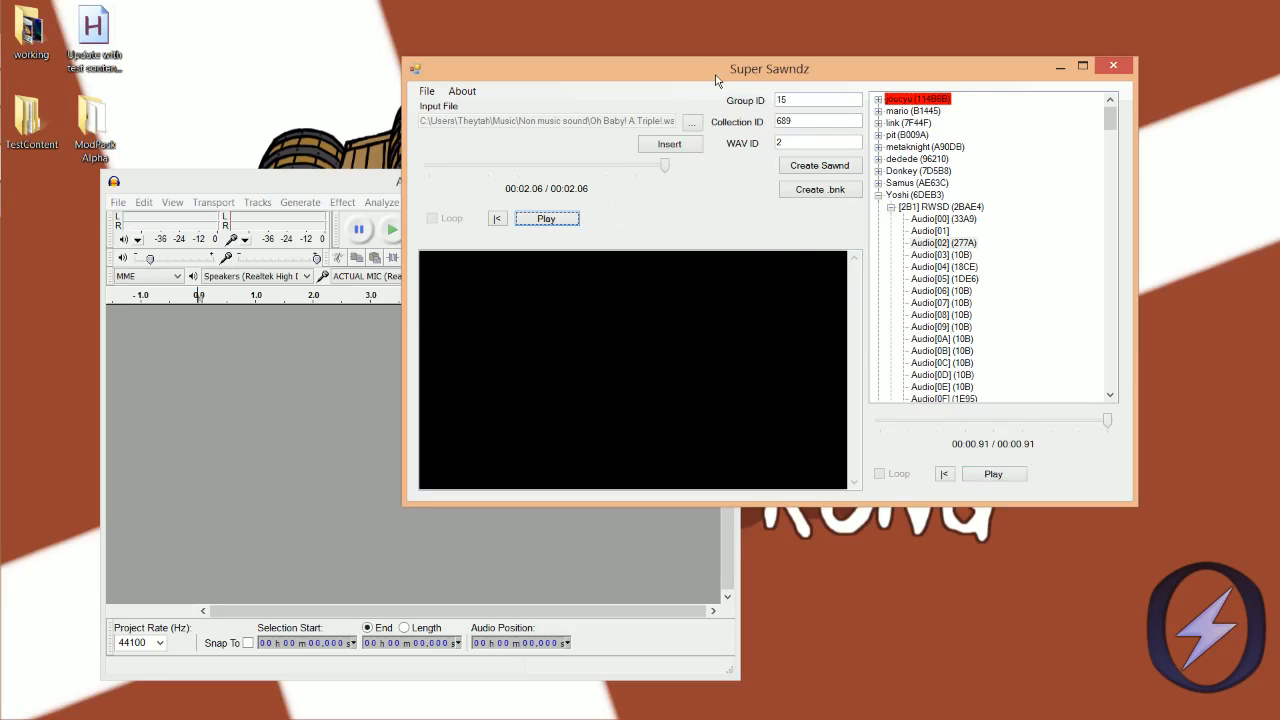
drag(768, 68, 830, 142)
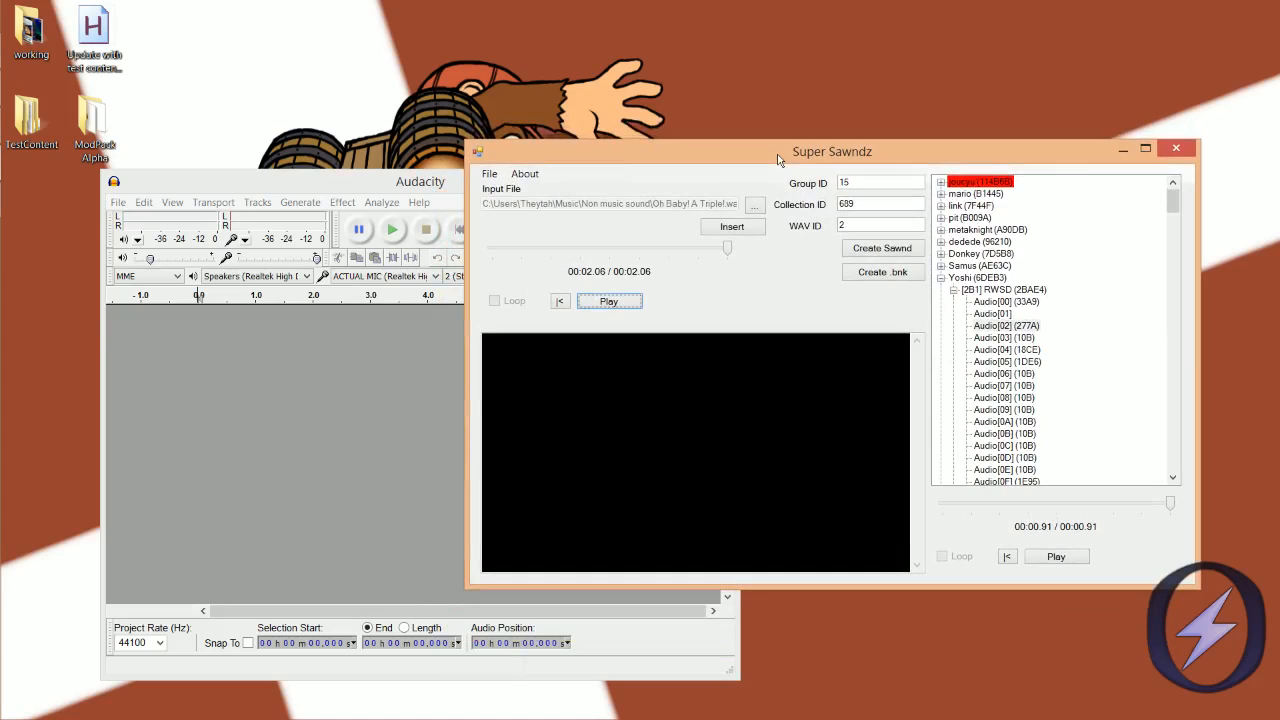
mouse_move(744, 186)
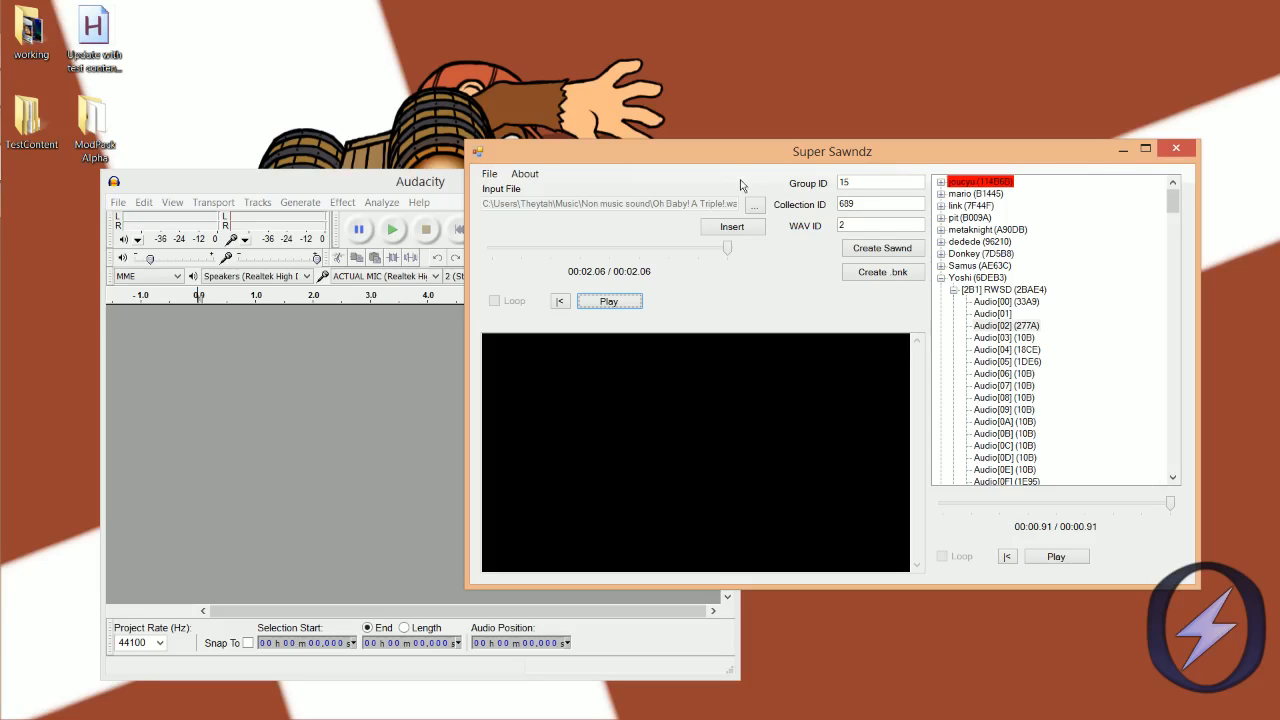
mouse_move(832, 256)
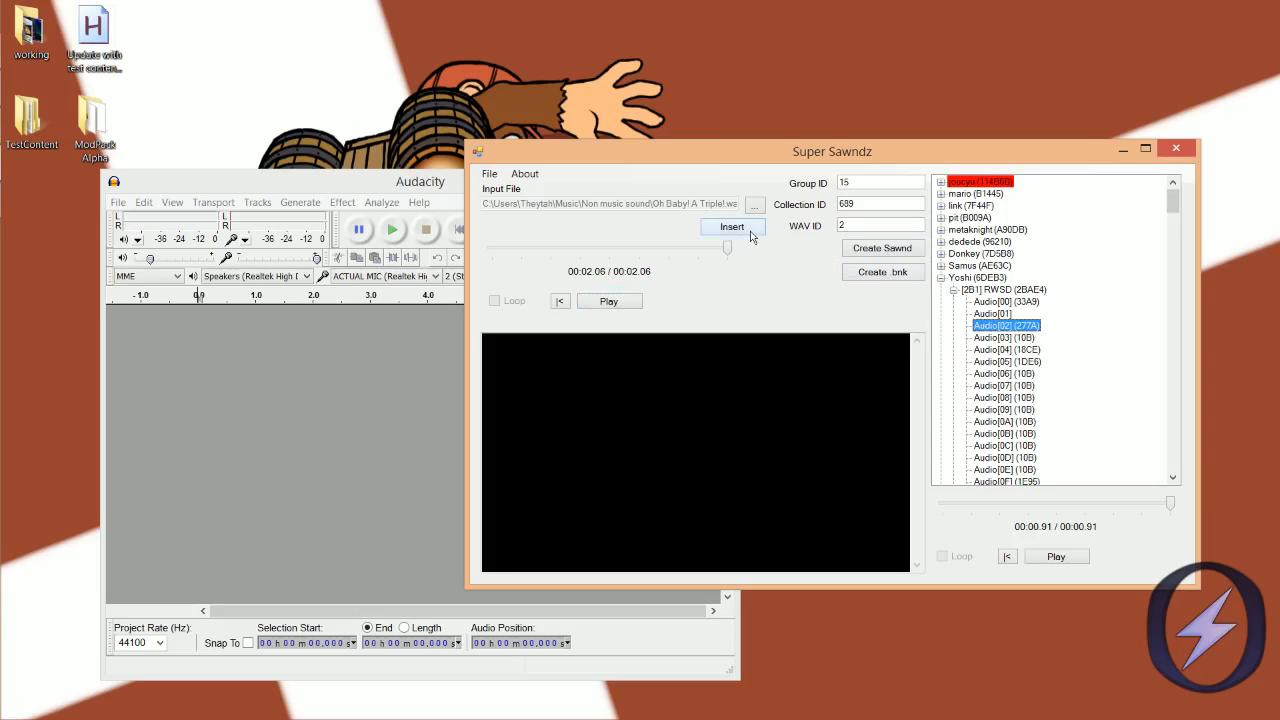
Step: Insert the loaded WAV into Yoshi's Audio[02] entry and wait for Done
click(732, 228)
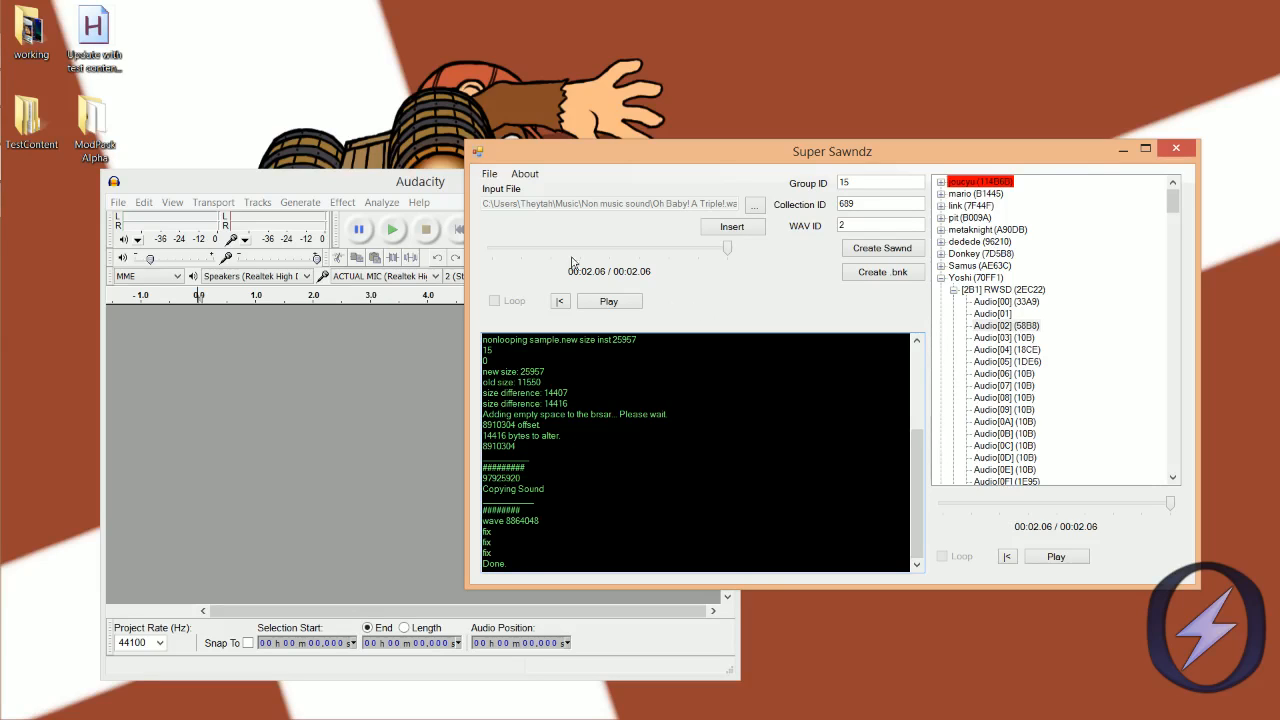
mouse_move(678, 270)
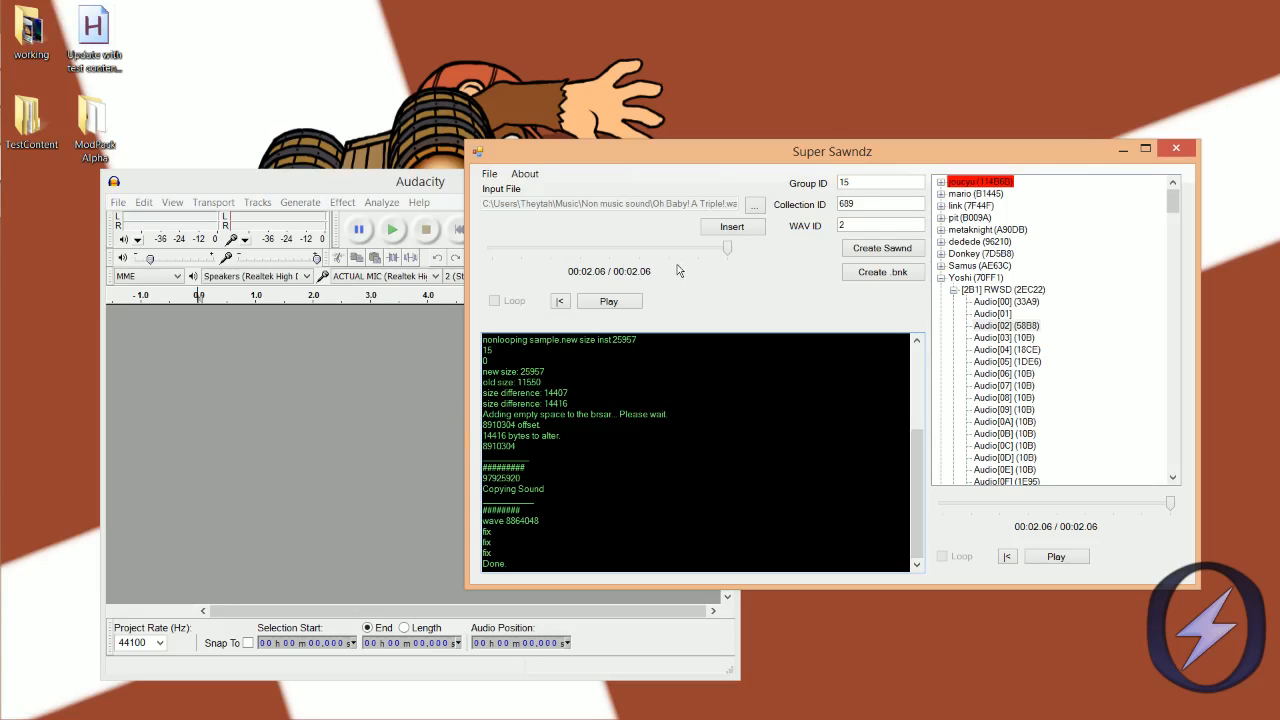
mouse_move(656, 276)
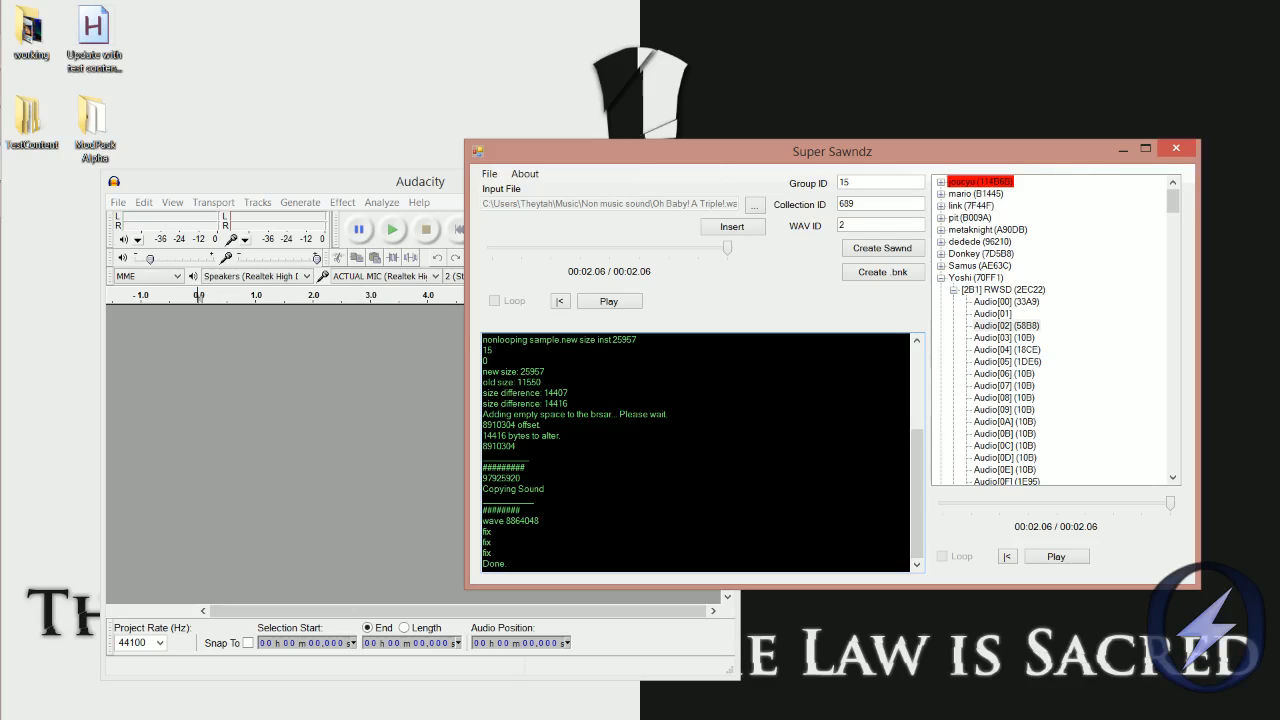
mouse_move(668, 252)
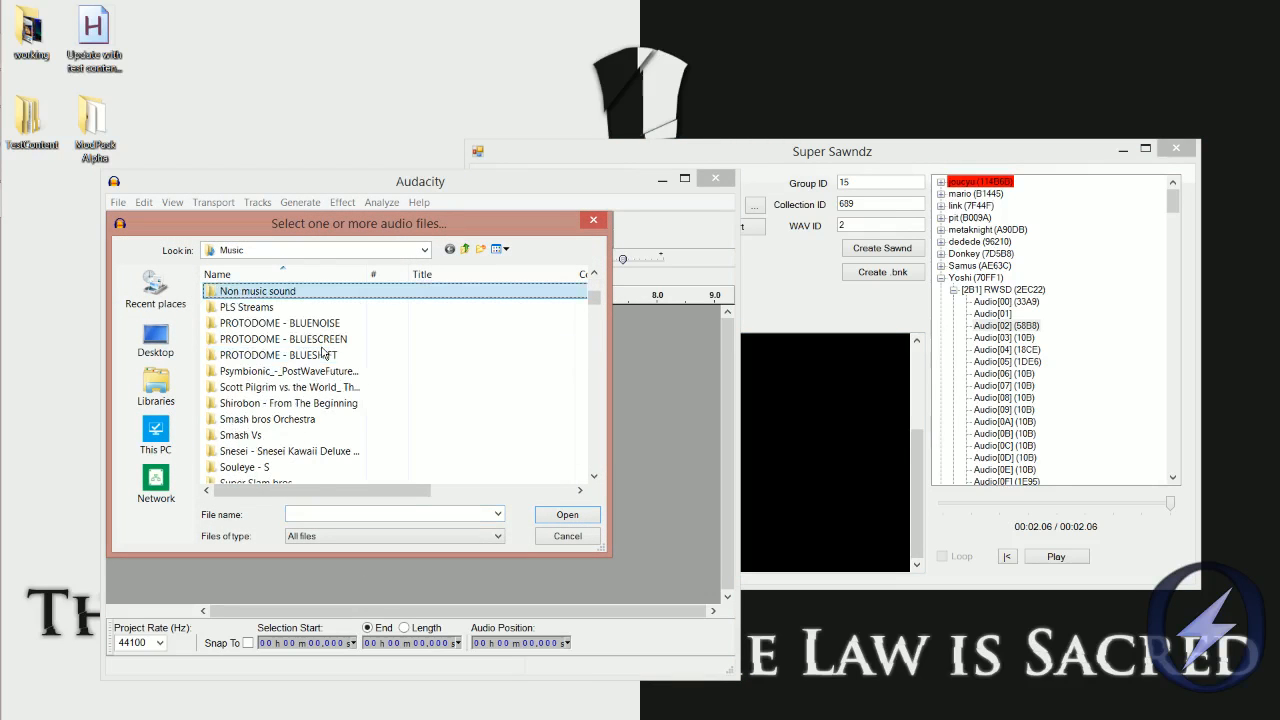
Step: Open the WAV from the Non music sounds folder in Audacity and glance at the Effect menu
double_click(256, 292)
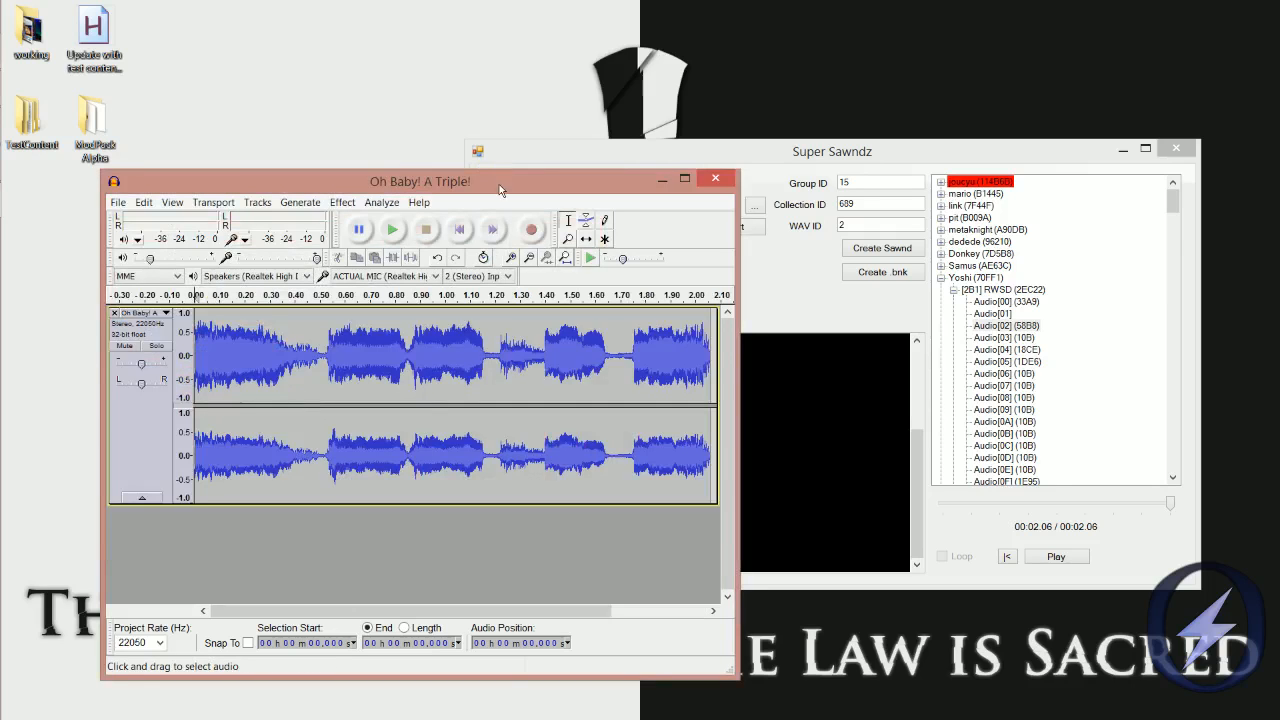
click(342, 202)
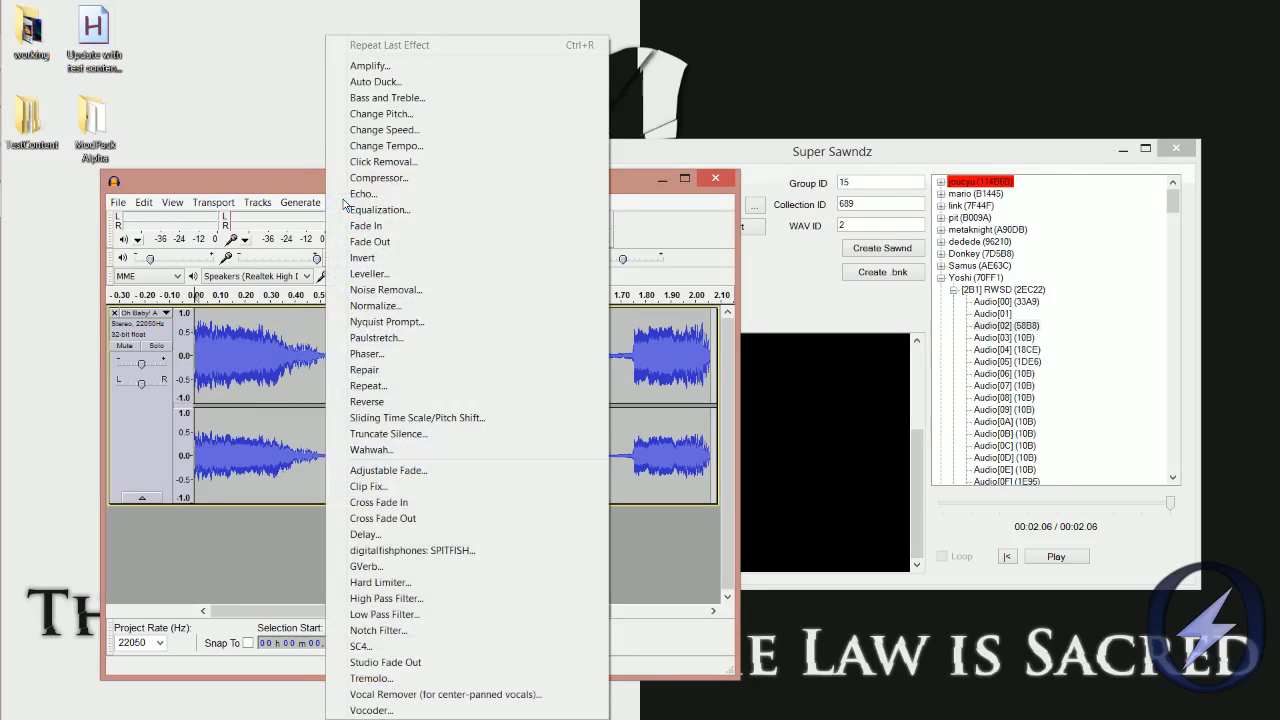
click(376, 304)
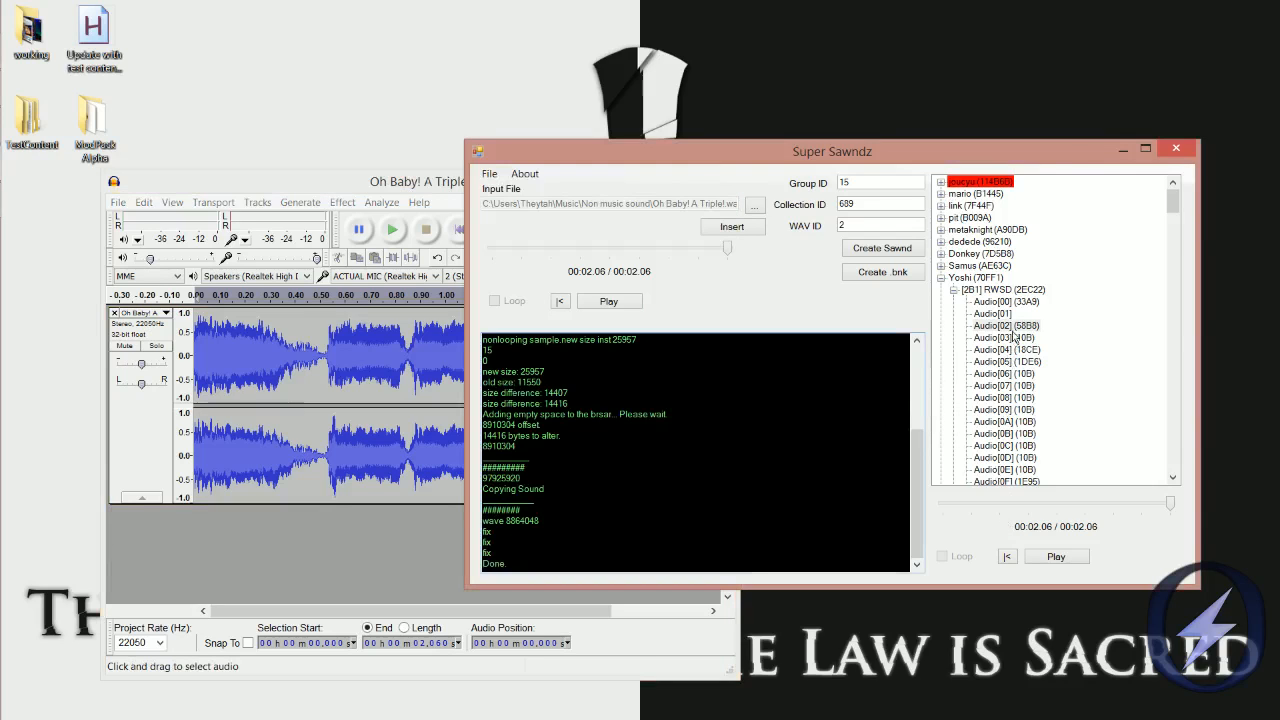
Step: Listen to Yoshi's Audio[04] and the replaced Audio[02], then return to Audacity
click(1002, 348)
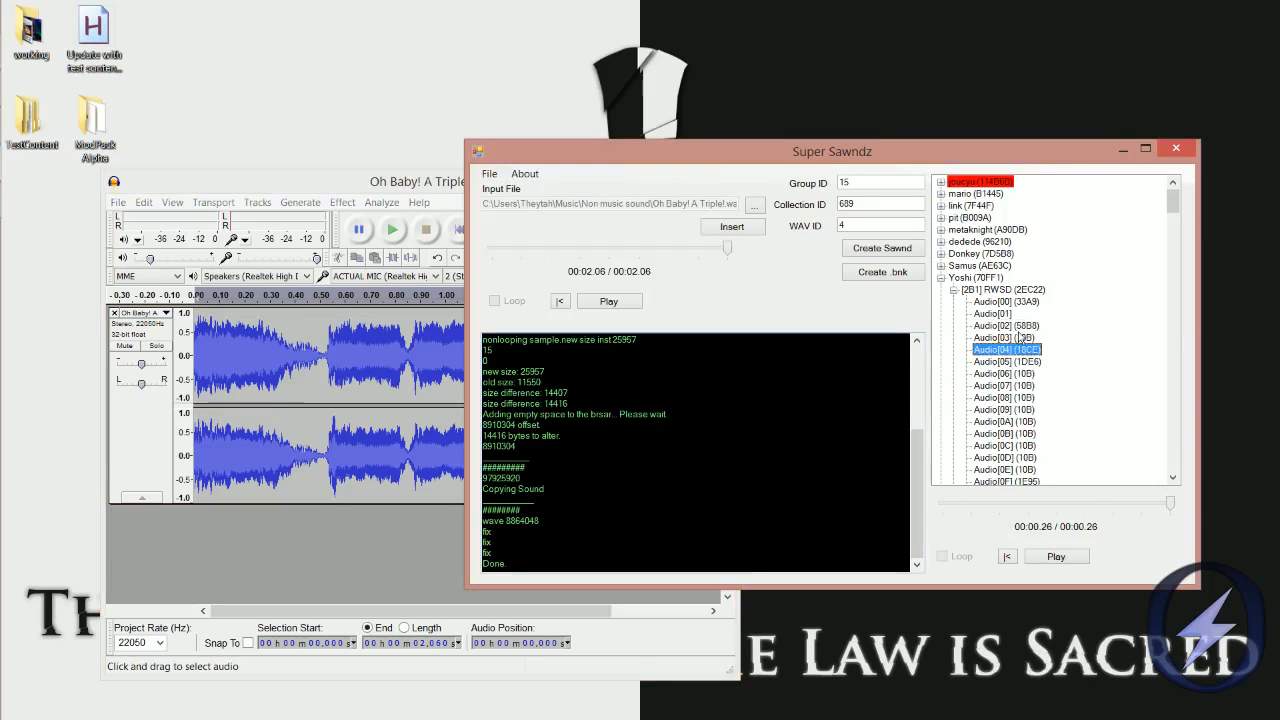
click(1004, 324)
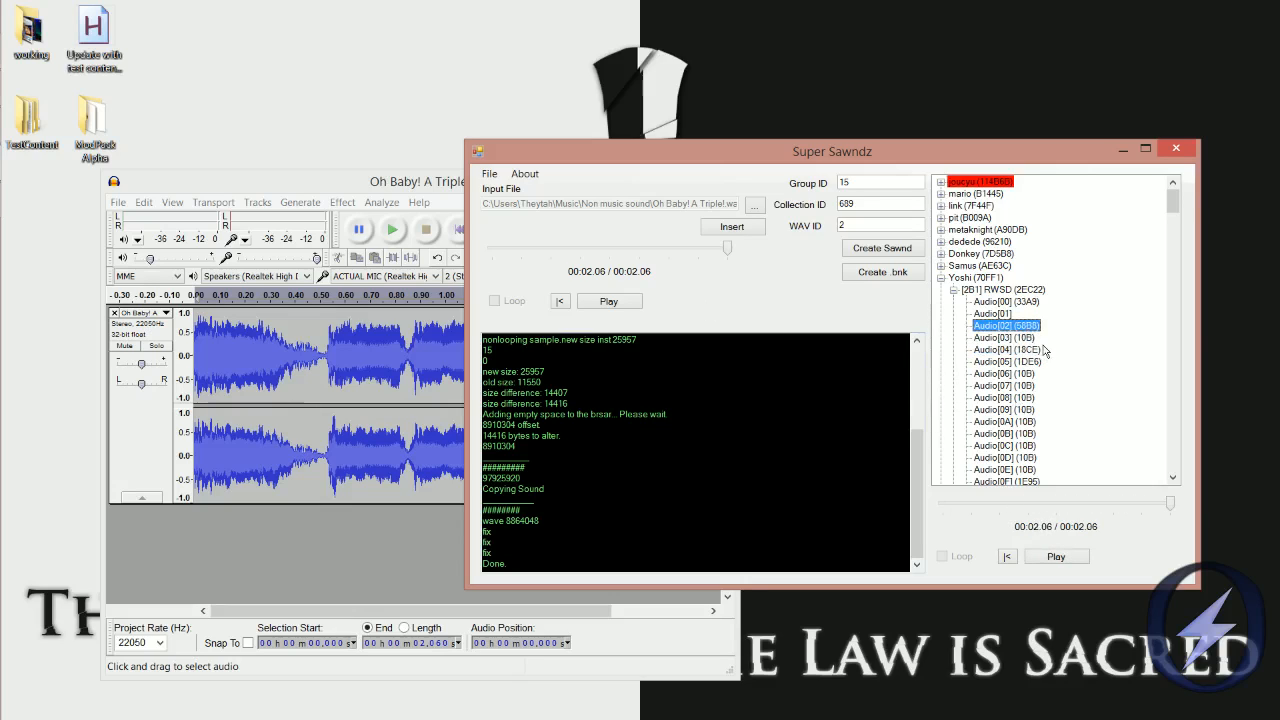
click(410, 180)
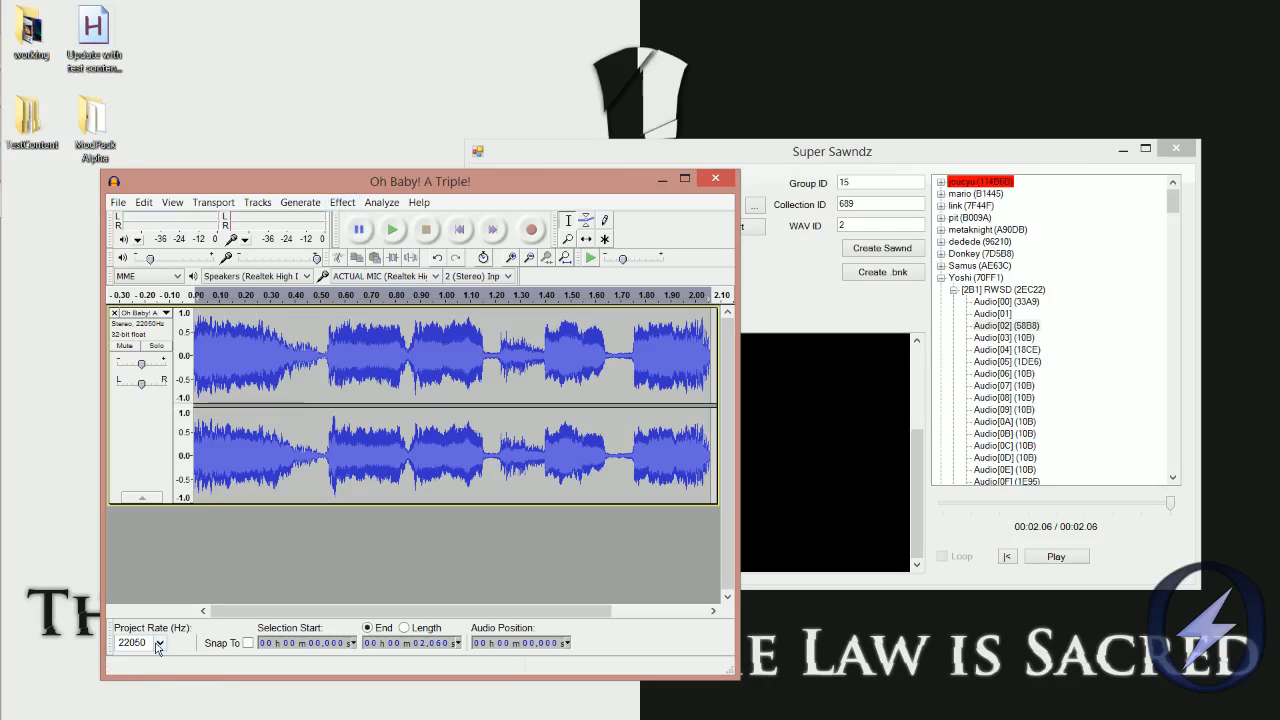
Step: Audition the clip at an 8000 Hz project rate and stop playback
click(156, 644)
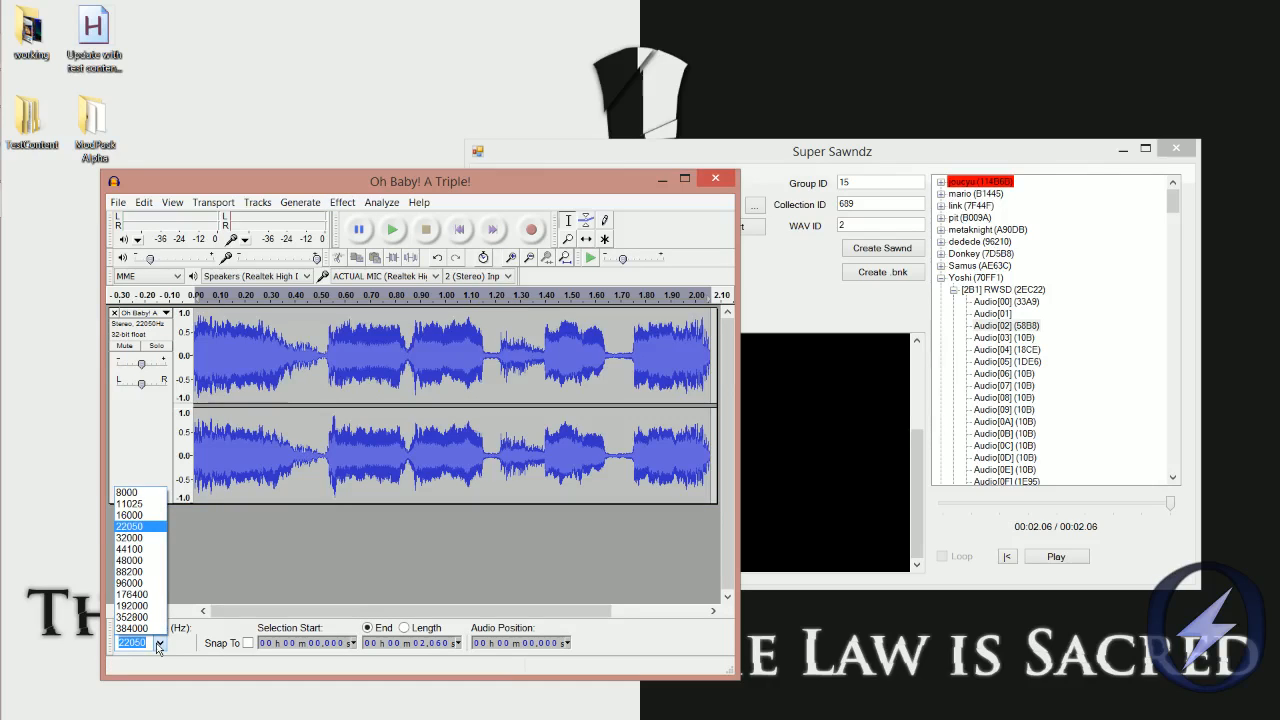
click(156, 646)
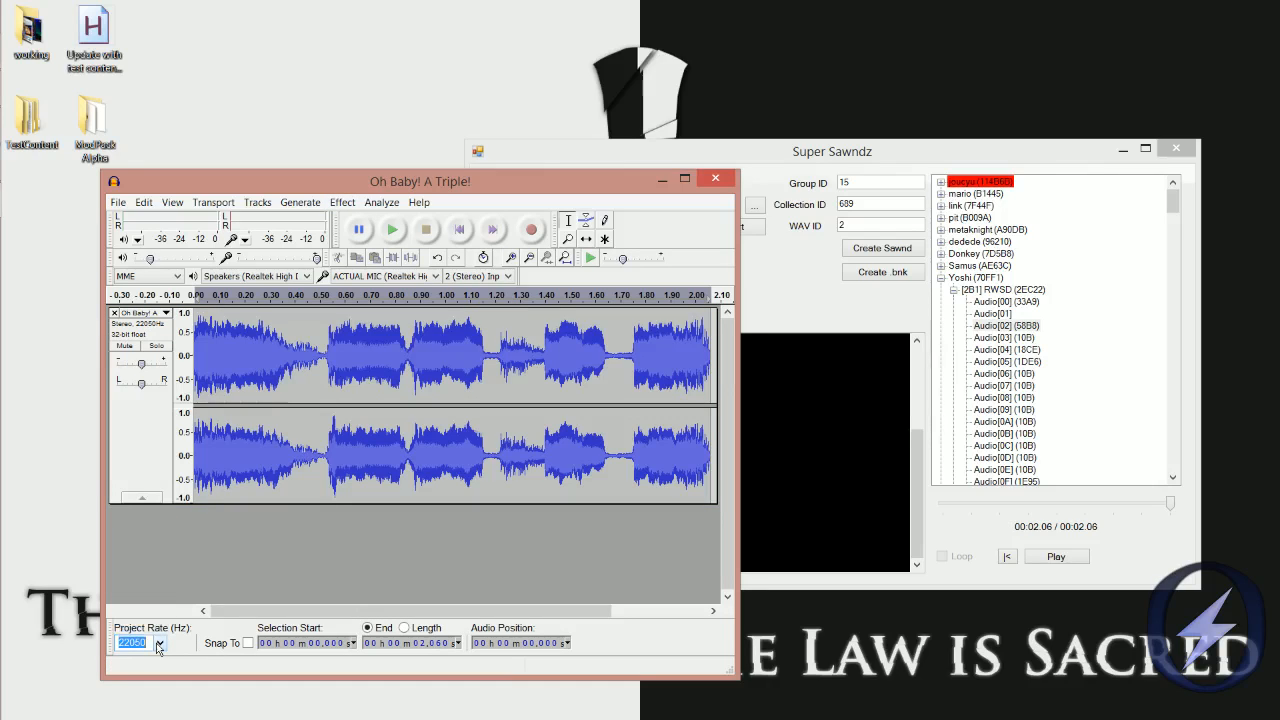
click(158, 644)
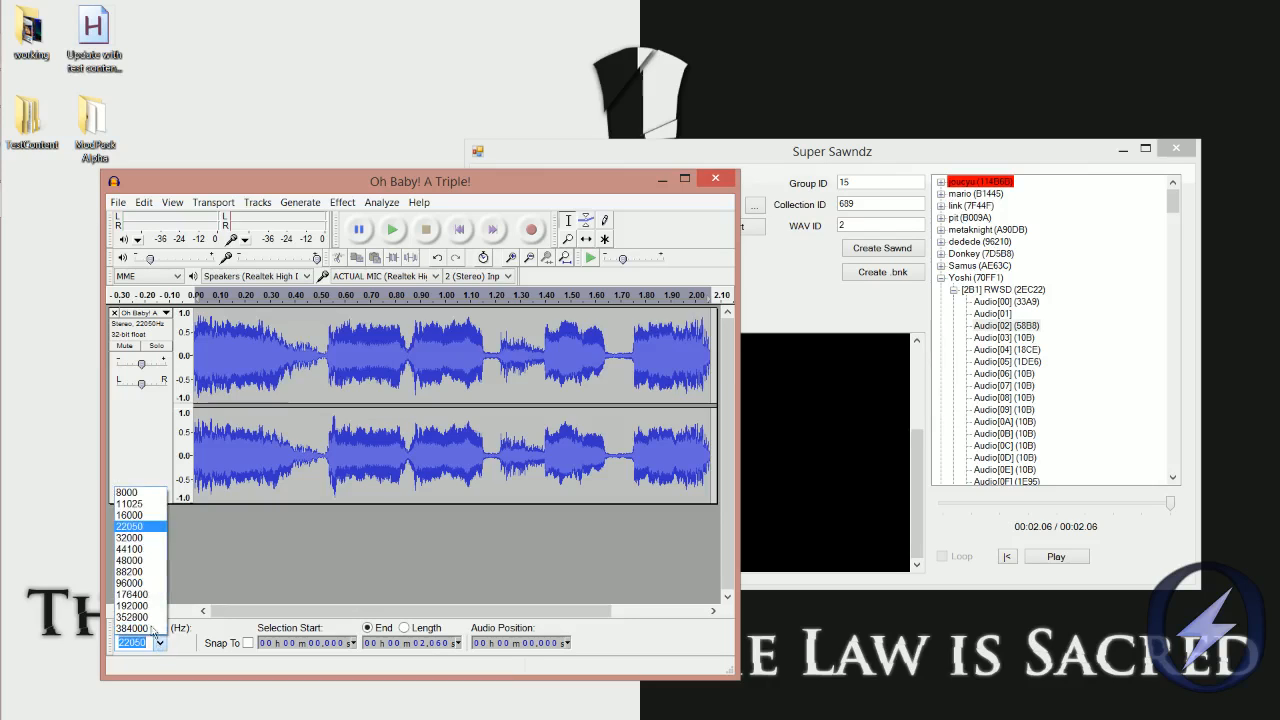
click(128, 492)
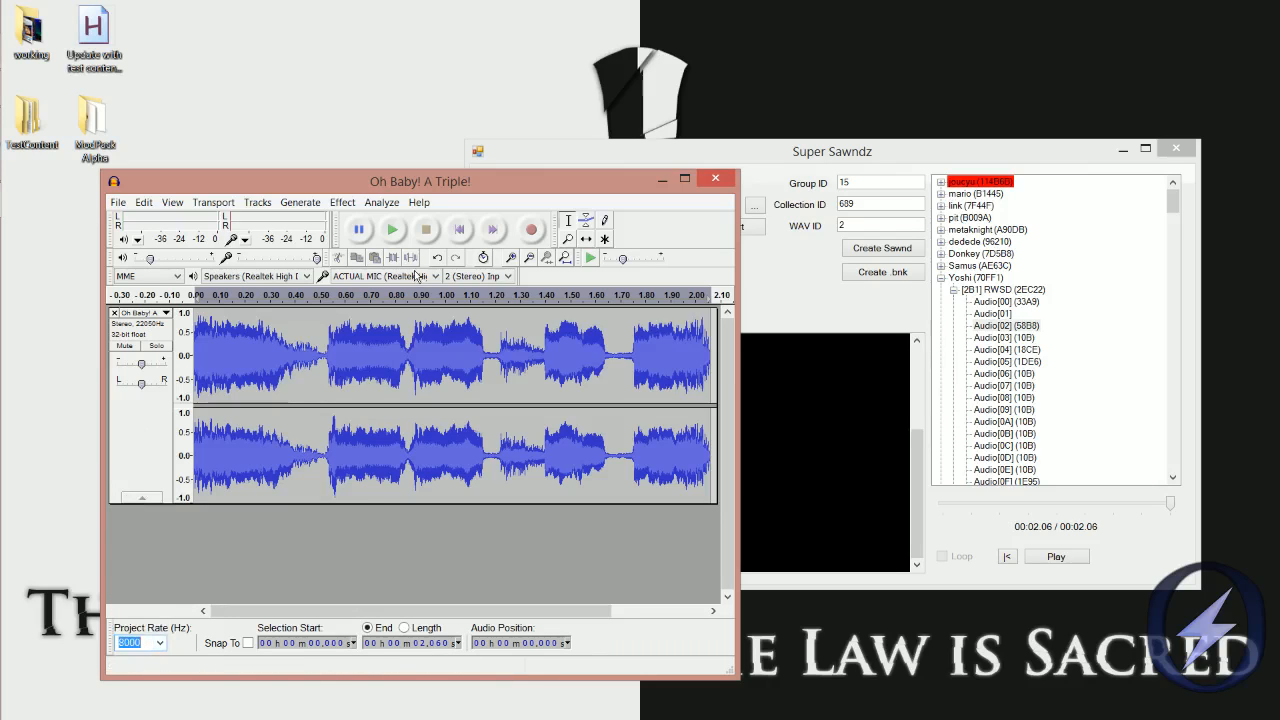
click(392, 230)
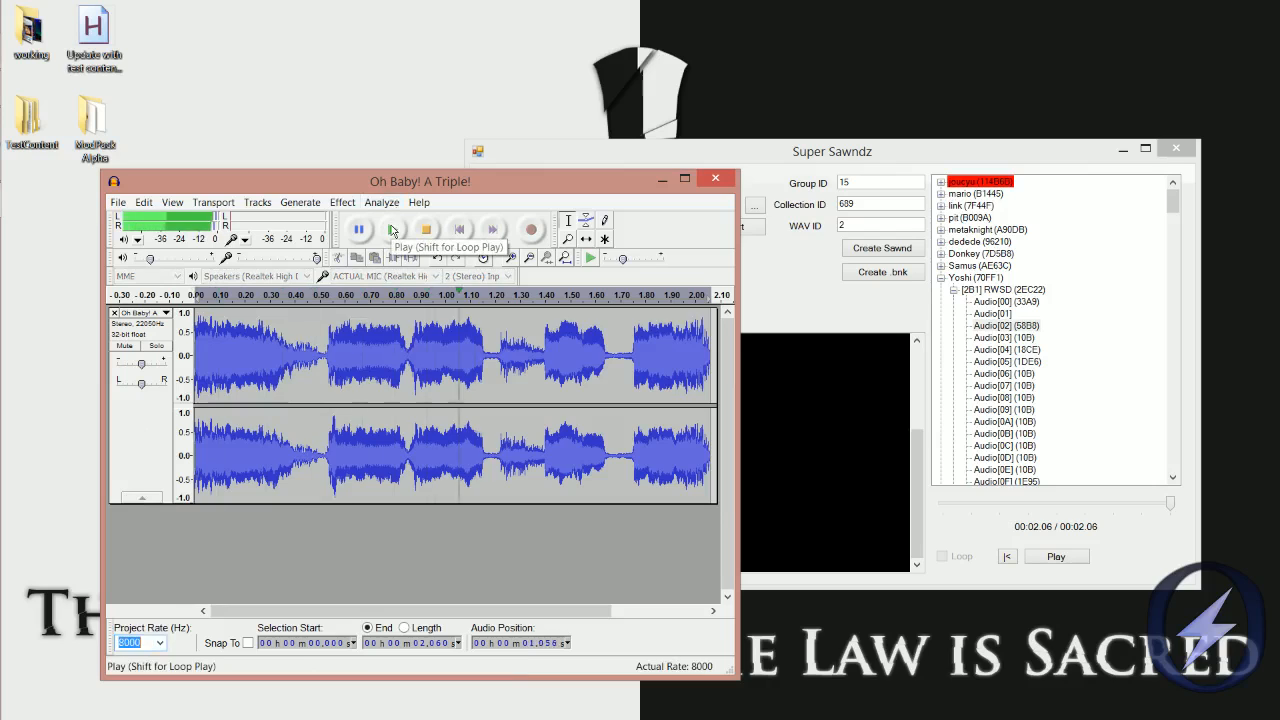
click(156, 644)
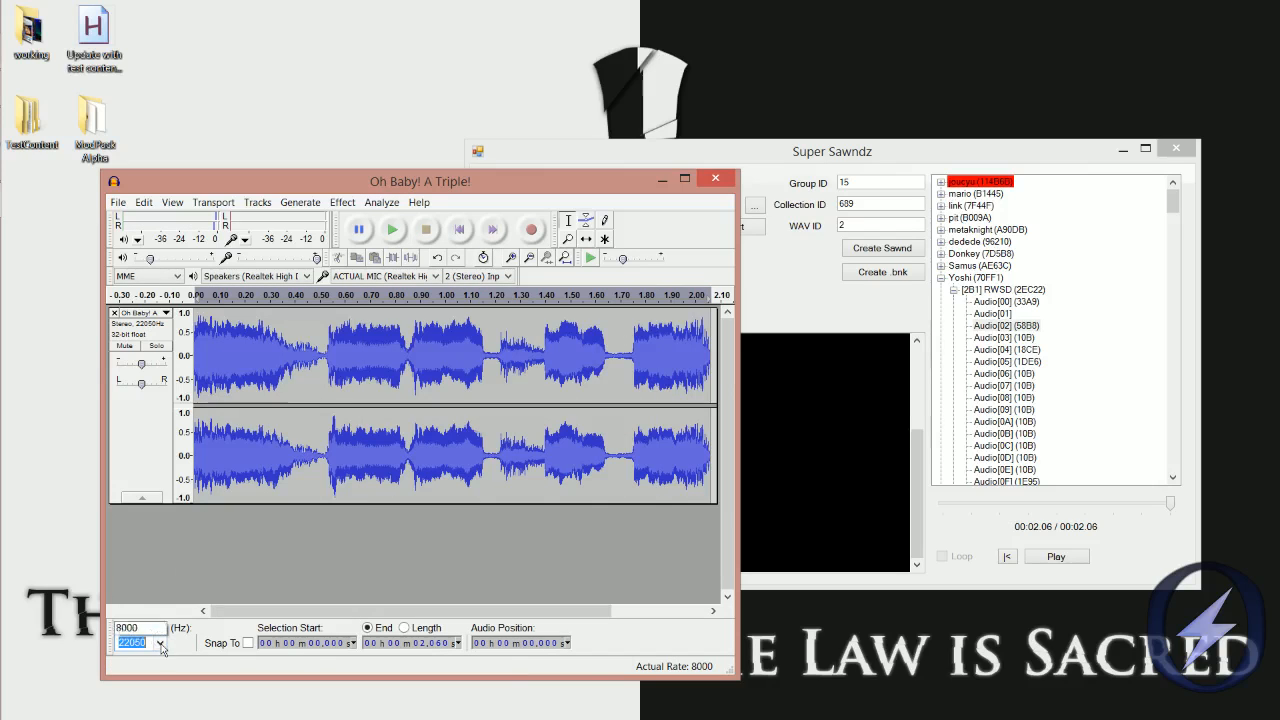
Step: Return the project rate to 22050 Hz
click(160, 646)
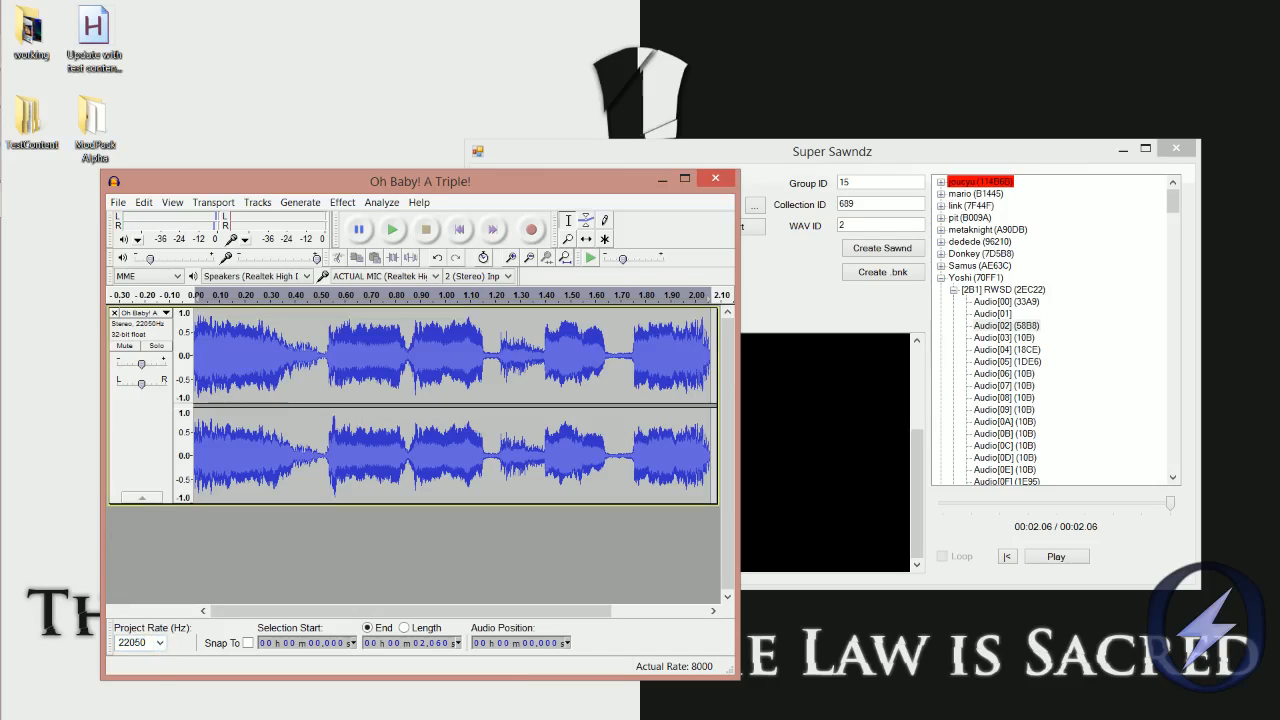
mouse_move(228, 540)
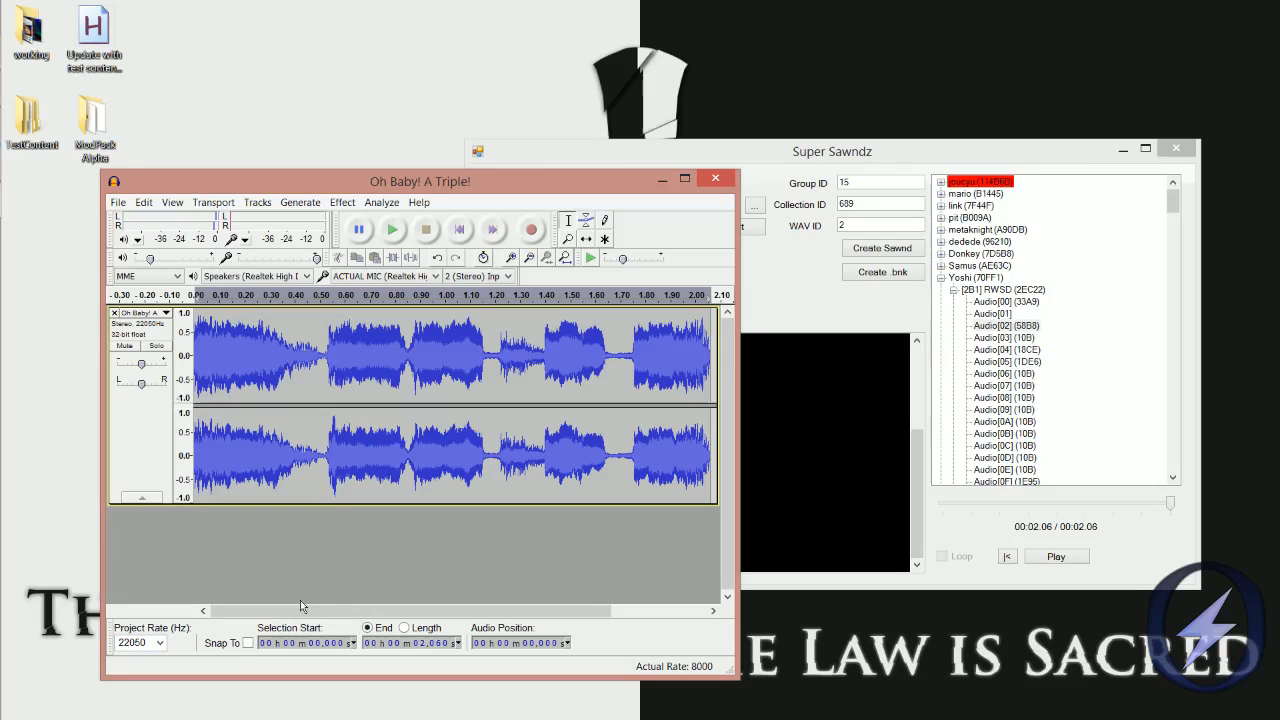
click(160, 644)
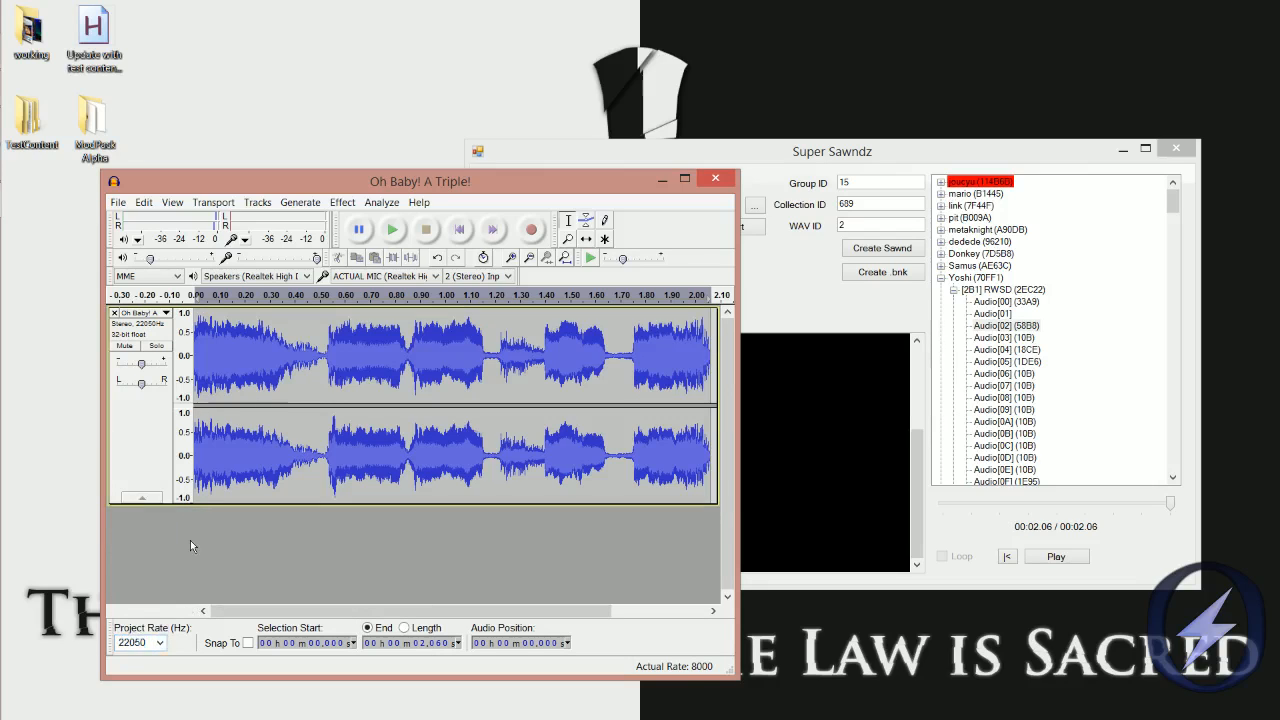
click(156, 644)
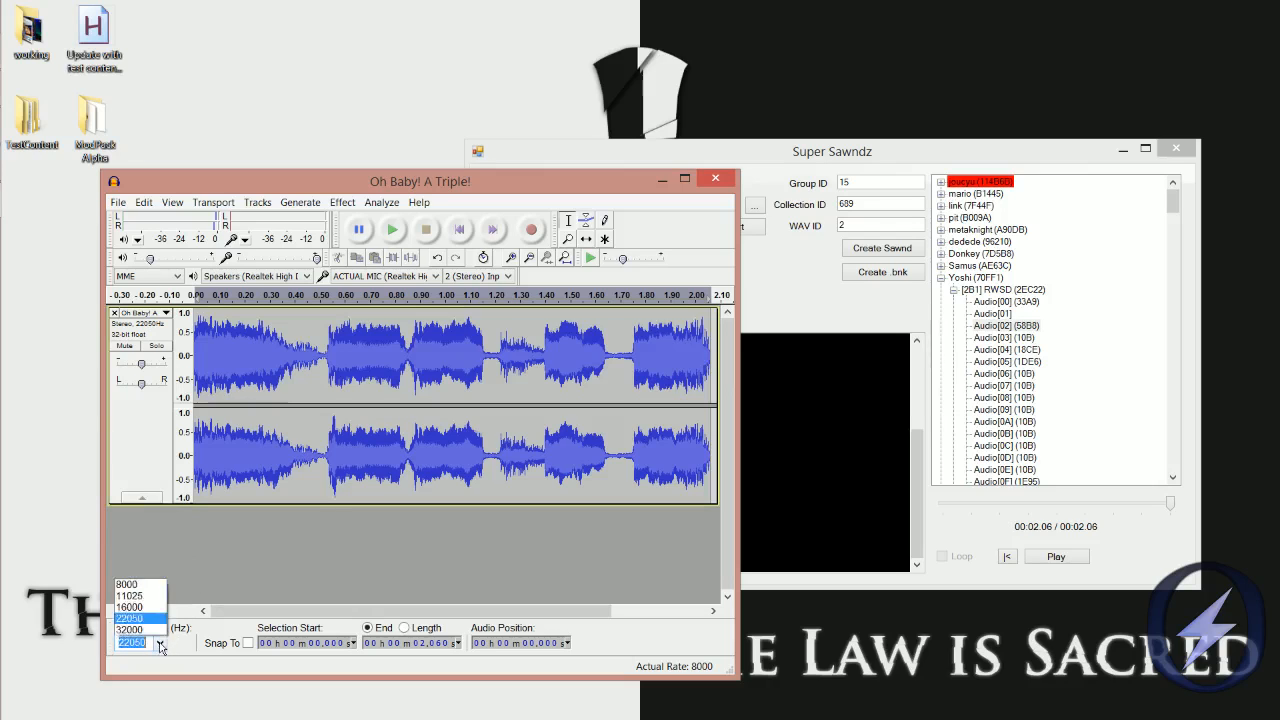
click(128, 612)
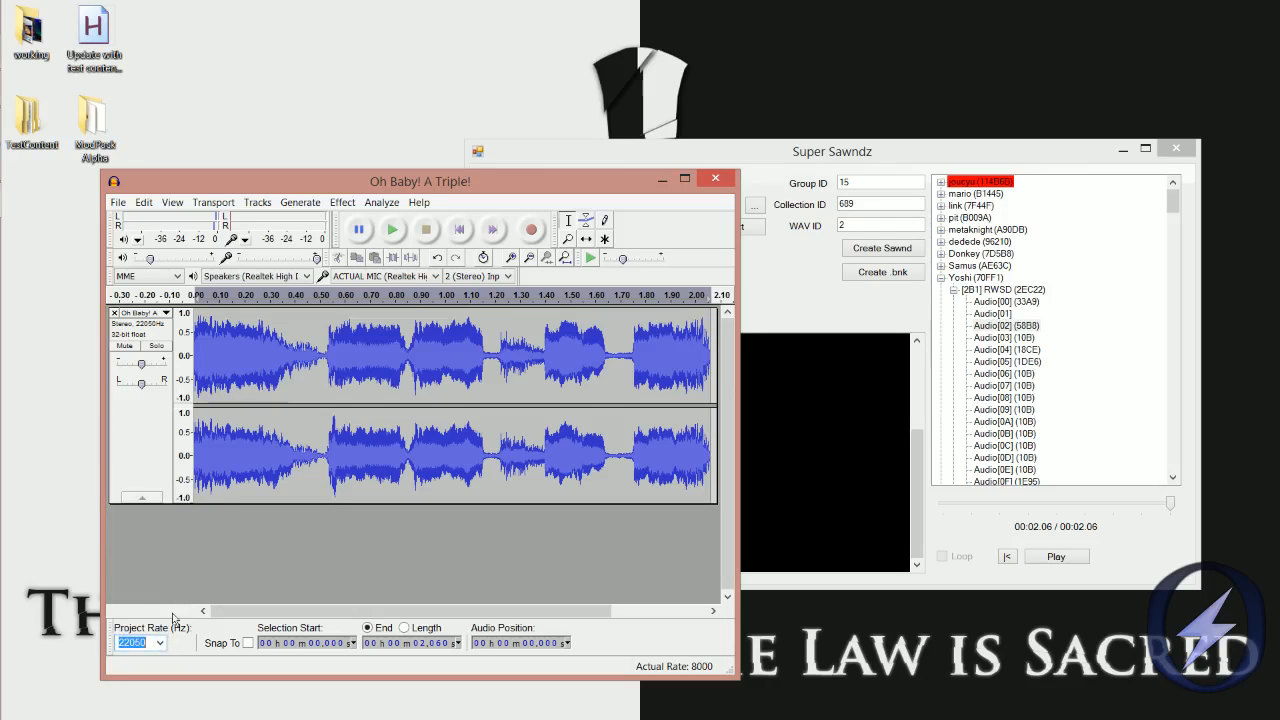
mouse_move(276, 576)
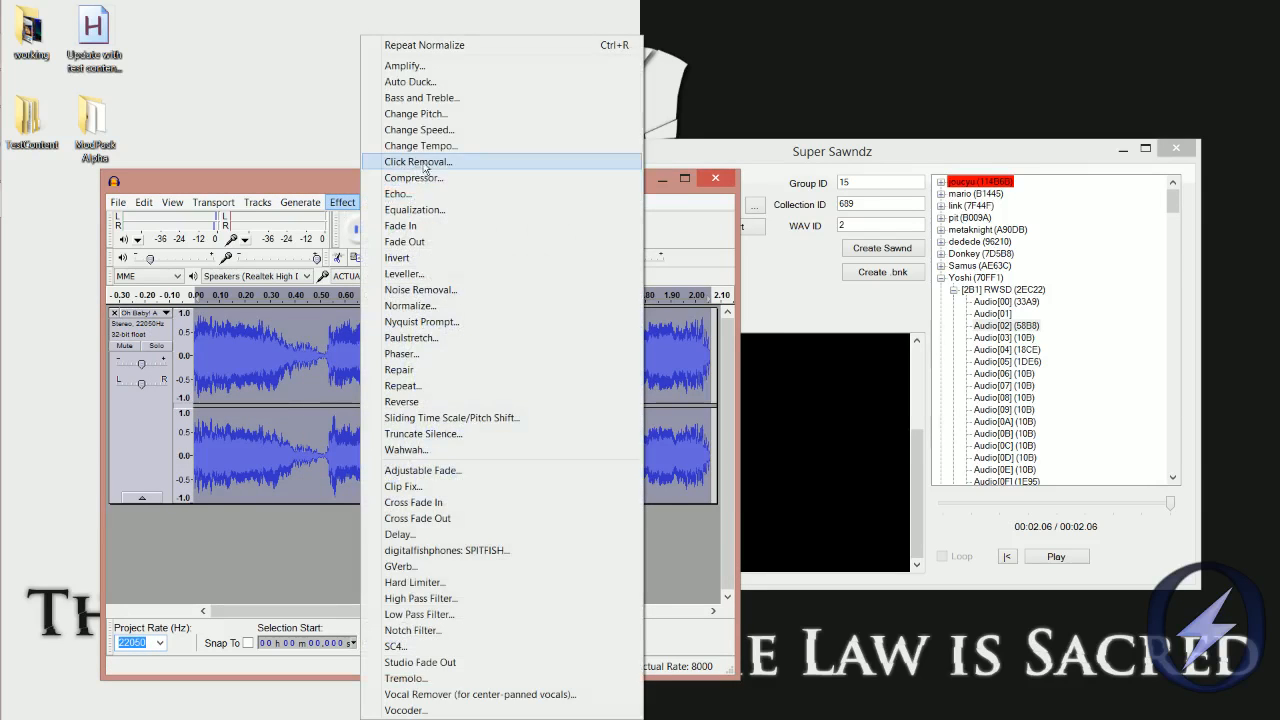
Step: Speed the clip up 10% with Change Tempo and set the project rate to 16000 Hz
click(420, 144)
text(10)
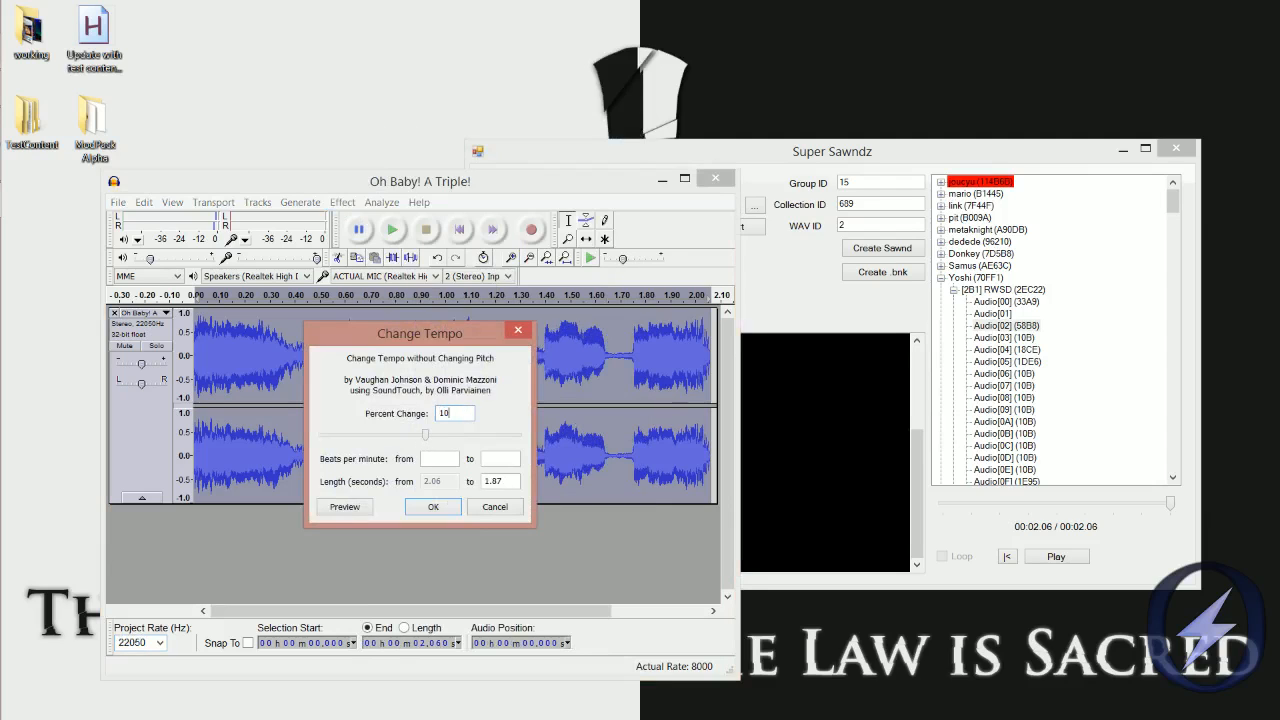
click(344, 506)
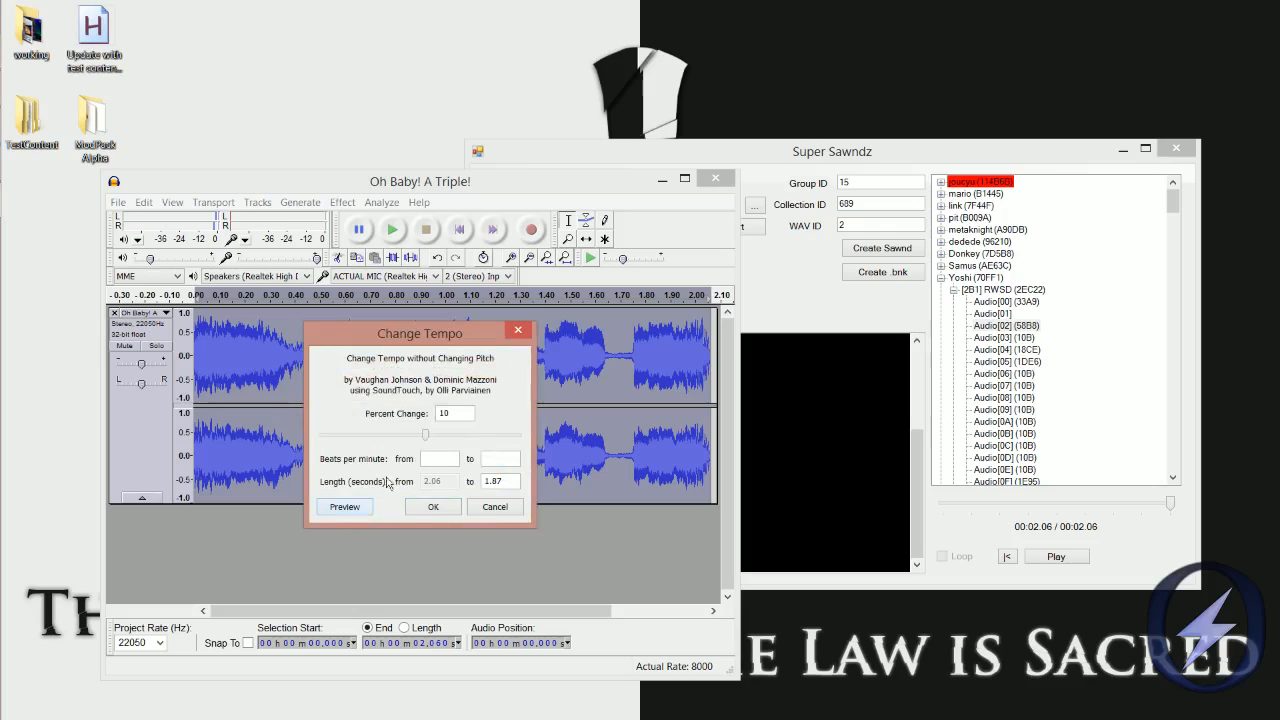
click(432, 506)
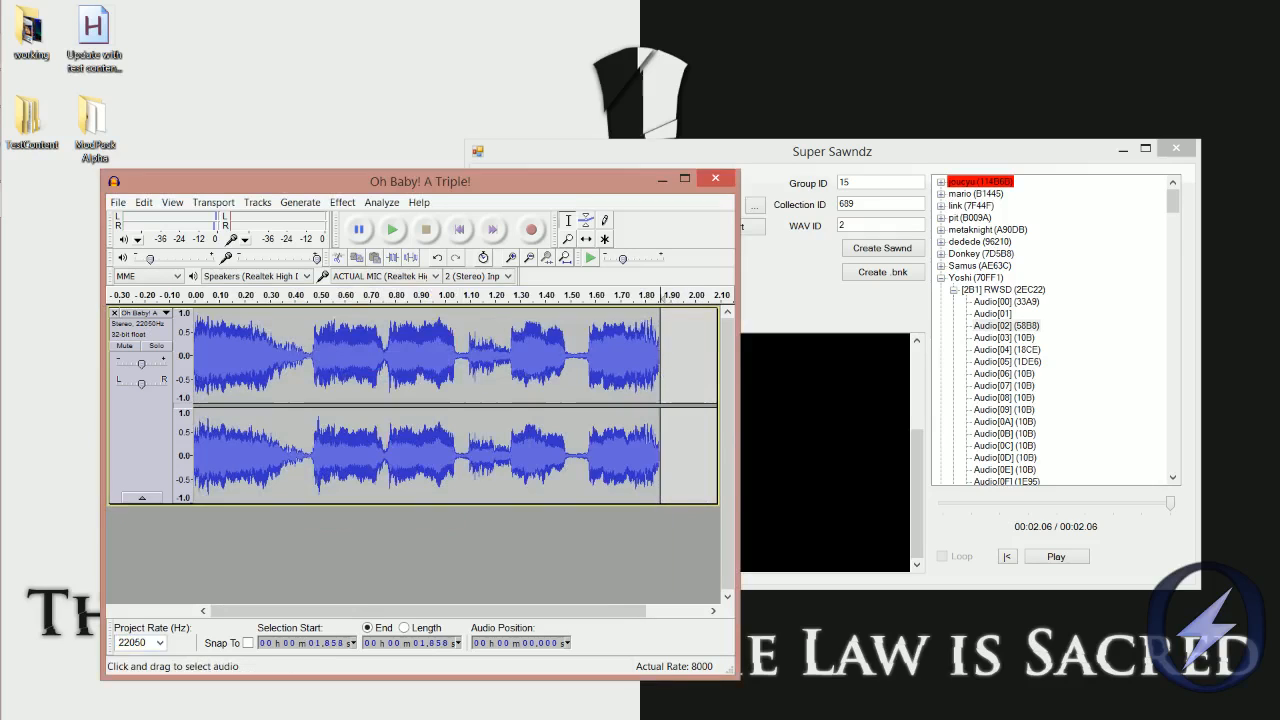
click(156, 642)
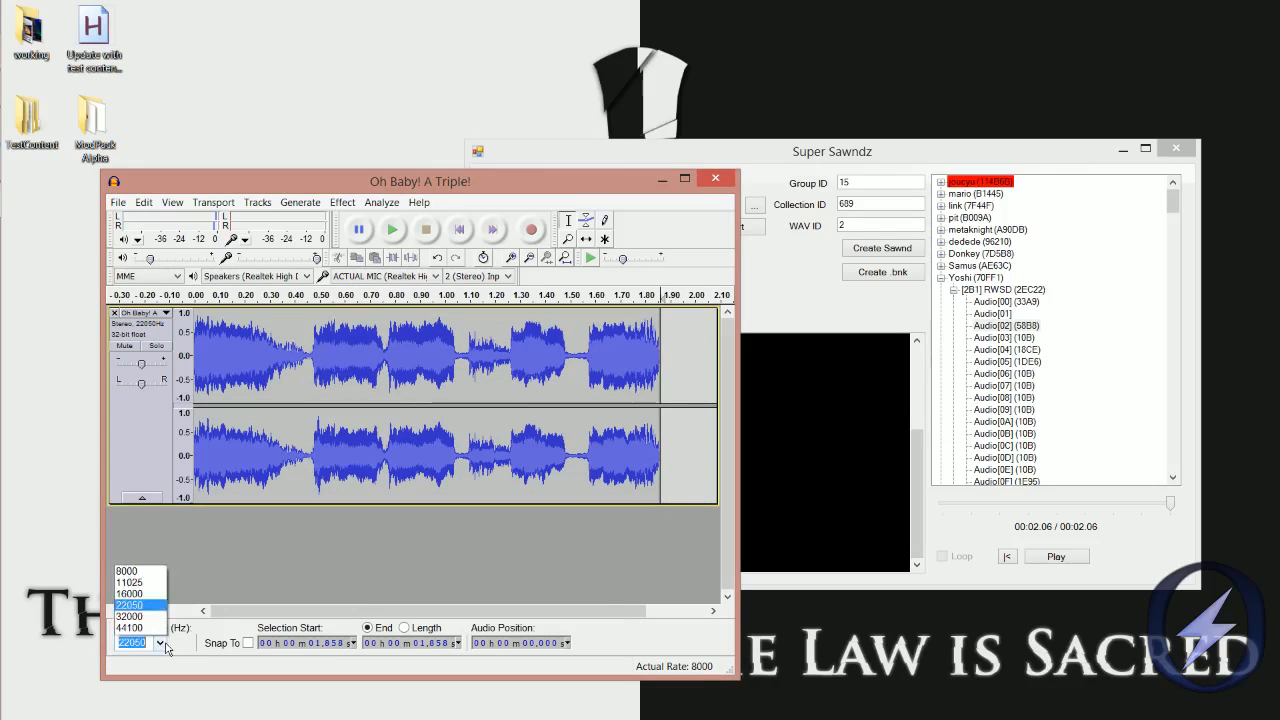
click(130, 604)
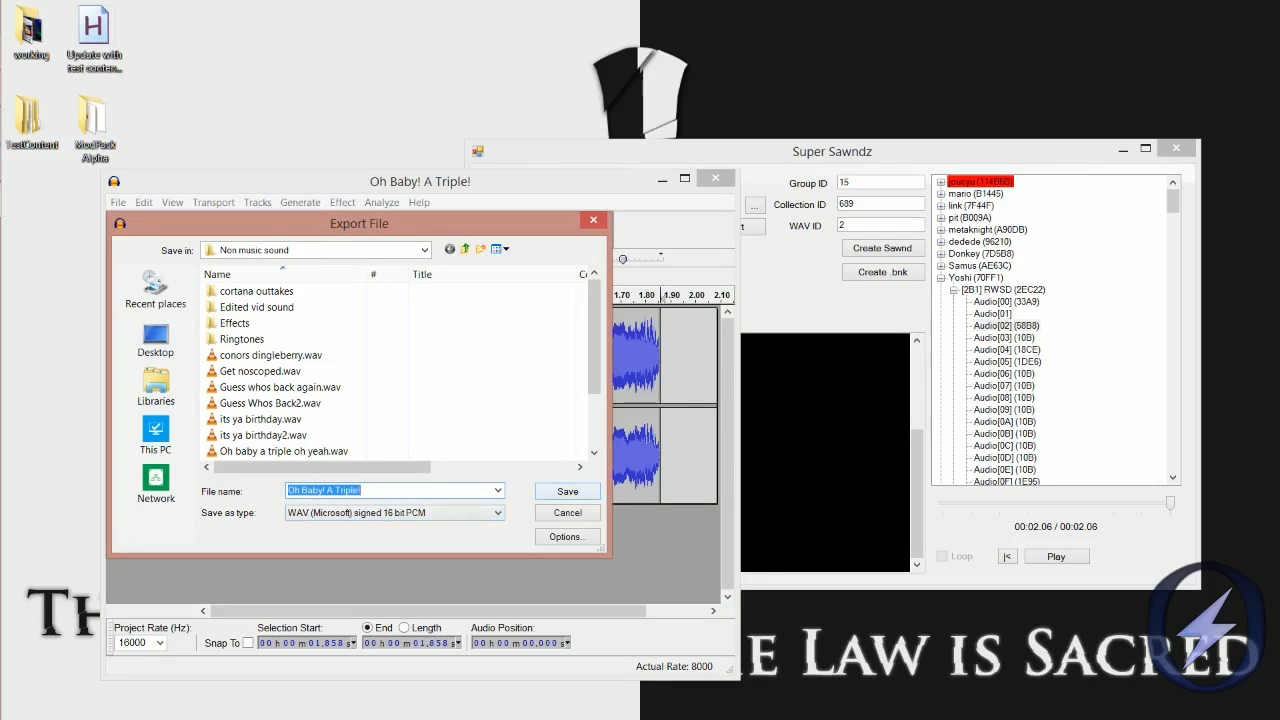
Step: Export the clip as 16-bit WAV 'Oh Baby! A Triple! comp' in the Non music sound folder
text(comp)
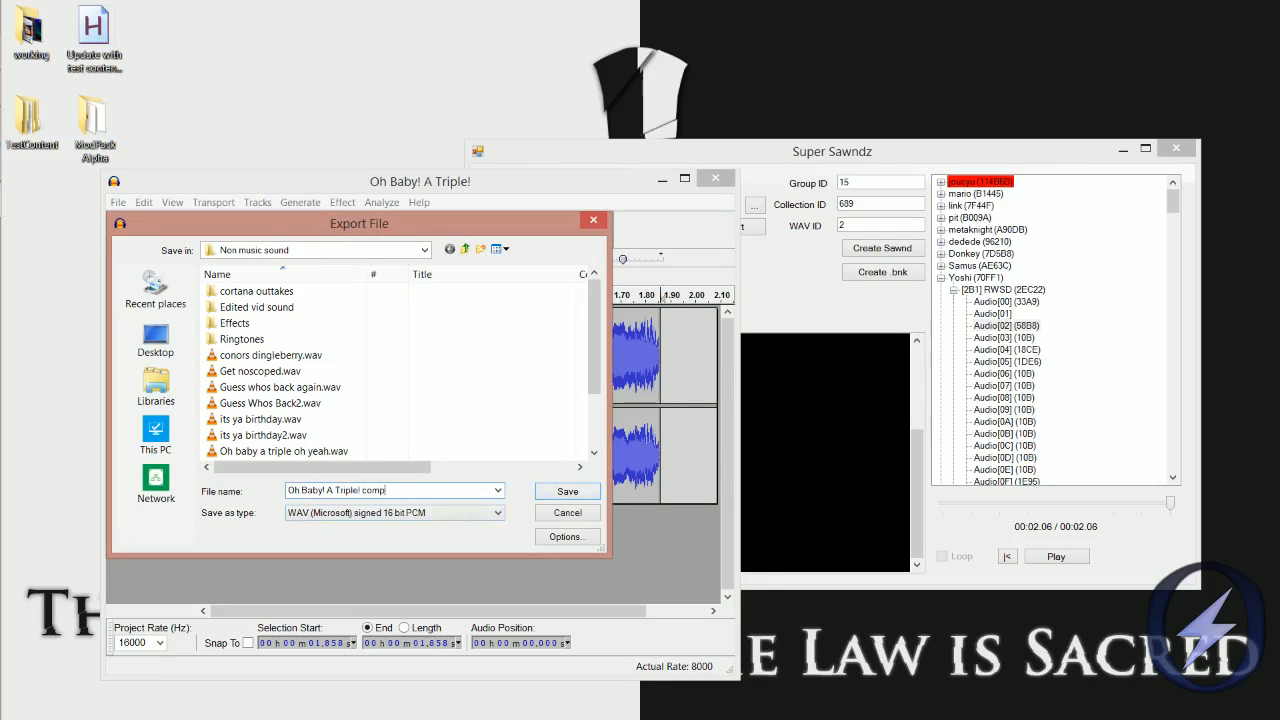
click(568, 492)
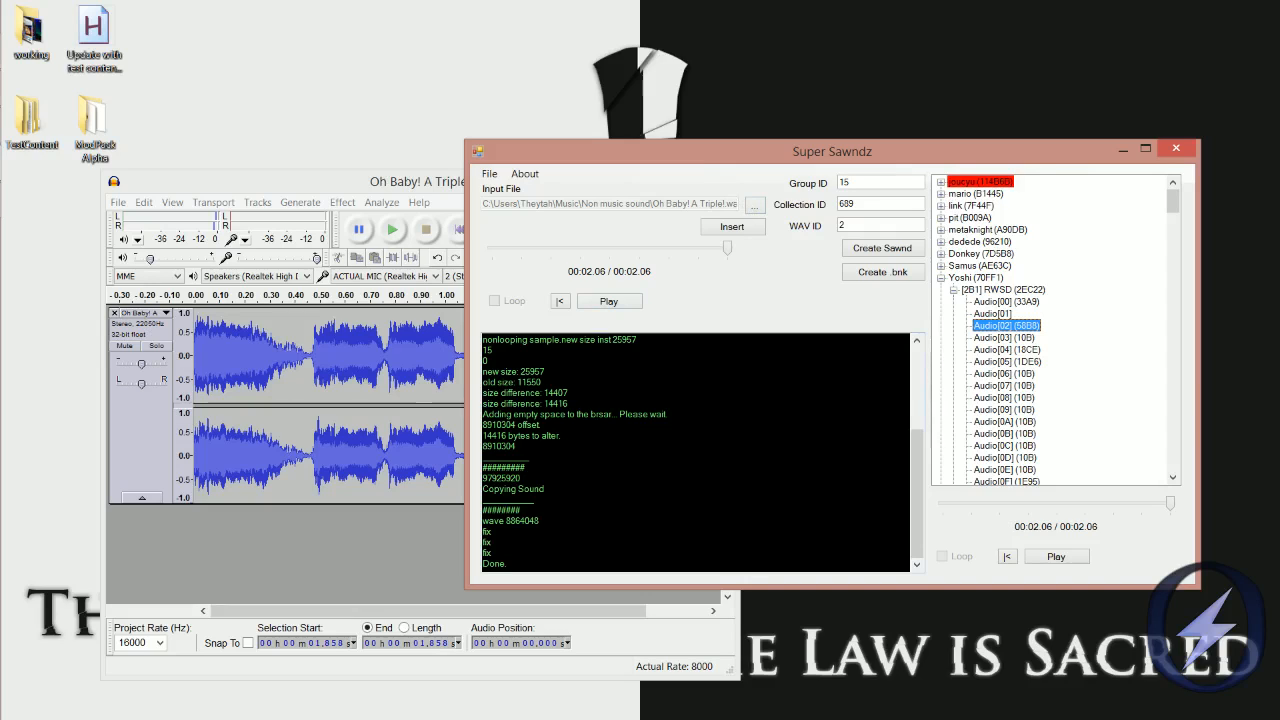
mouse_move(732, 228)
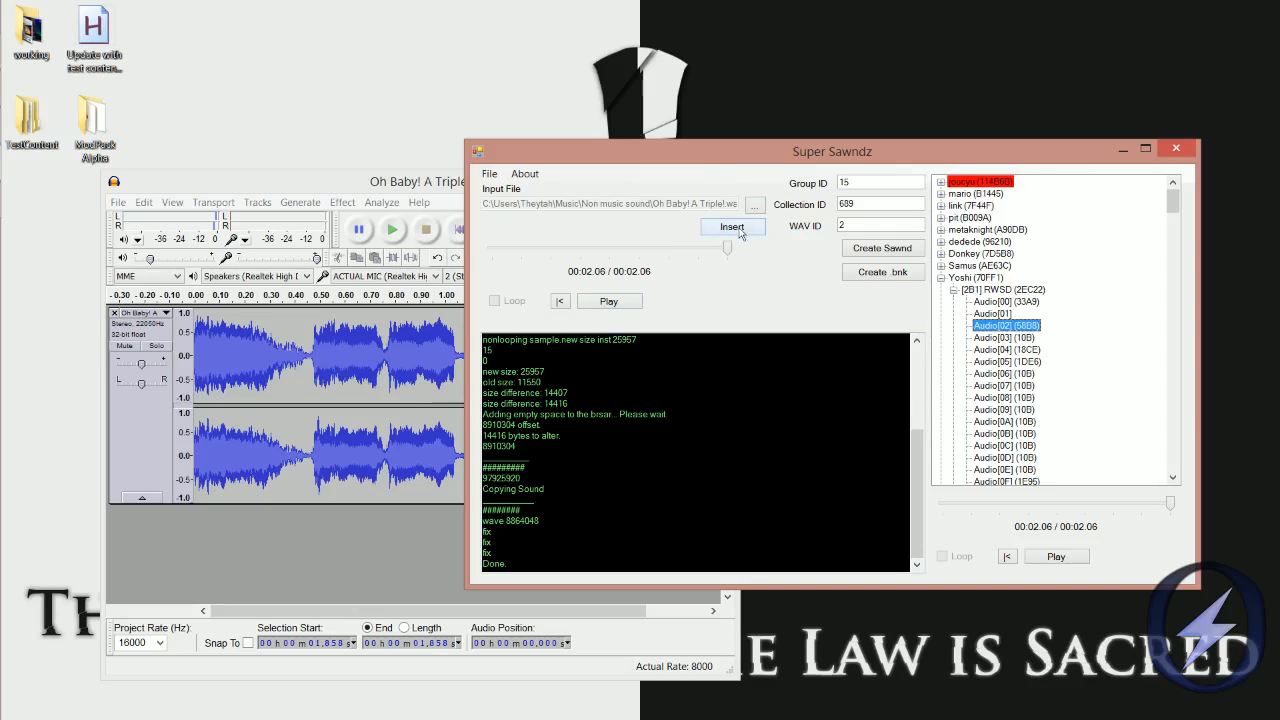
Step: Load the exported comp WAV, preview it, and insert it over the chosen Yoshi sound
click(756, 204)
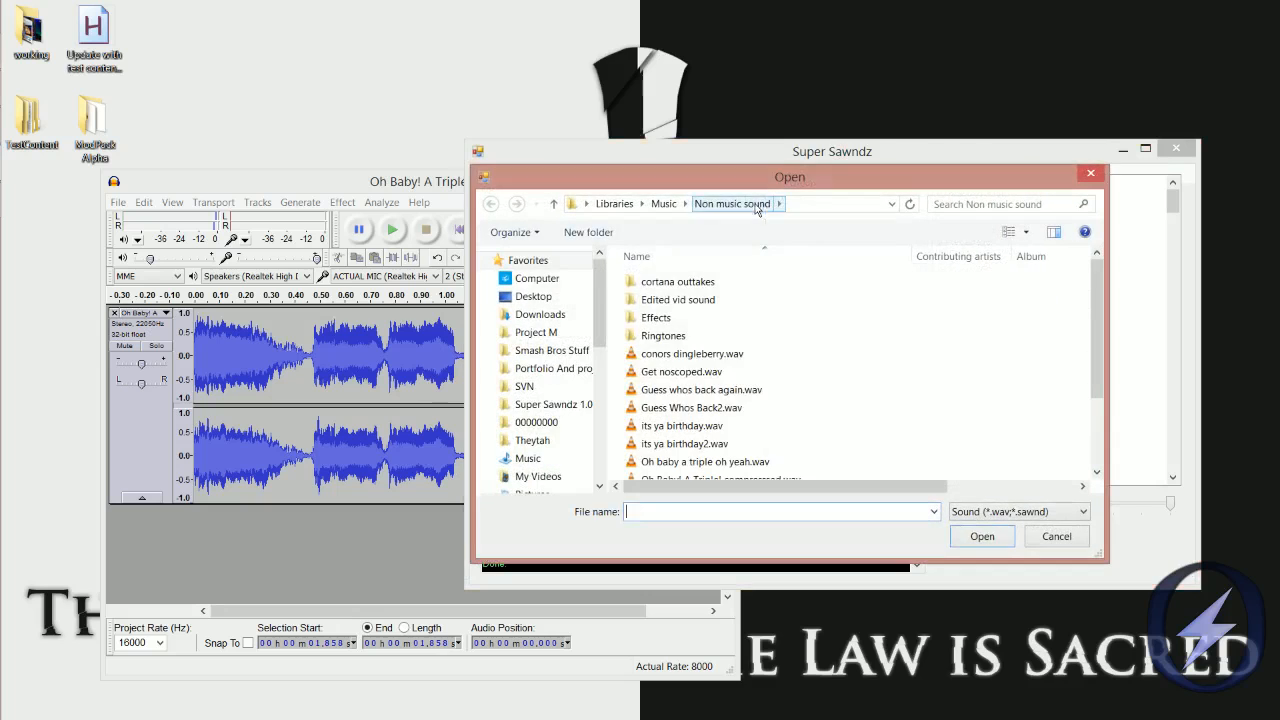
click(704, 460)
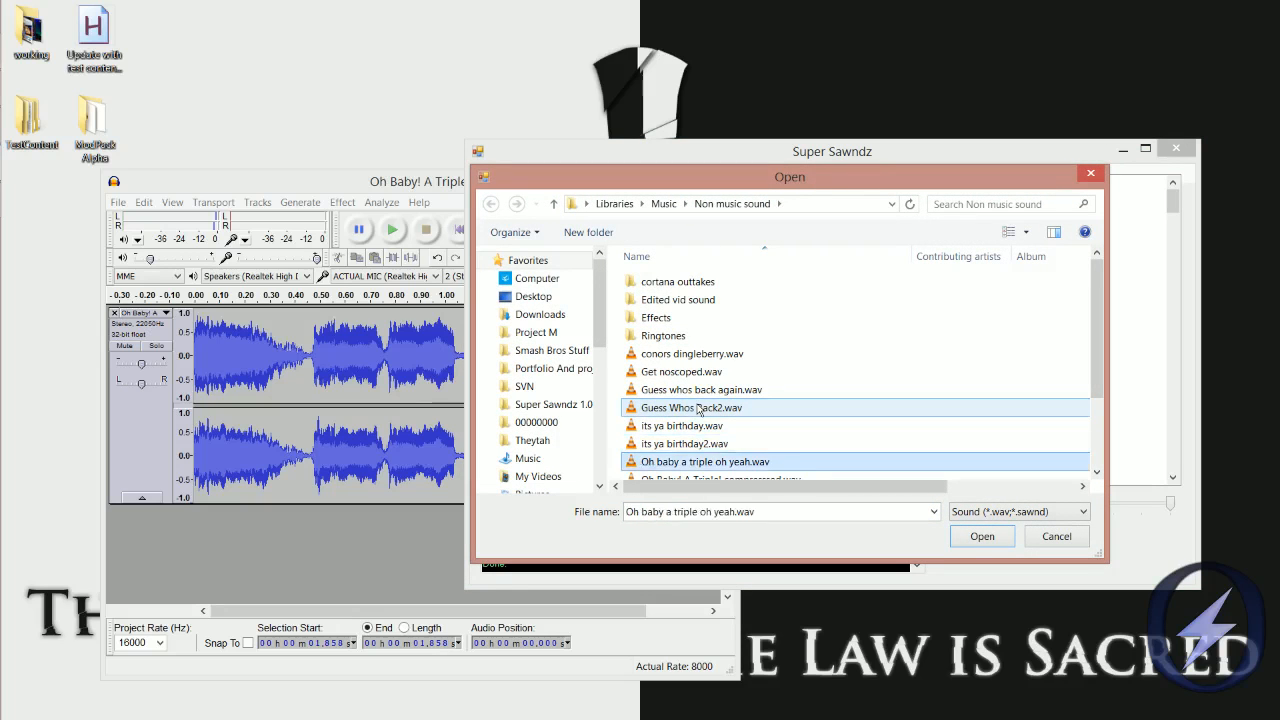
click(982, 536)
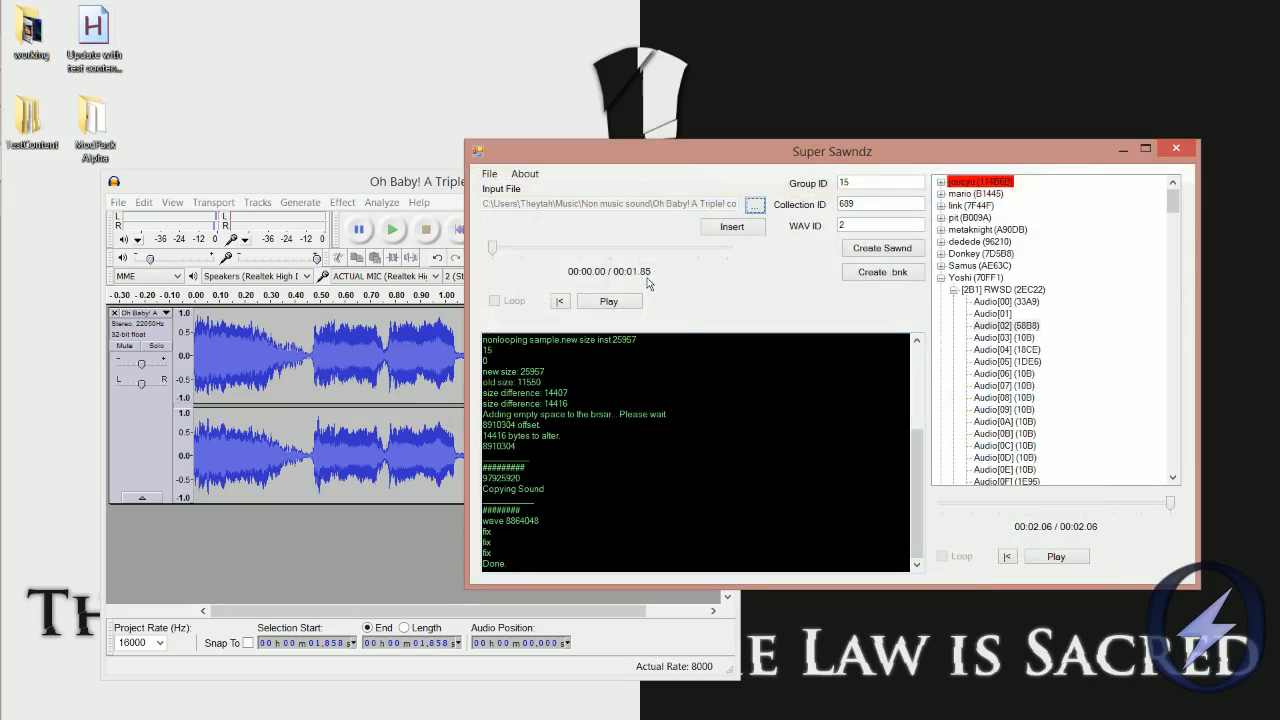
click(608, 300)
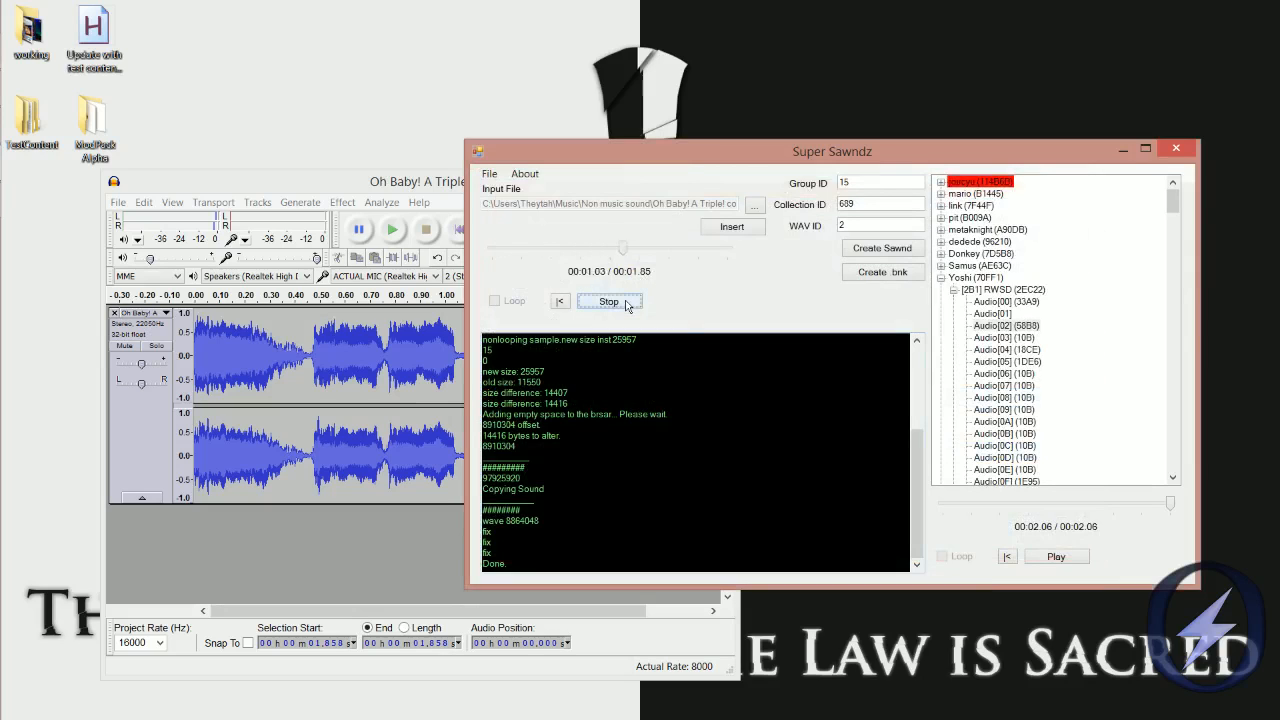
click(608, 300)
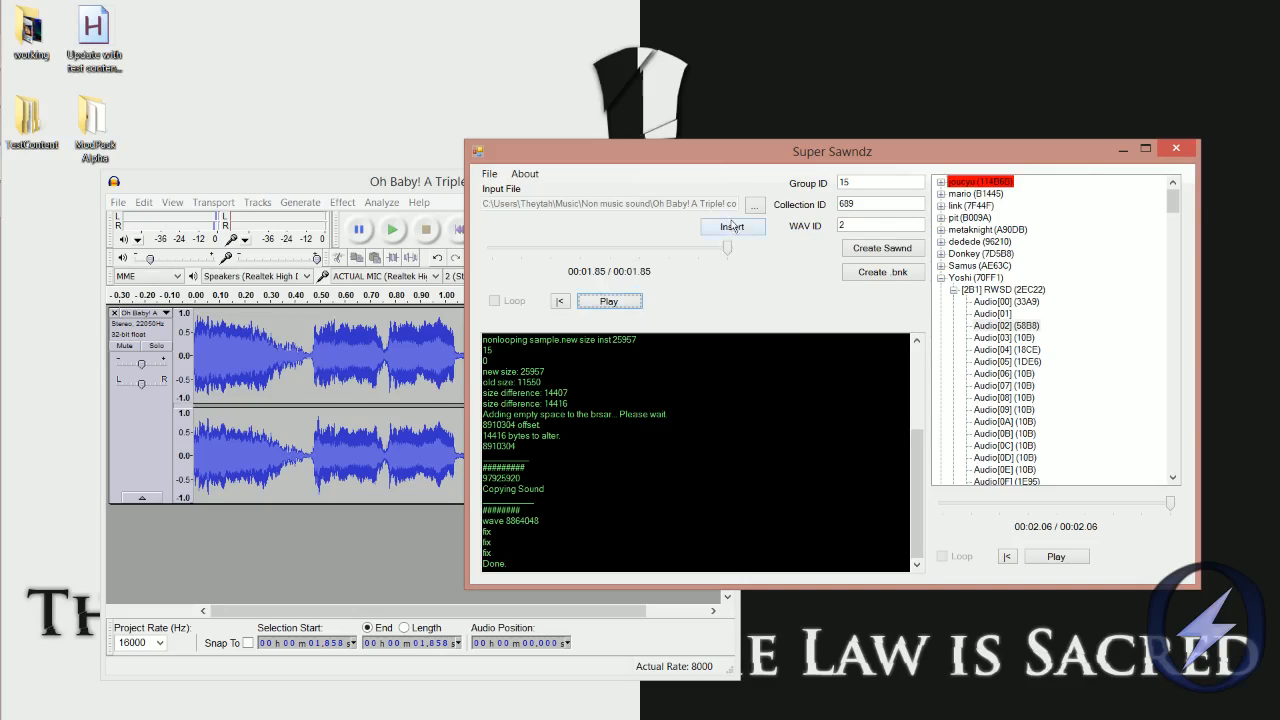
click(732, 228)
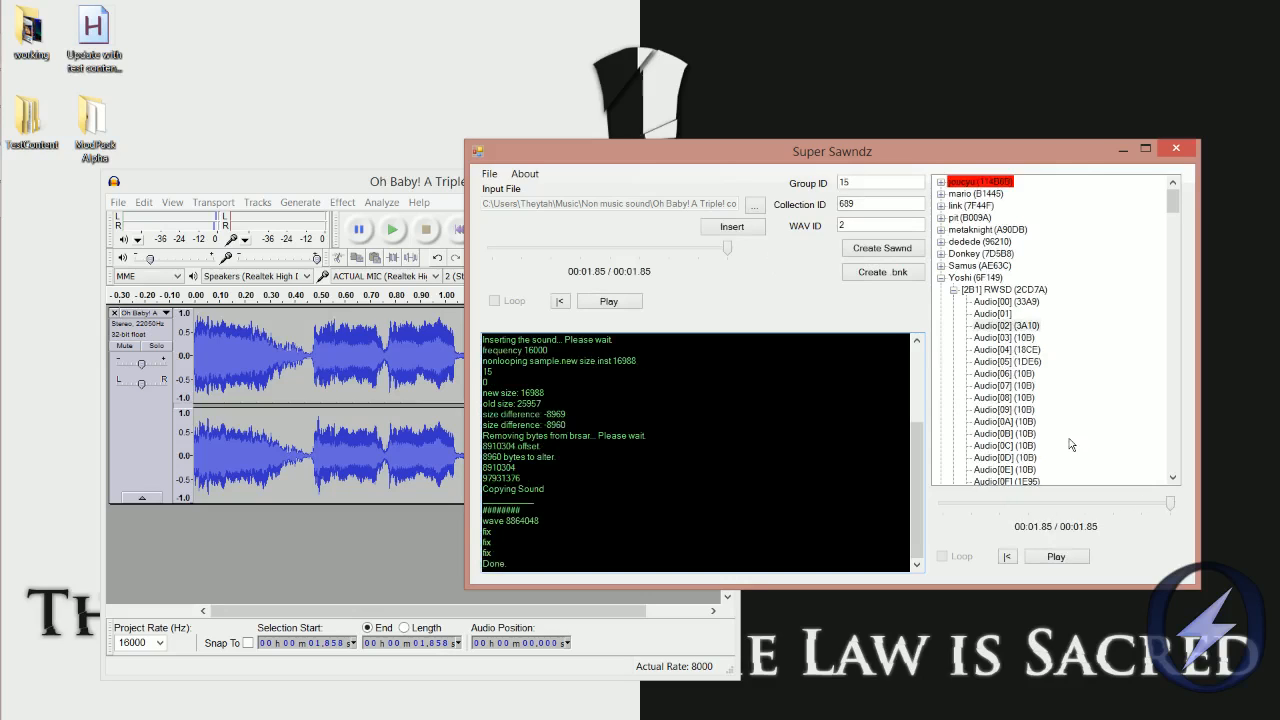
mouse_move(754, 300)
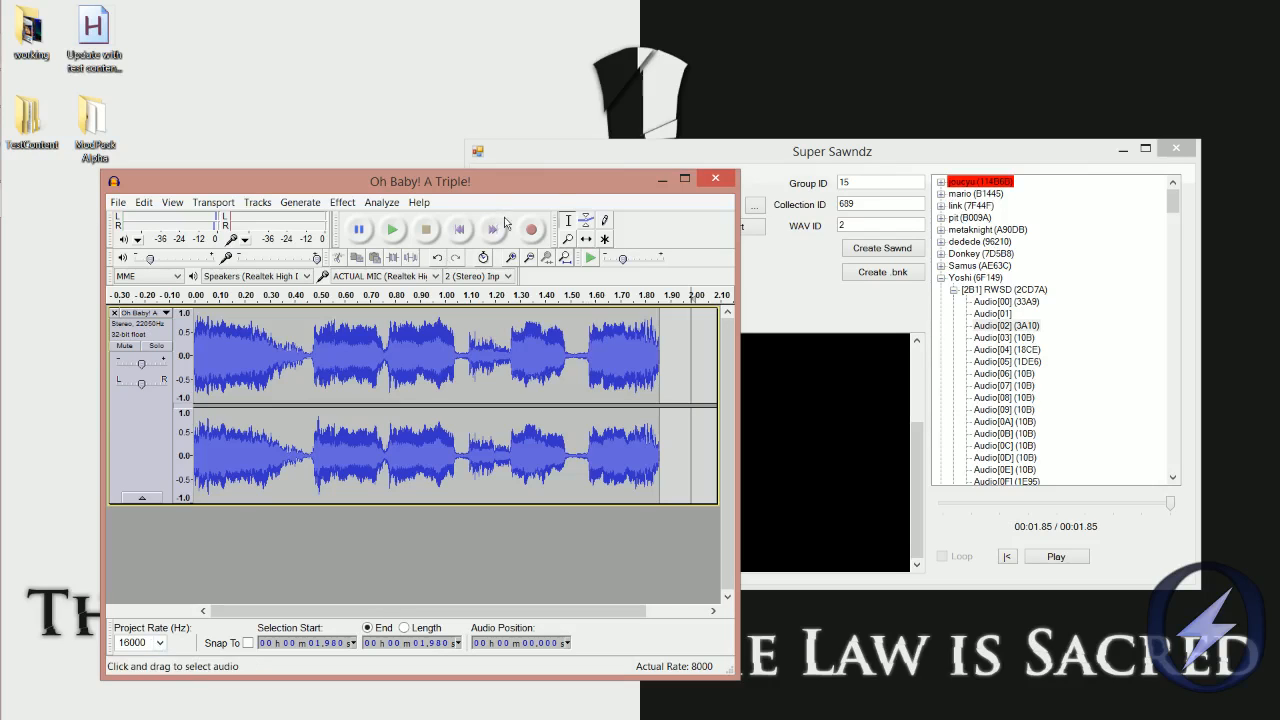
Step: Close Audacity discarding changes and select a Yoshi audio entry showing its 1.85-second length
click(716, 178)
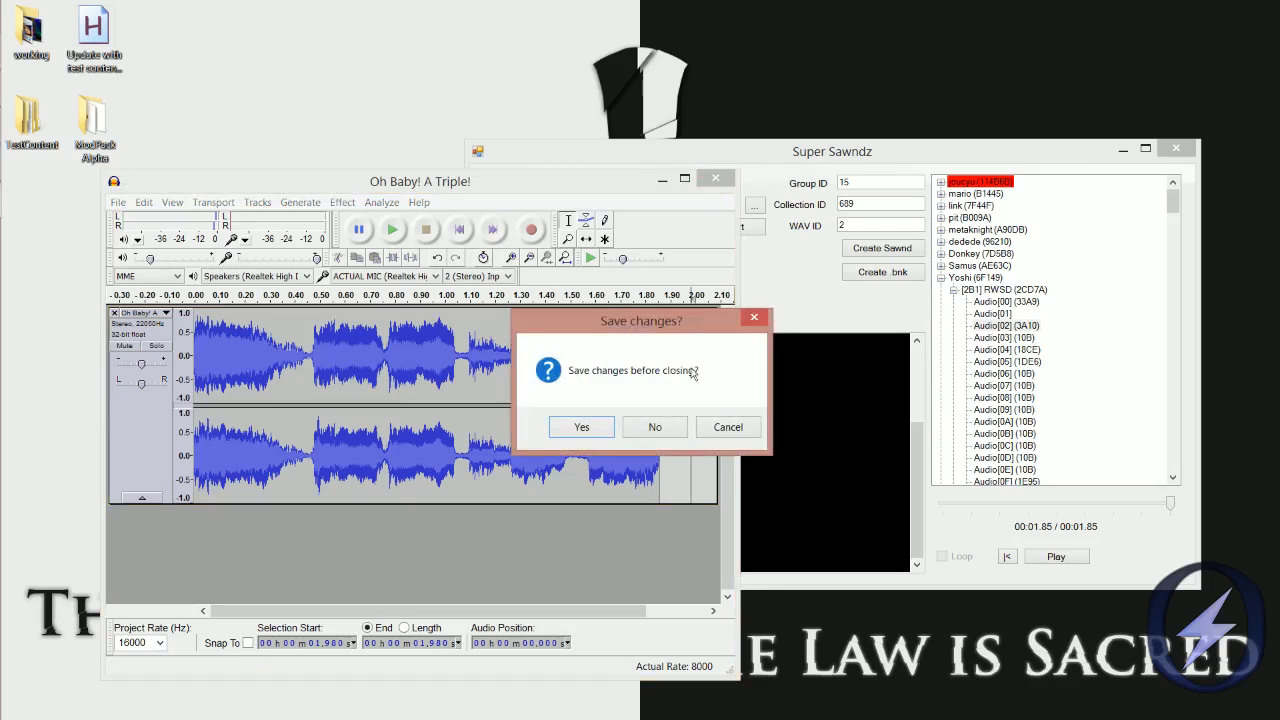
click(654, 428)
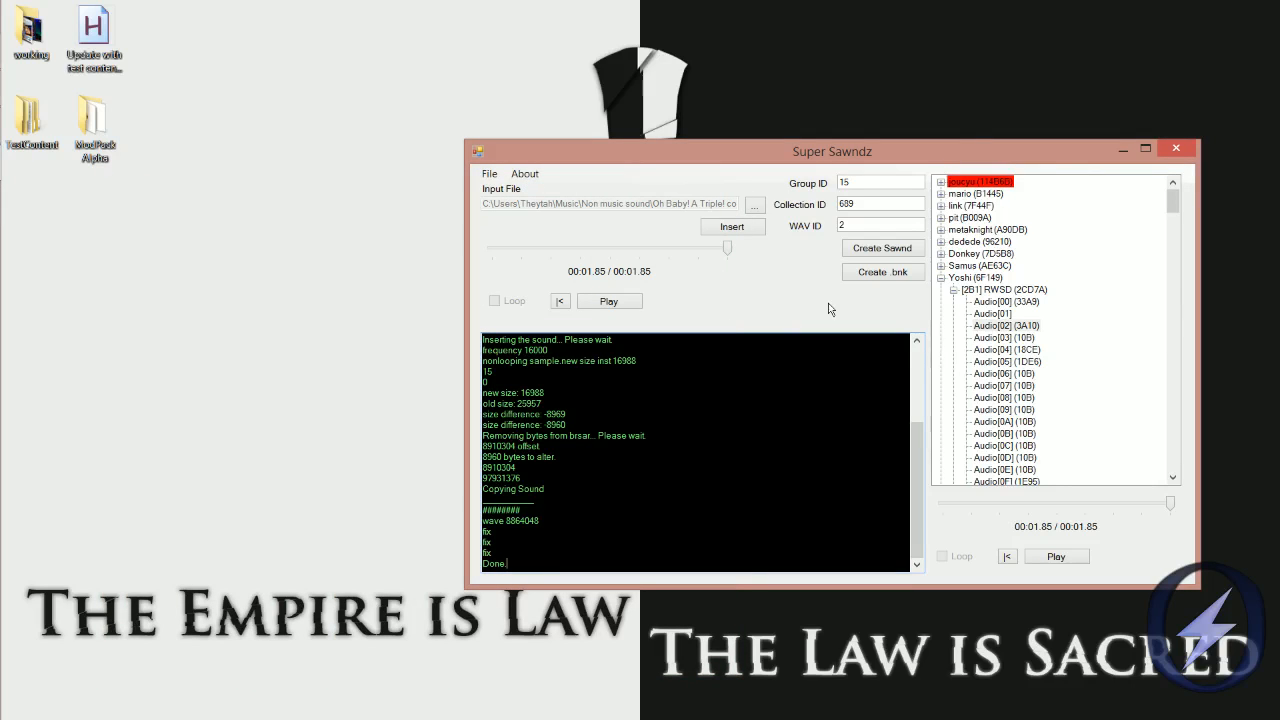
click(1006, 324)
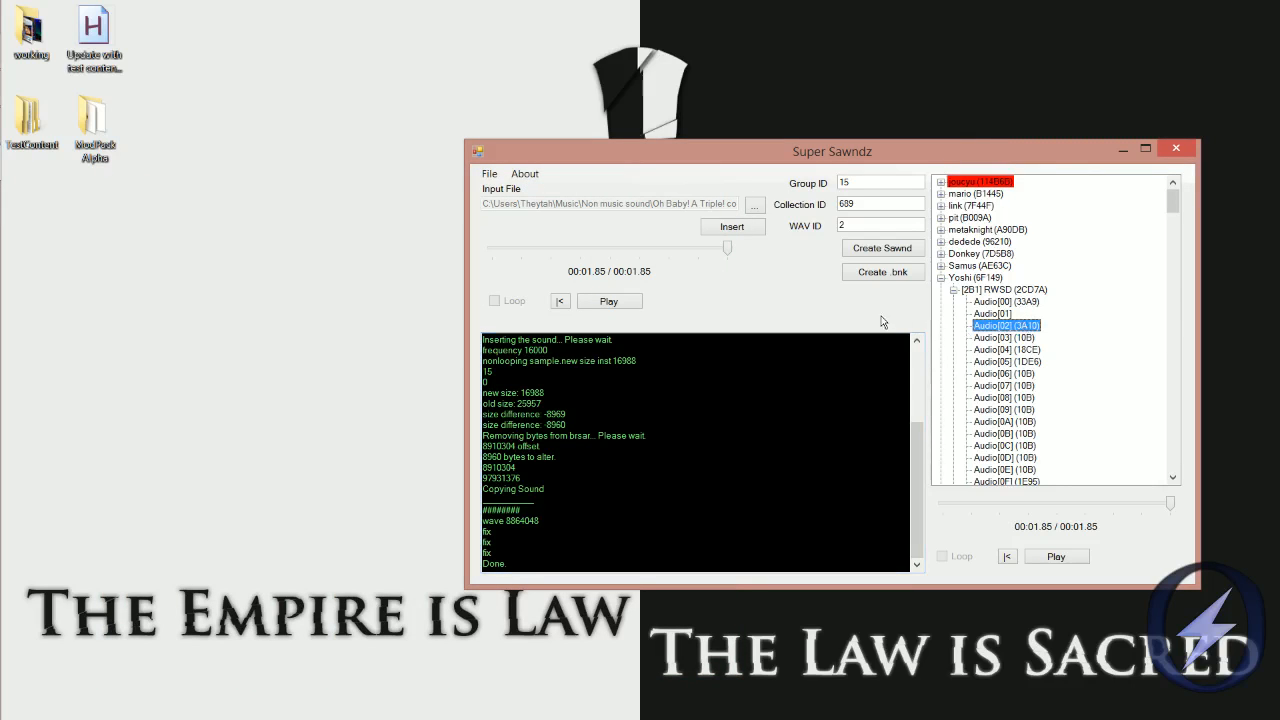
mouse_move(900, 320)
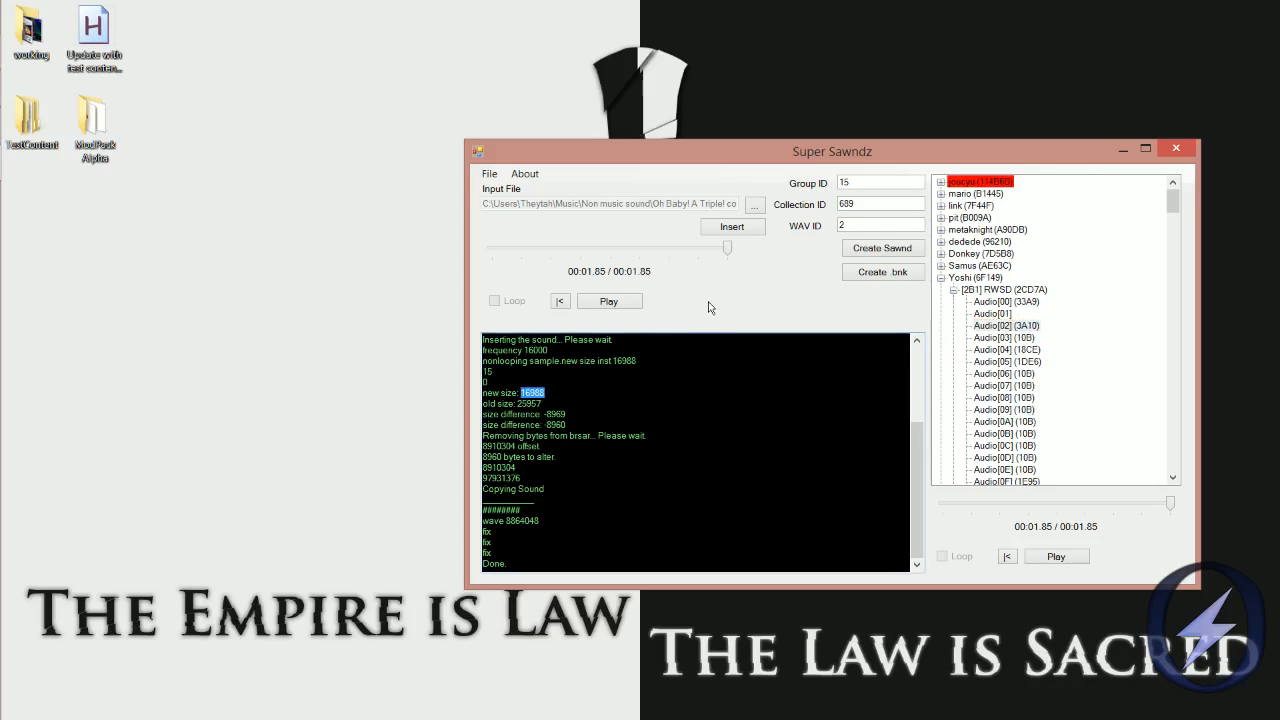
mouse_move(680, 336)
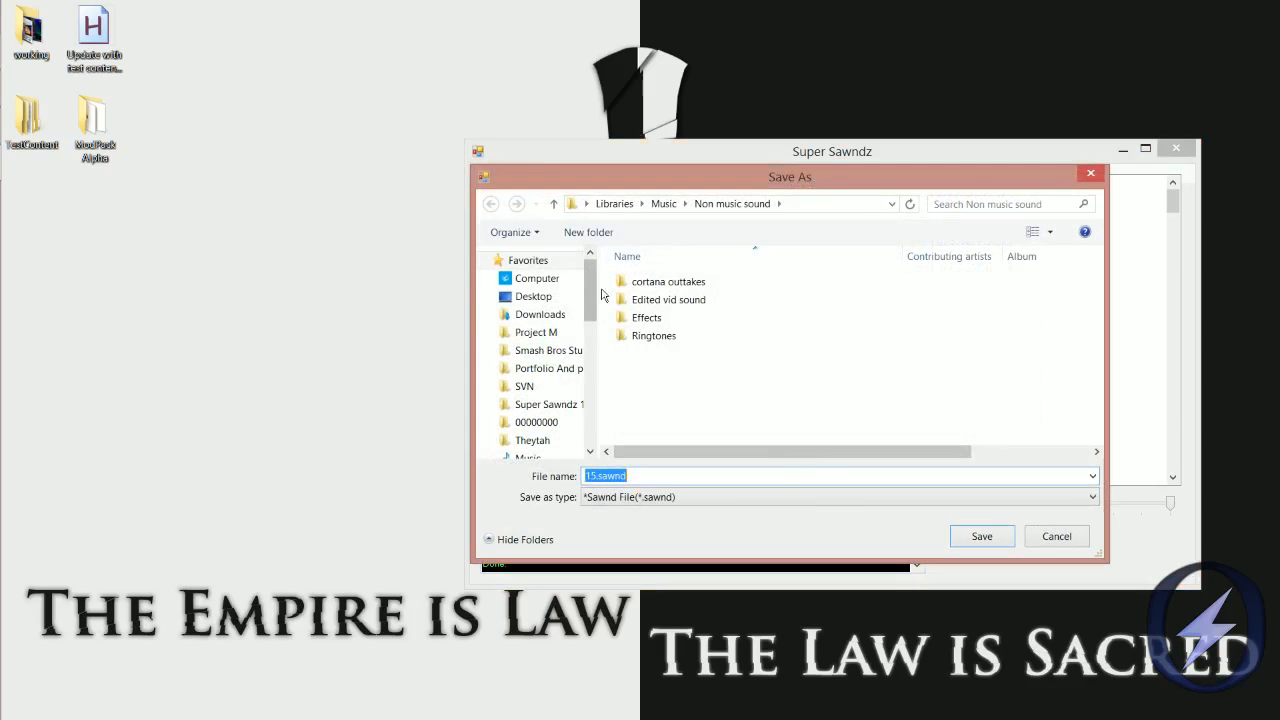
Step: Choose the save location for the .sawnd file via Create Sawnd
click(980, 536)
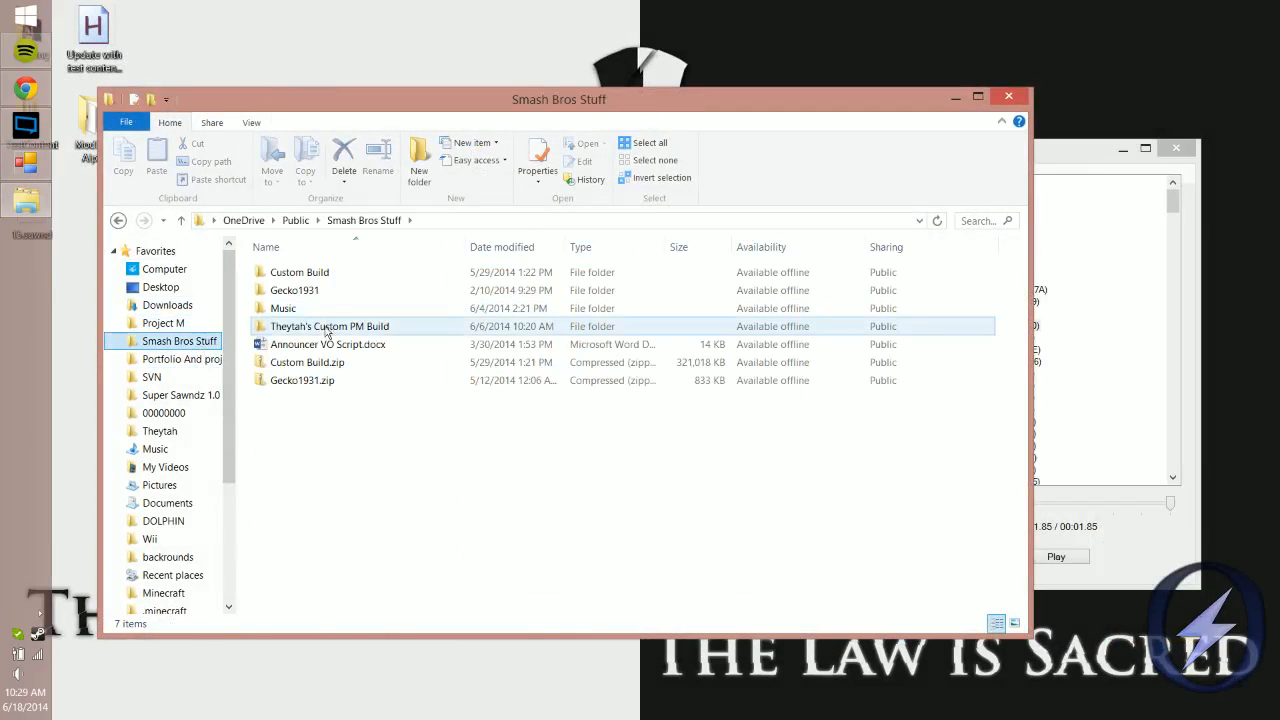
Step: Browse Theytah's Custom PM Build to the projectm sfx folder of .sawnd files, then close Explorer
double_click(328, 326)
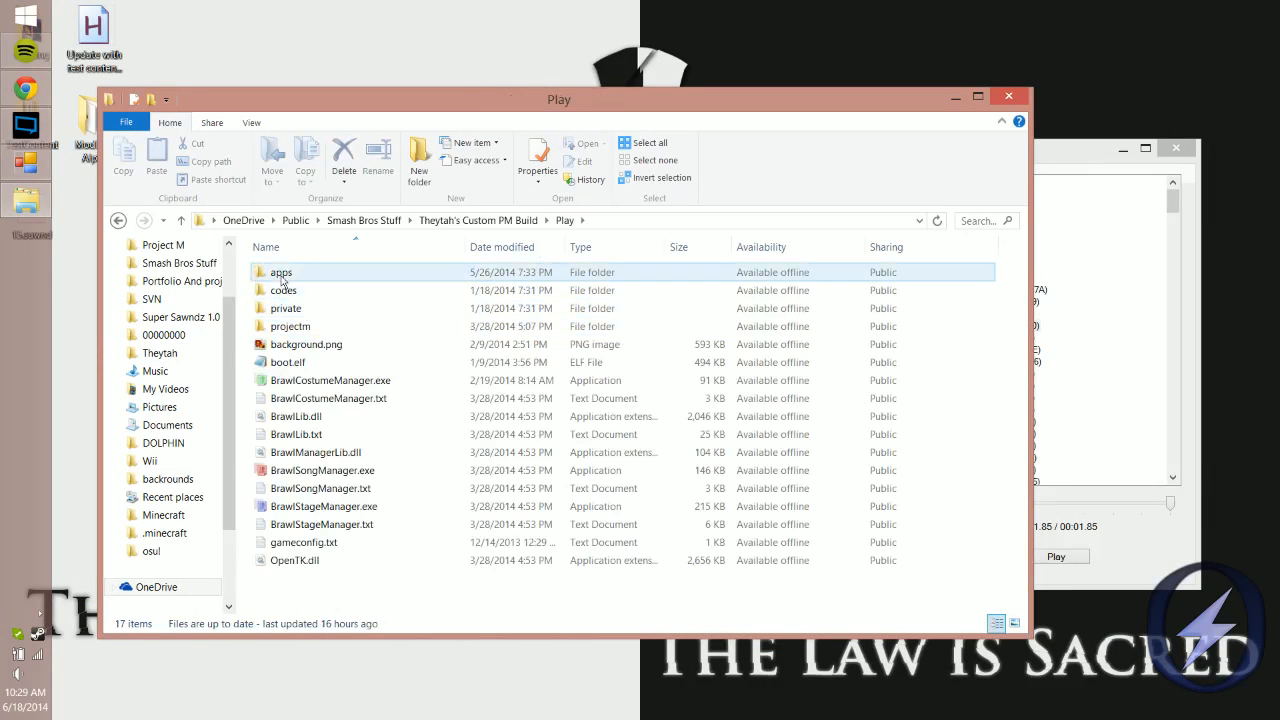
click(328, 398)
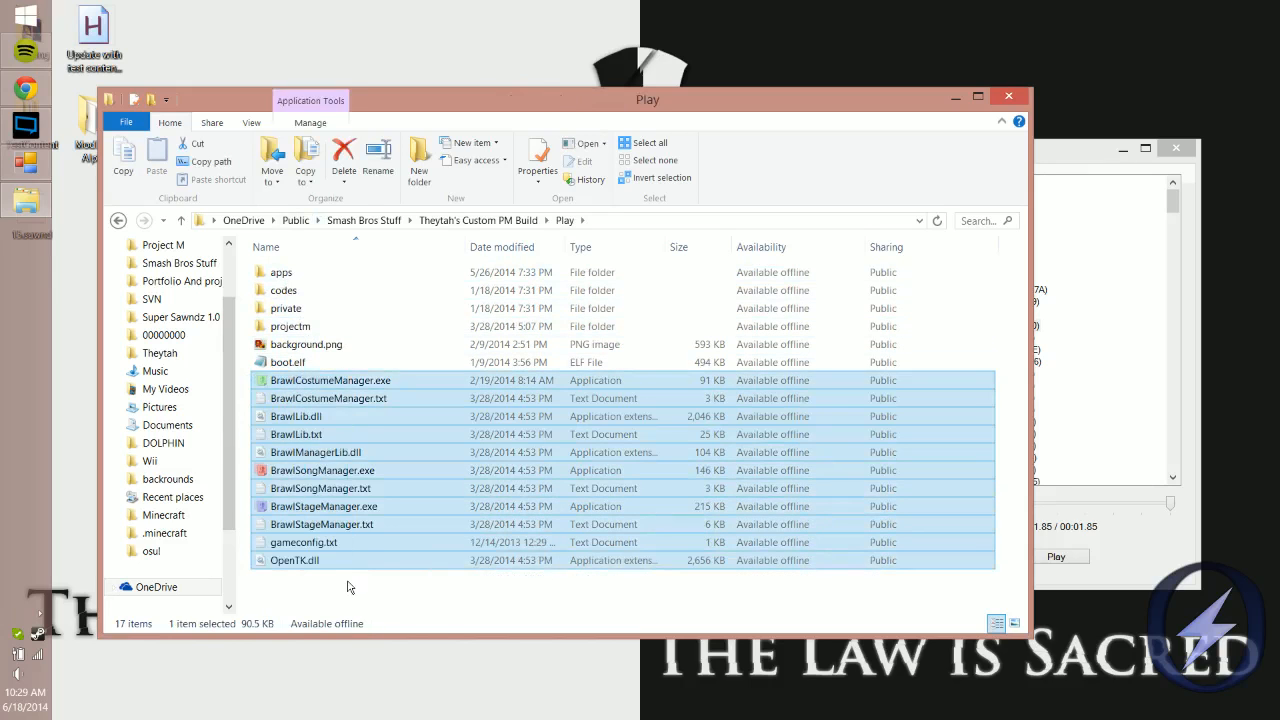
double_click(290, 326)
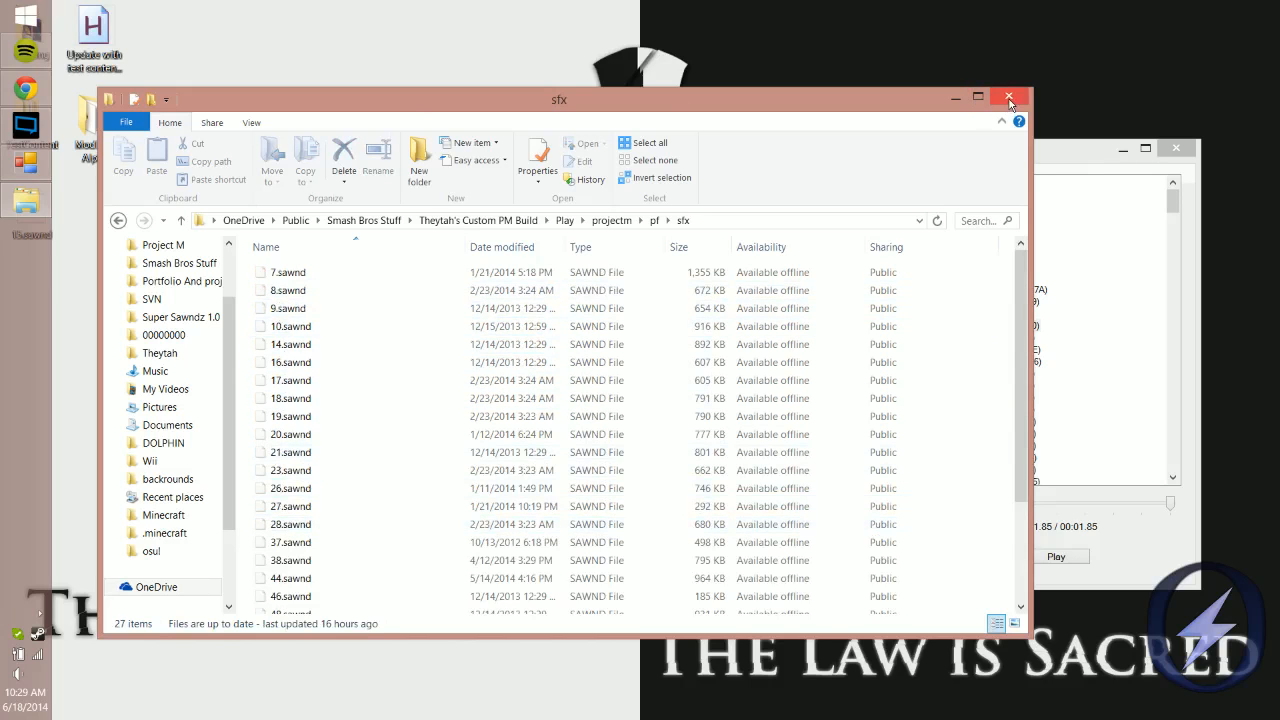
mouse_move(1008, 96)
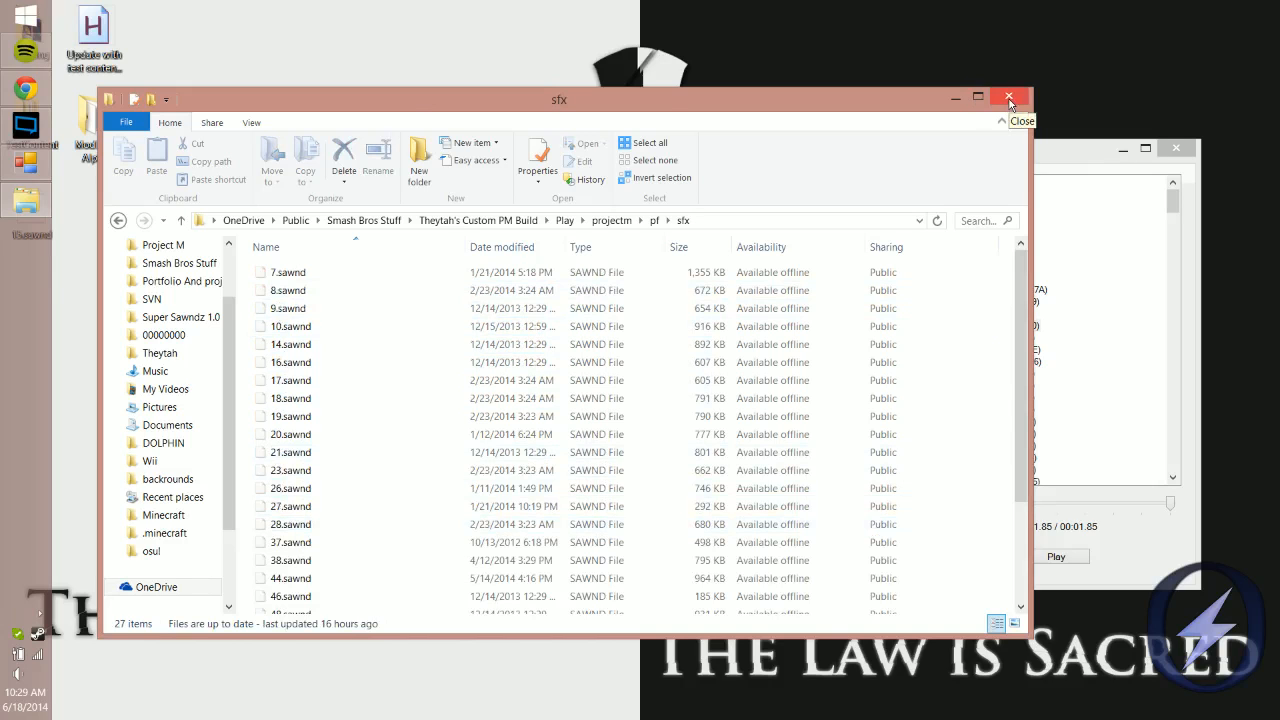
click(1008, 96)
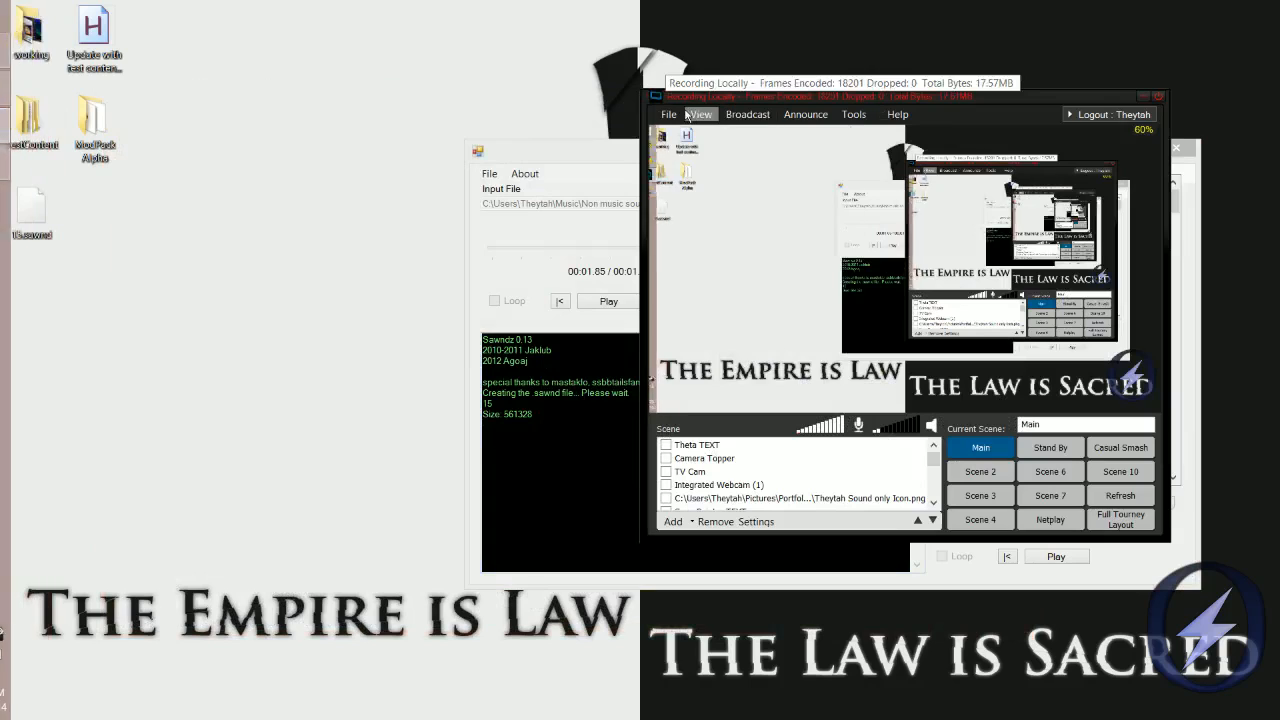
click(668, 114)
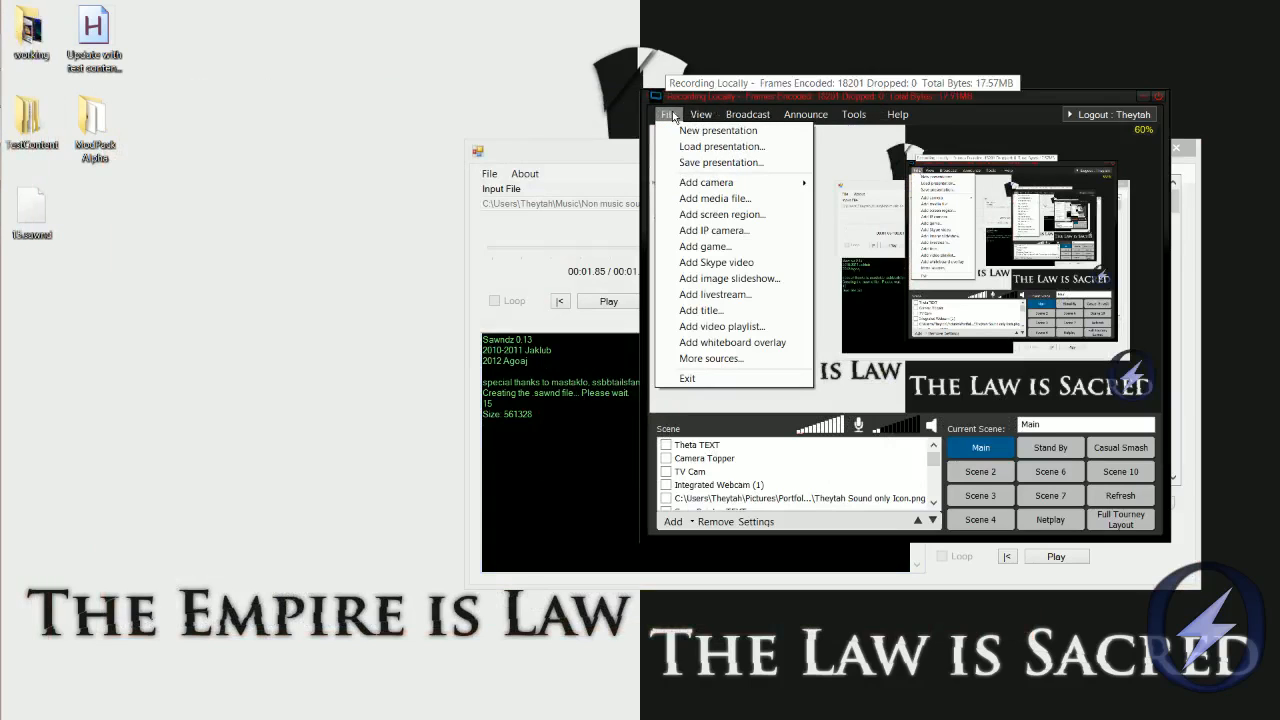